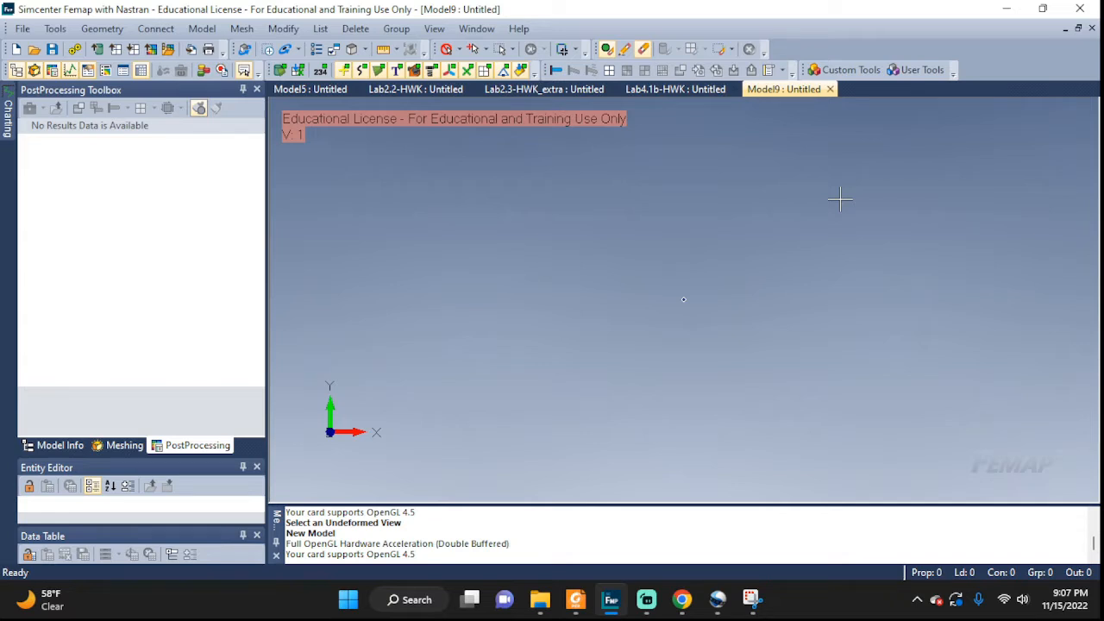
{"action": "mouse_move", "coordinate": [175, 102]}
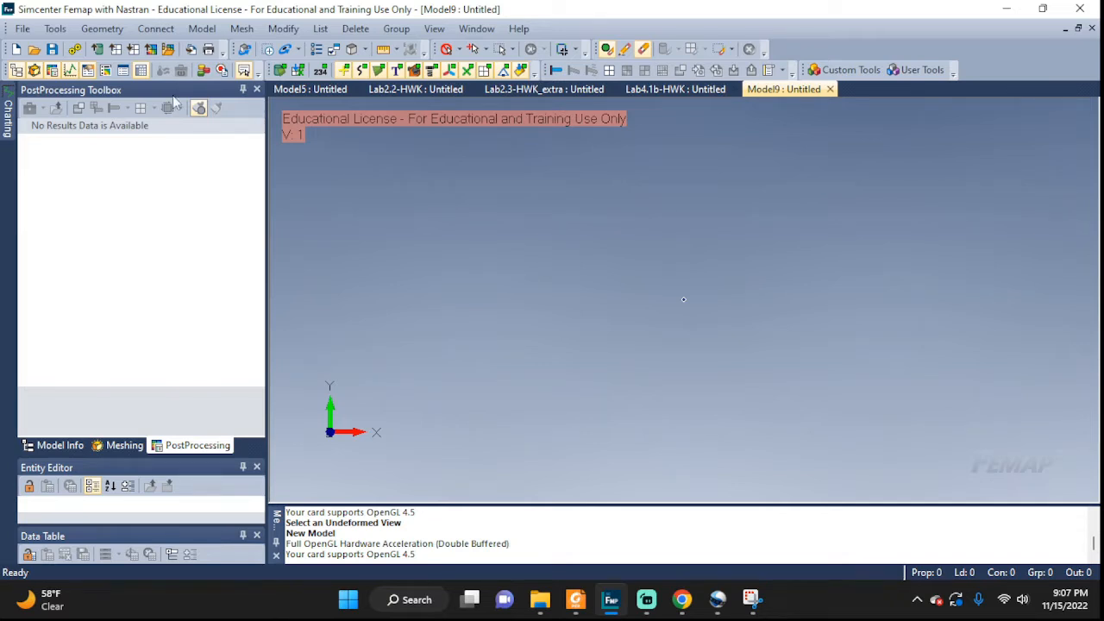
Create a straight line from the origin to X = 2 via Project Points.
{"action": "left_click", "coordinate": [102, 28]}
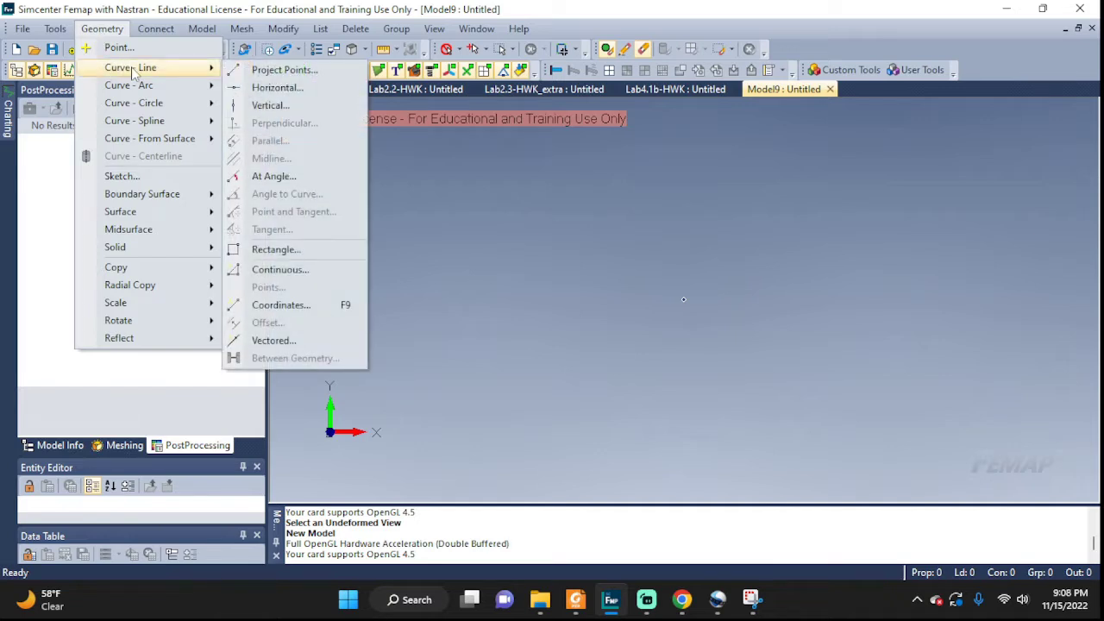
{"action": "mouse_move", "coordinate": [285, 123]}
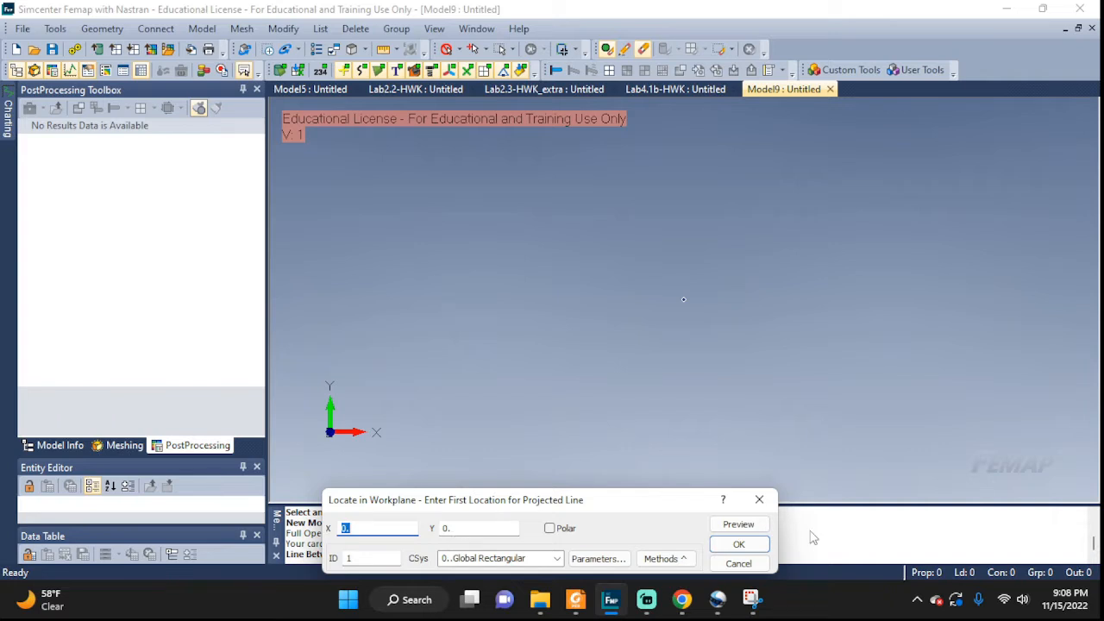
{"action": "left_click", "coordinate": [738, 543]}
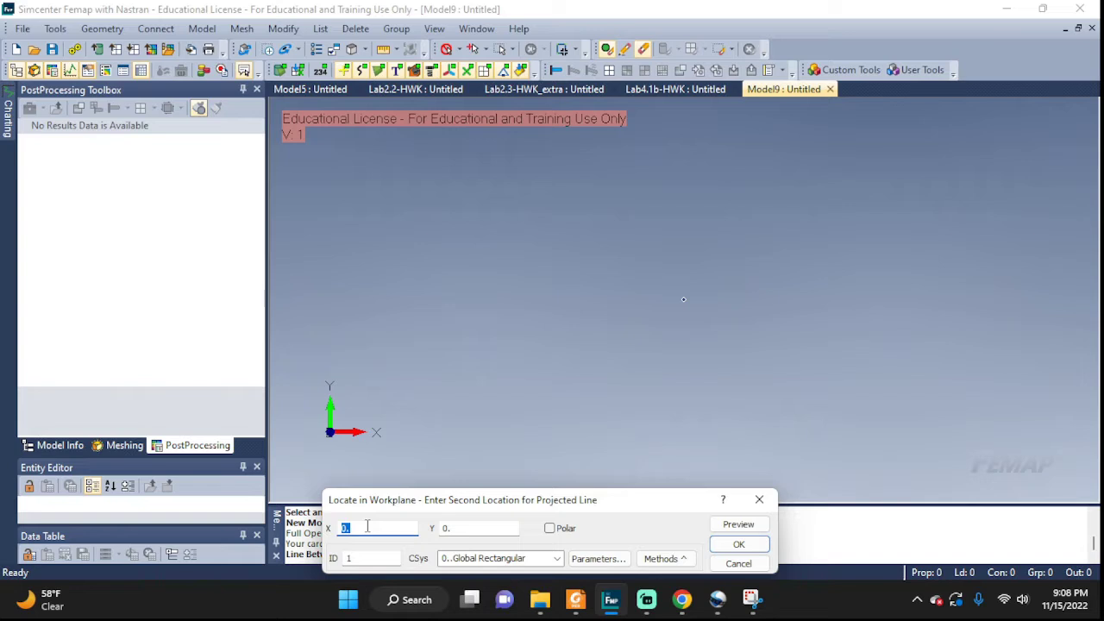
{"action": "type", "text": "2"}
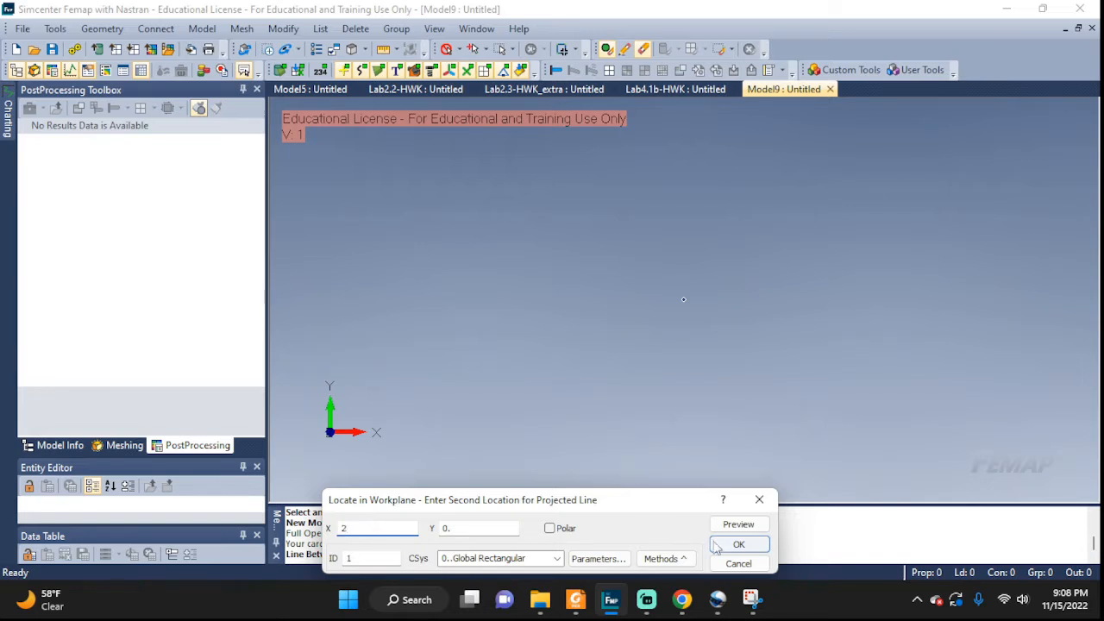
{"action": "left_click", "coordinate": [739, 544]}
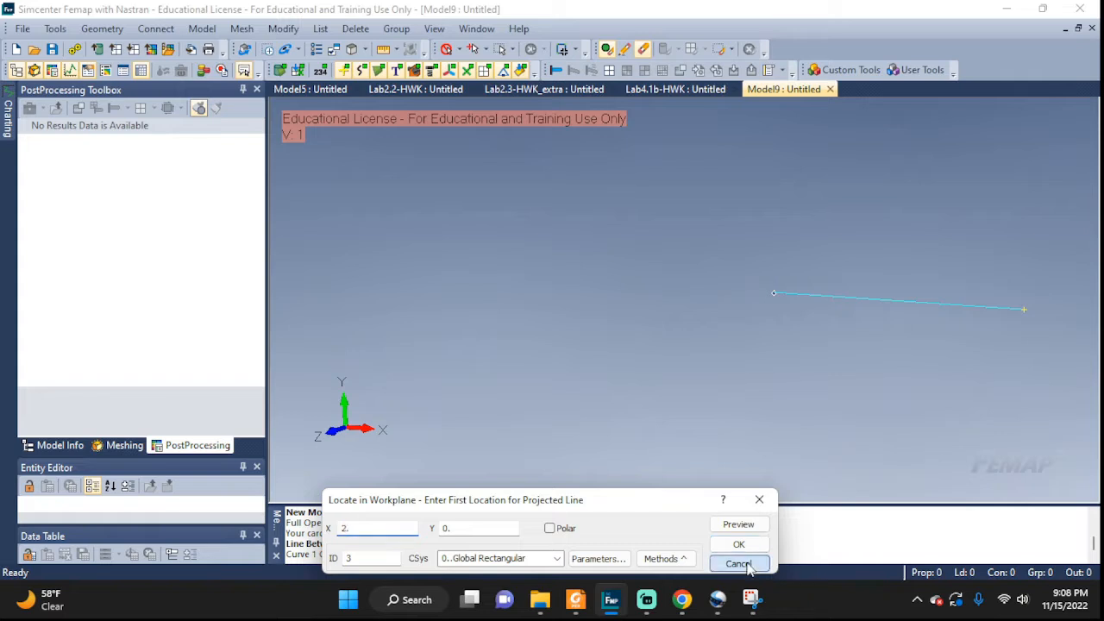
{"action": "left_click", "coordinate": [739, 564]}
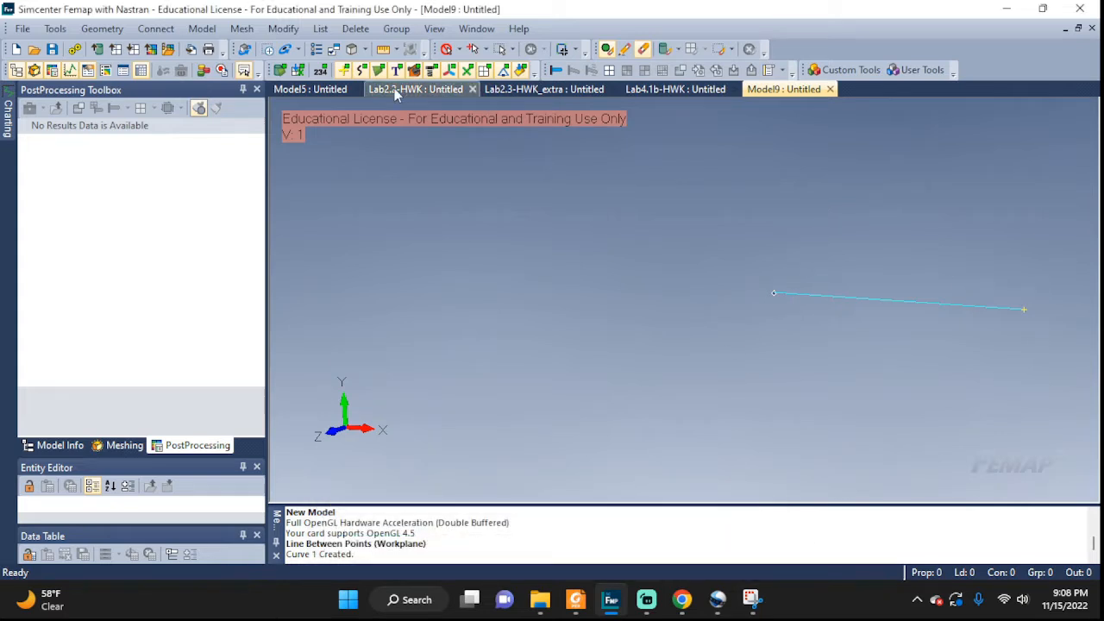
{"action": "mouse_move", "coordinate": [320, 29]}
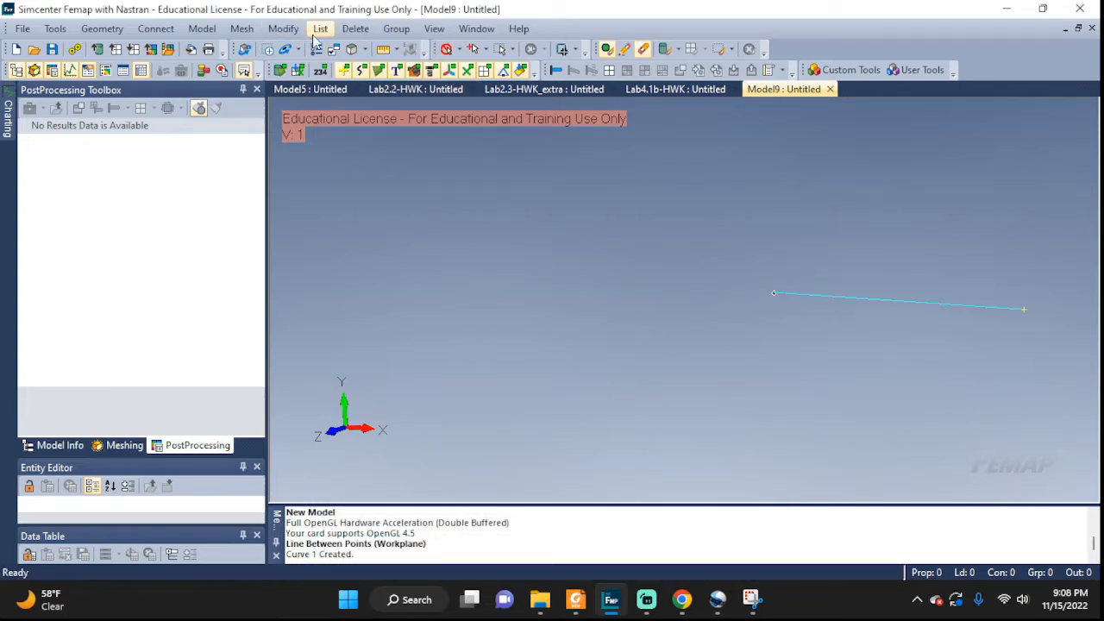
{"action": "left_click", "coordinate": [434, 29]}
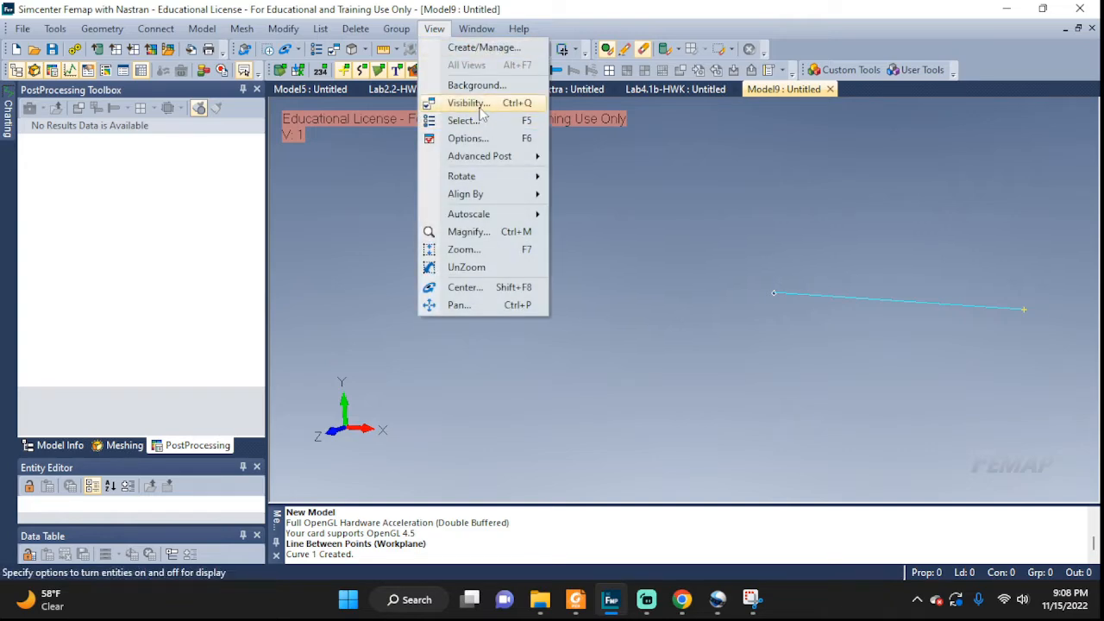
{"action": "left_click", "coordinate": [467, 103]}
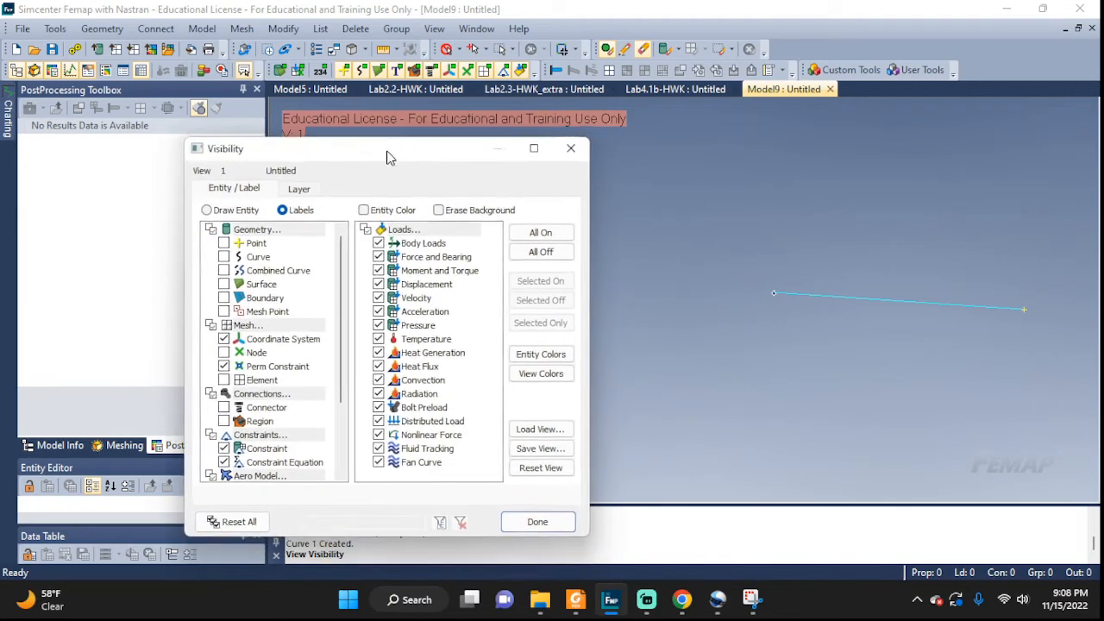
{"action": "left_click_drag", "start_coordinate": [388, 156], "coordinate": [388, 146]}
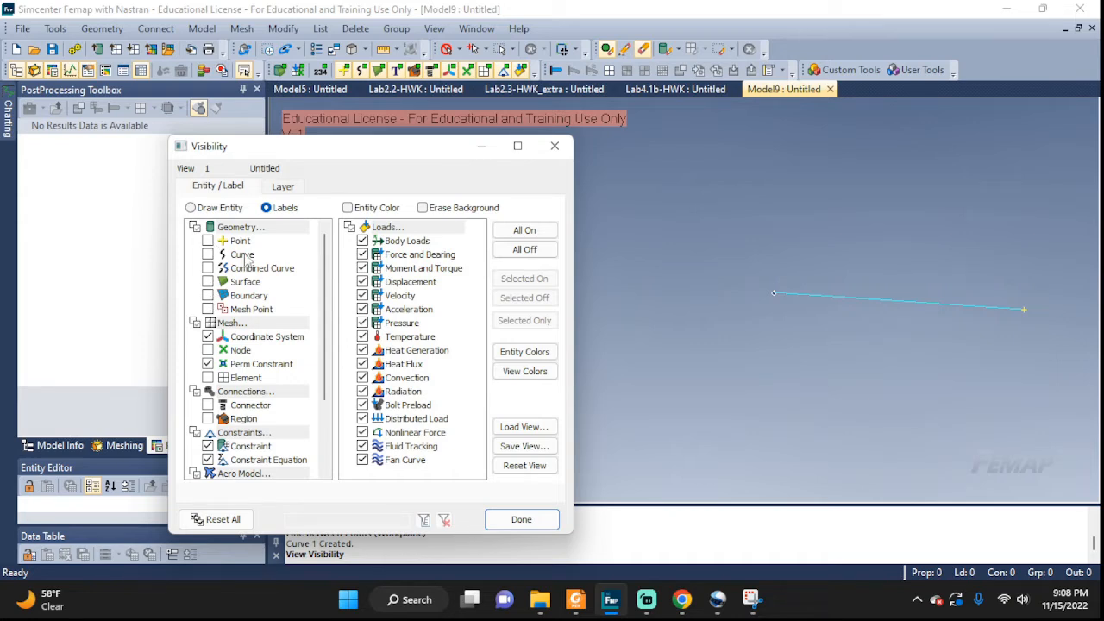
{"action": "mouse_move", "coordinate": [871, 296]}
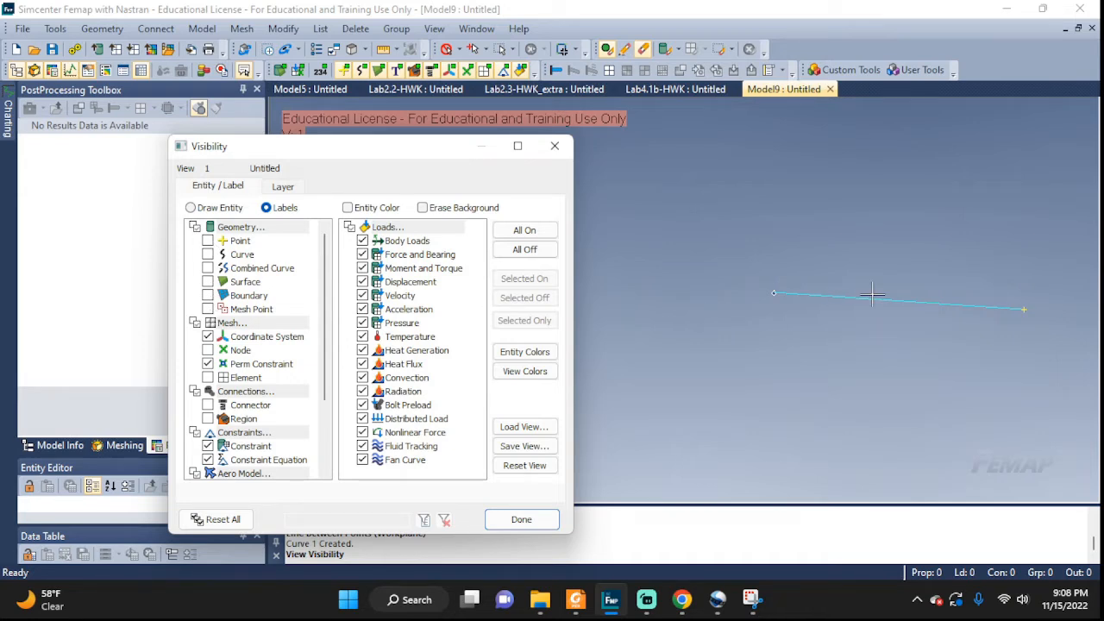
{"action": "mouse_move", "coordinate": [909, 313]}
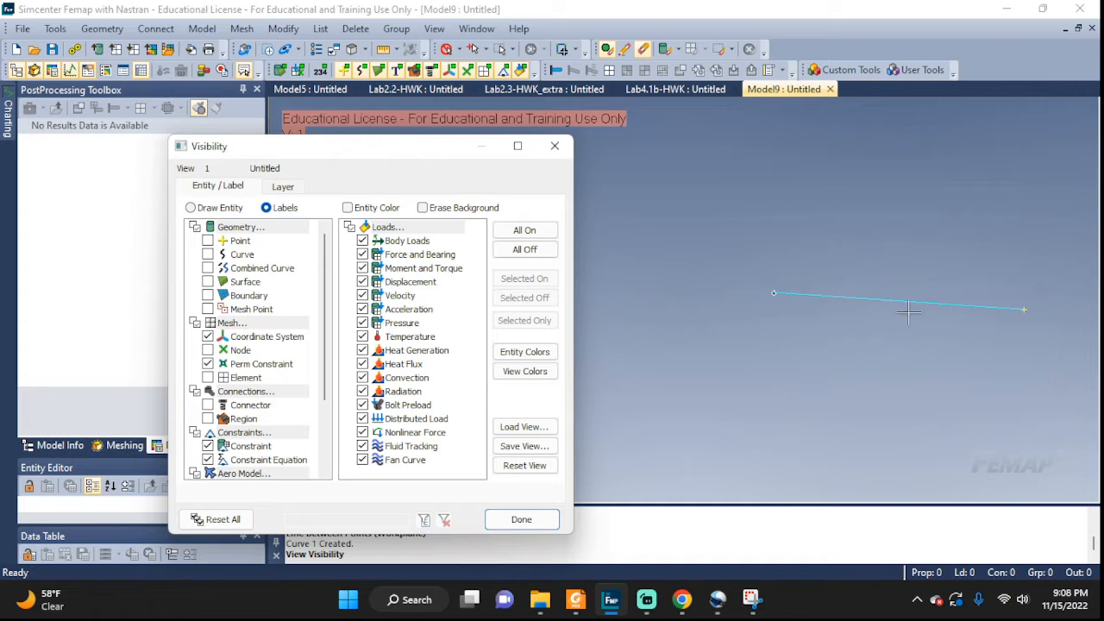
{"action": "mouse_move", "coordinate": [924, 312]}
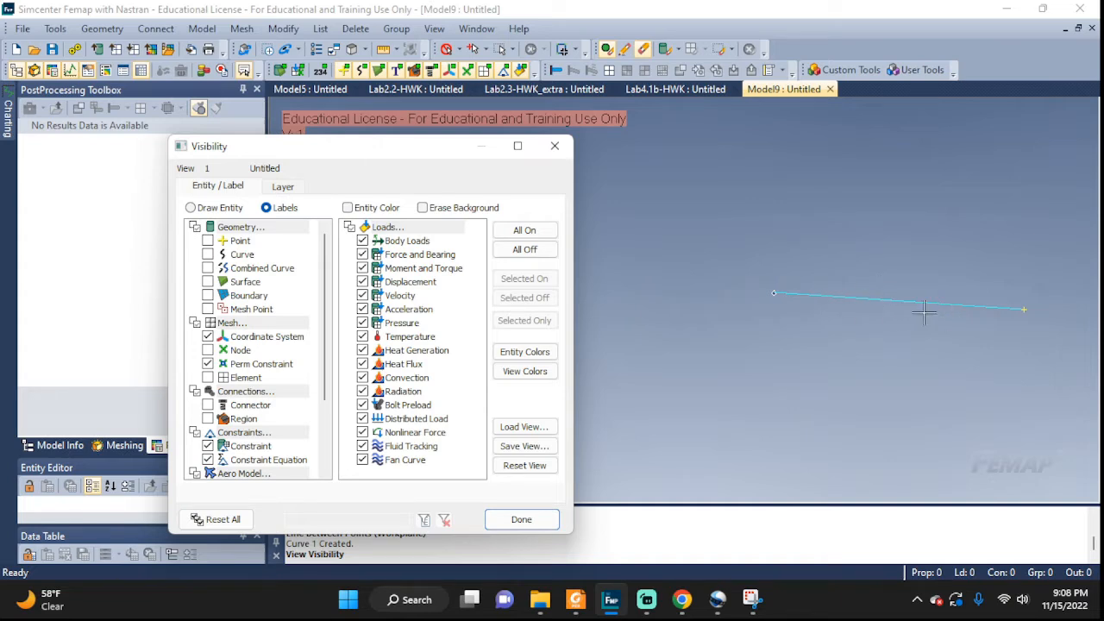
{"action": "mouse_move", "coordinate": [891, 381]}
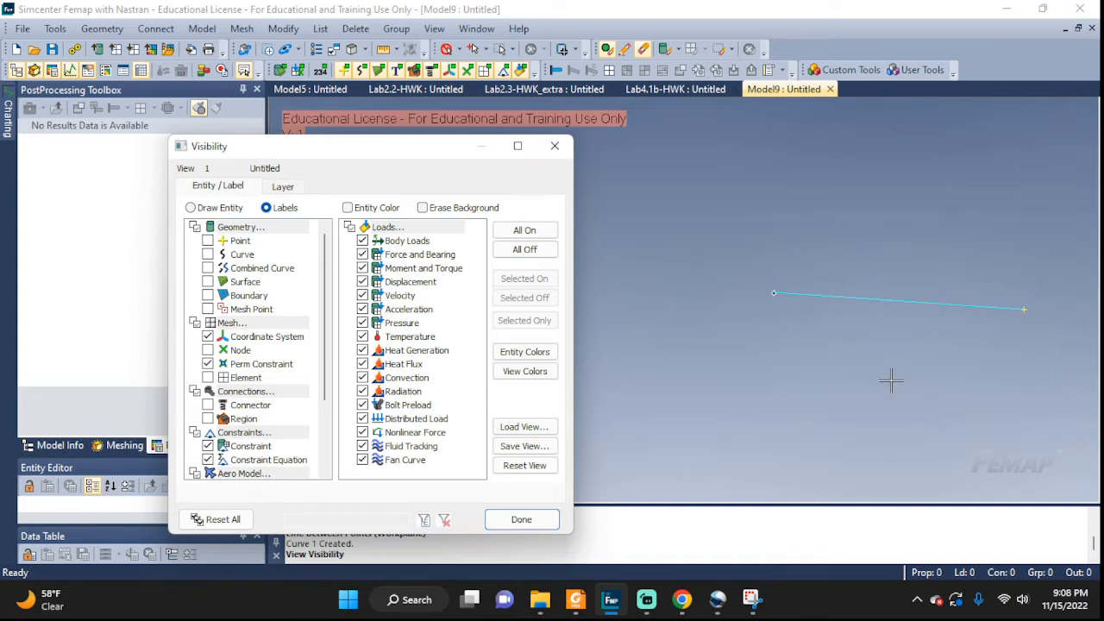
{"action": "mouse_move", "coordinate": [255, 236]}
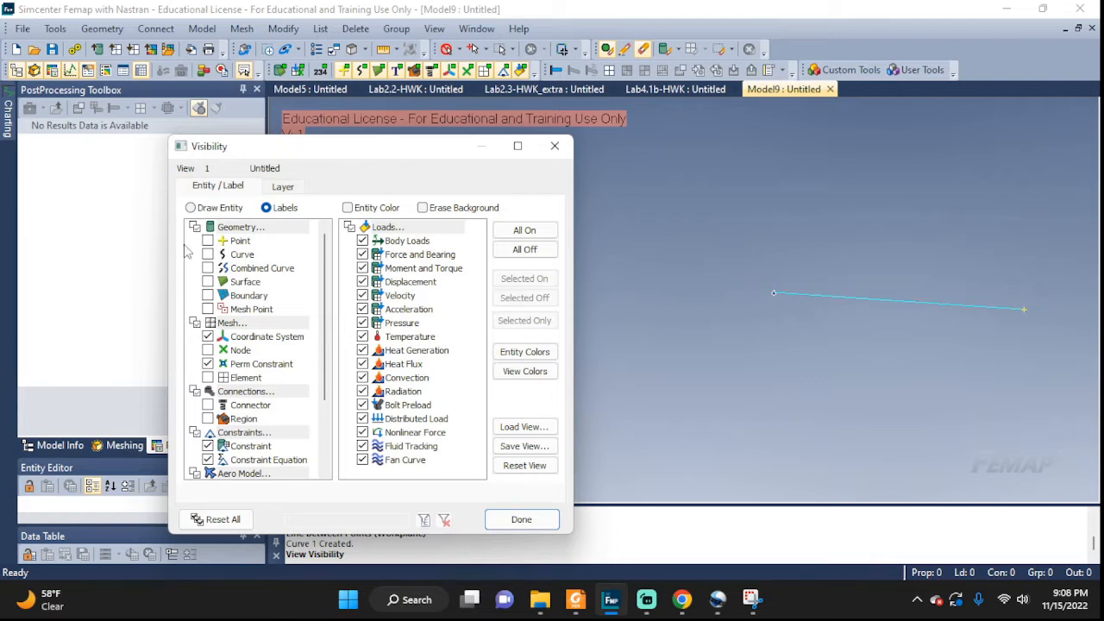
{"action": "left_click", "coordinate": [208, 240]}
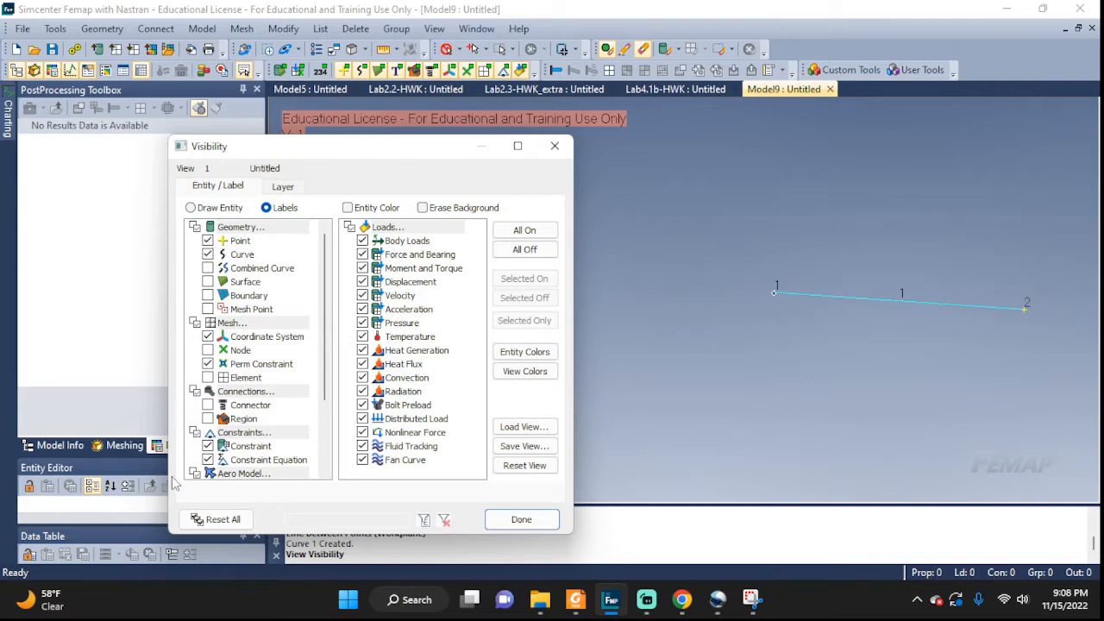
{"action": "mouse_move", "coordinate": [660, 273]}
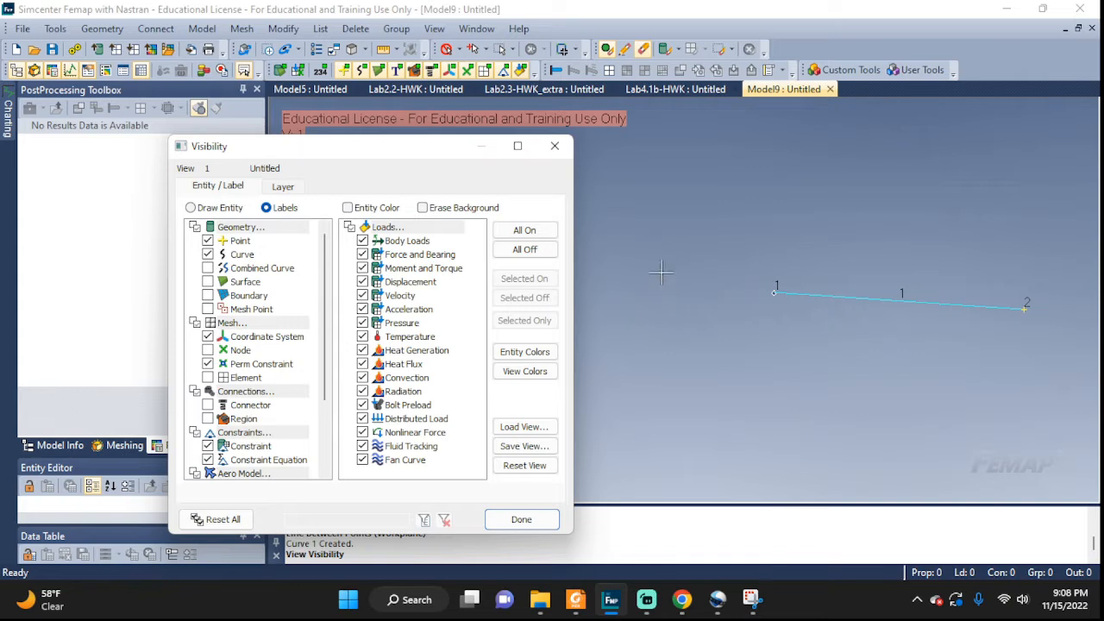
{"action": "mouse_move", "coordinate": [809, 295]}
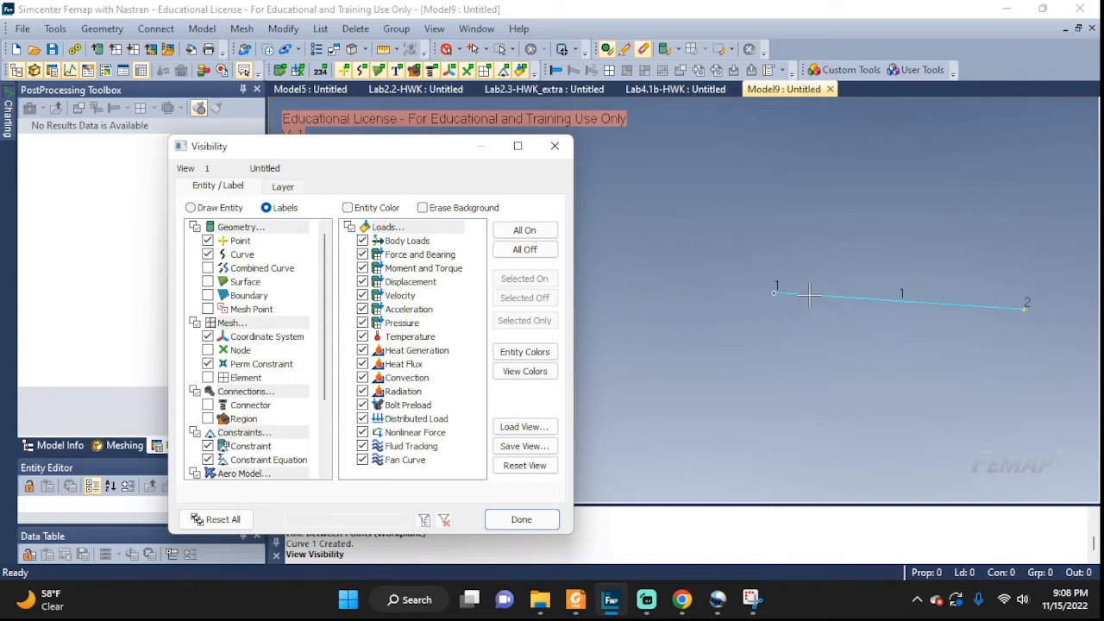
{"action": "mouse_move", "coordinate": [968, 307]}
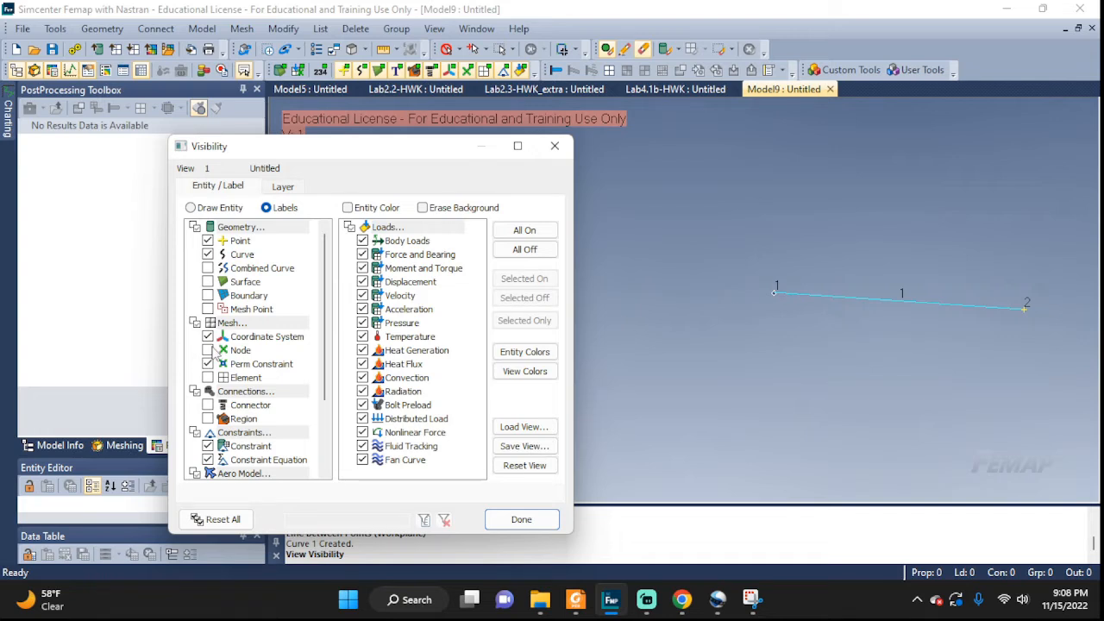
{"action": "mouse_move", "coordinate": [910, 299]}
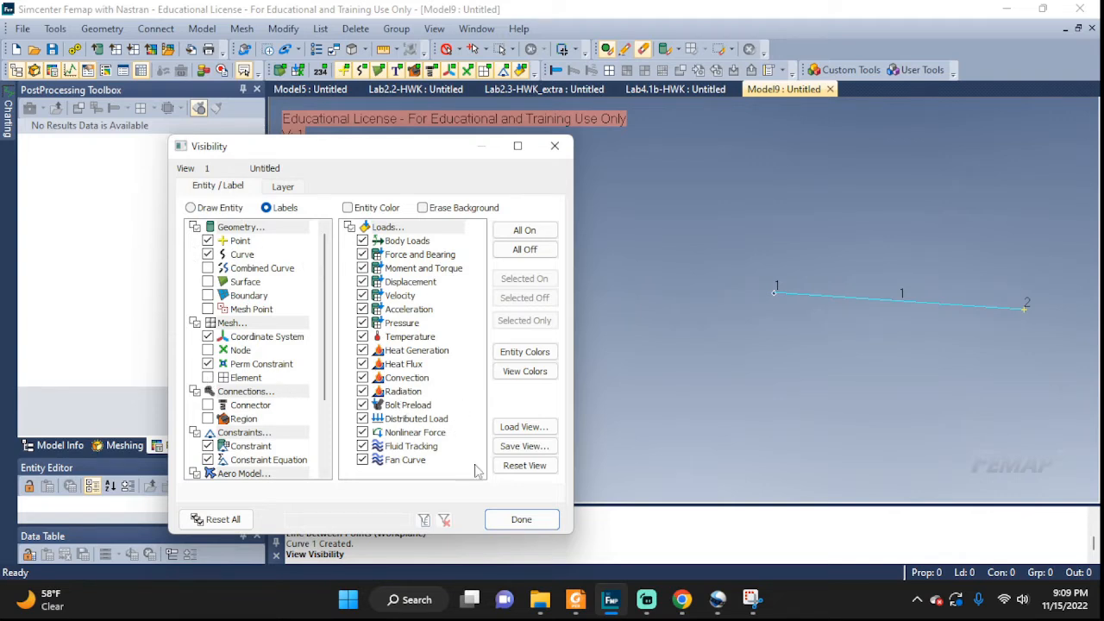
{"action": "left_click", "coordinate": [521, 518]}
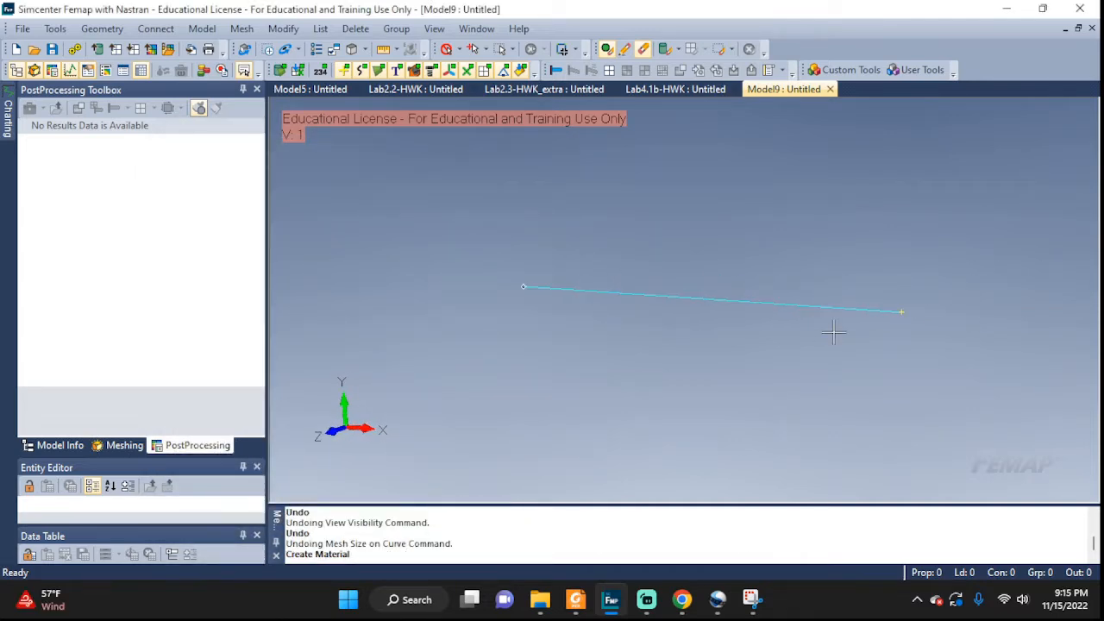
{"action": "mouse_move", "coordinate": [213, 29]}
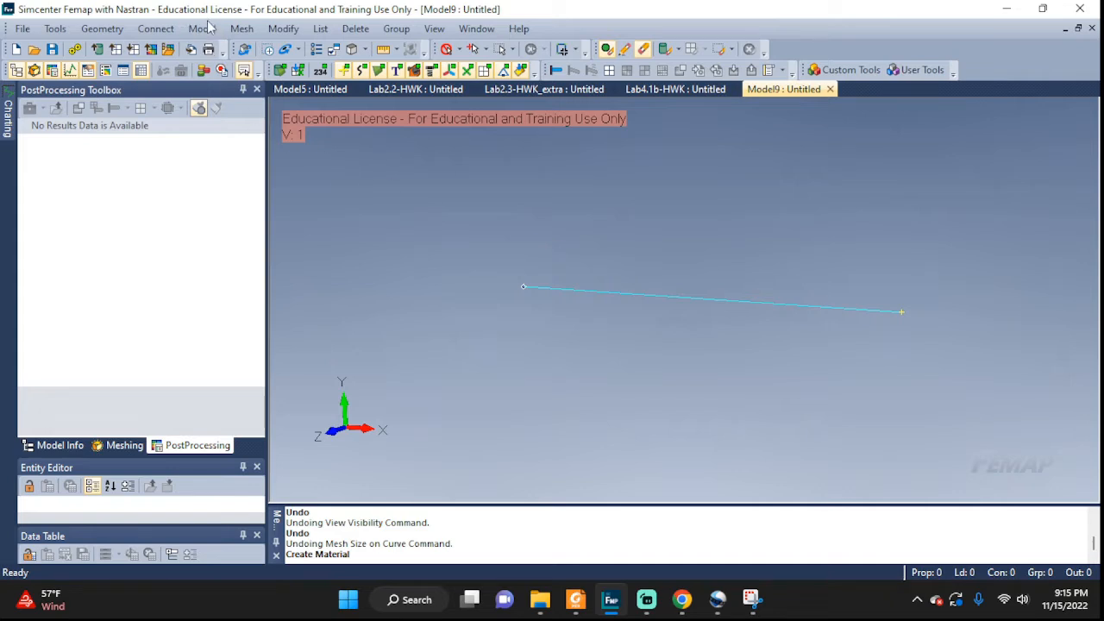
Start a new material titled MYMat and keep its type Isotropic.
{"action": "left_click", "coordinate": [202, 29]}
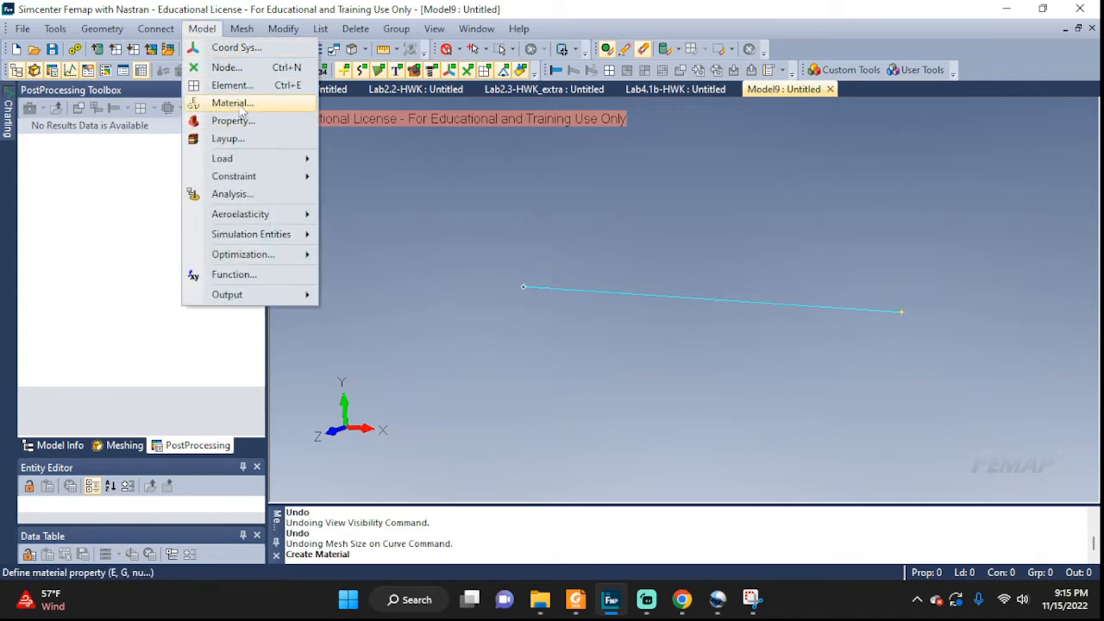
{"action": "left_click", "coordinate": [232, 103]}
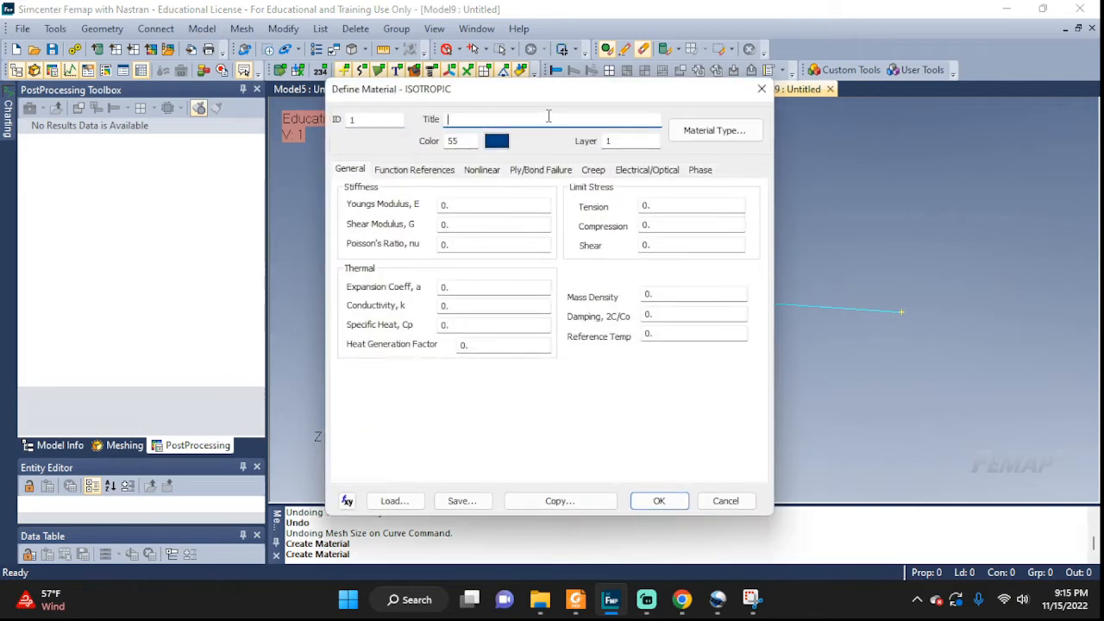
{"action": "type", "text": "MYM"}
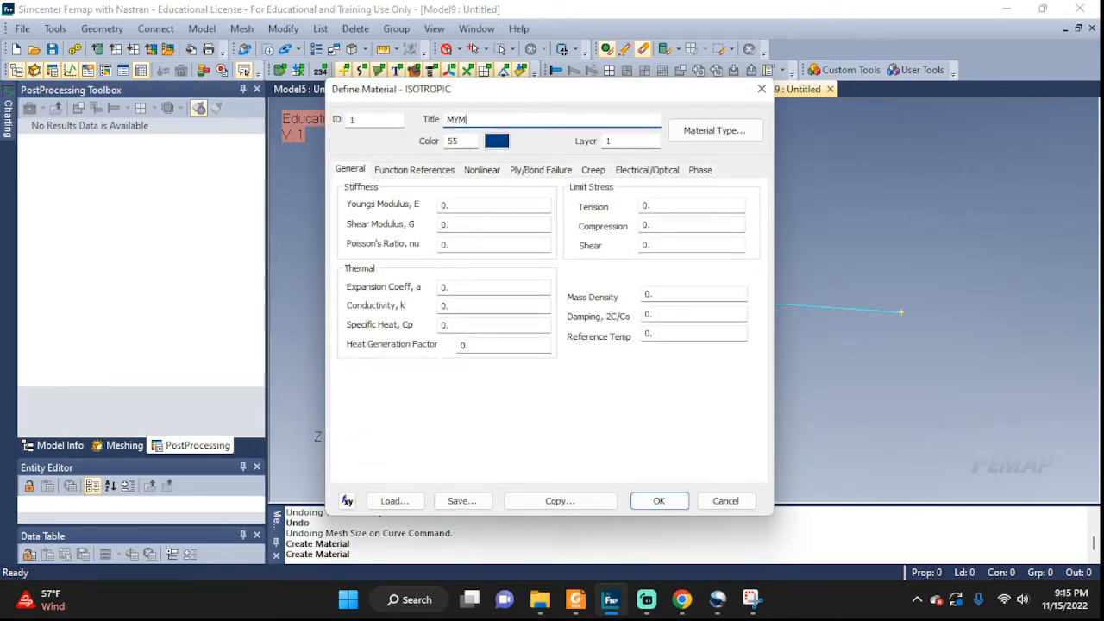
{"action": "type", "text": "at"}
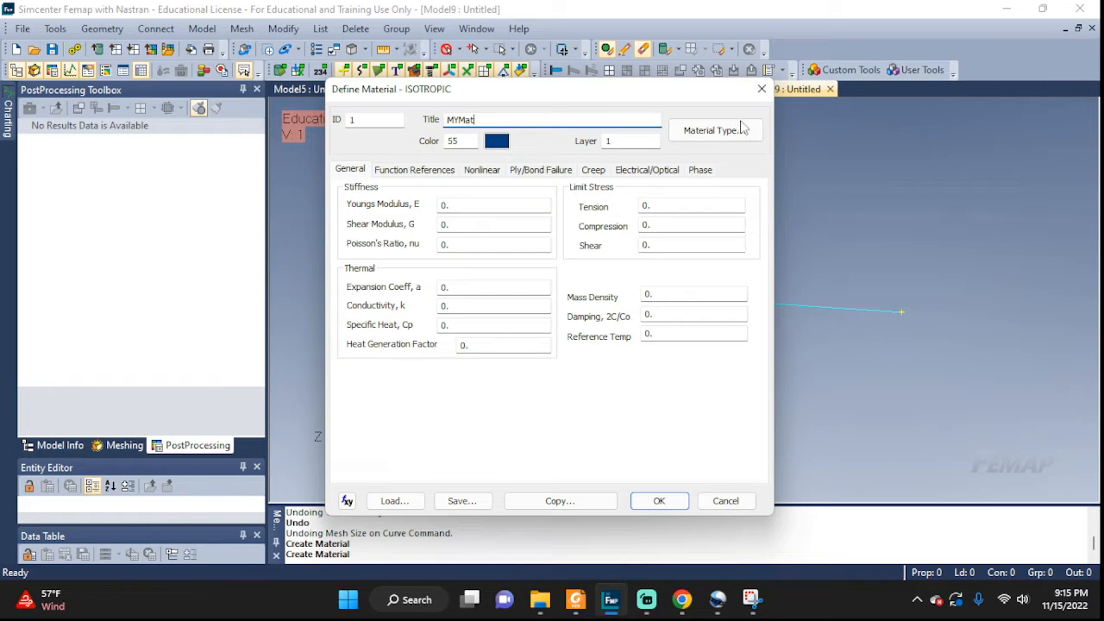
{"action": "left_click", "coordinate": [714, 130]}
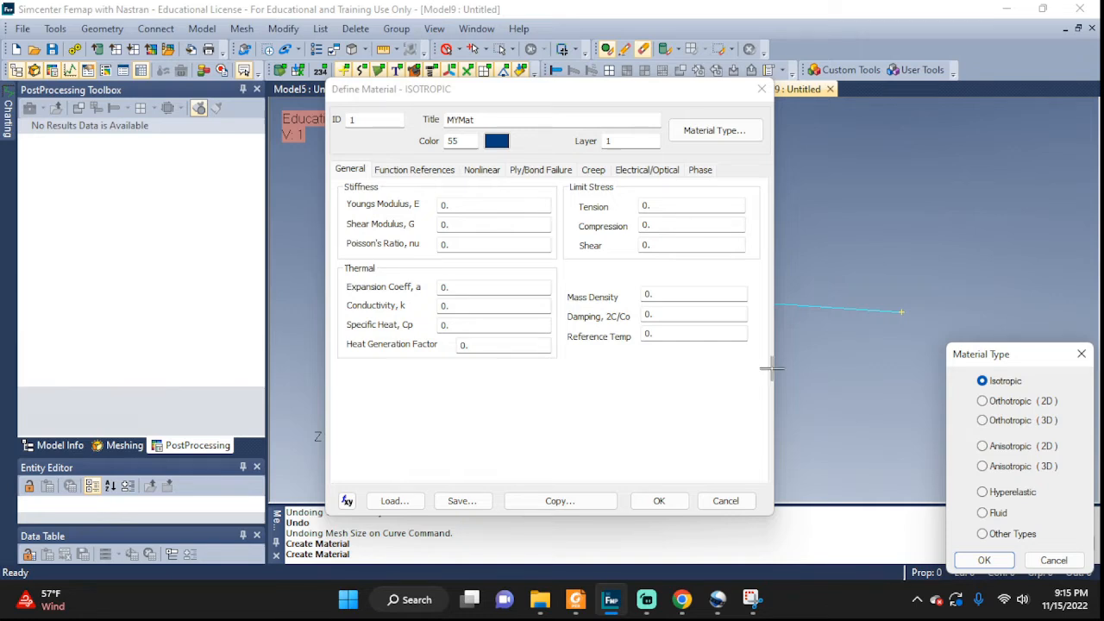
{"action": "left_click", "coordinate": [984, 560]}
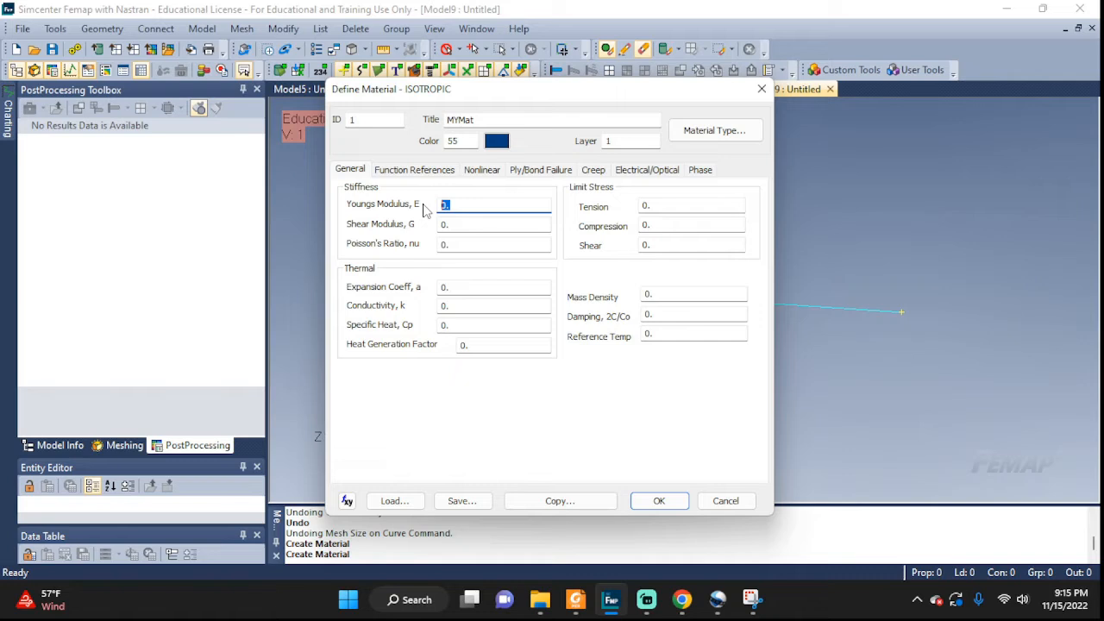
Give MYMat E = 200e9 and Poisson's ratio .33 and save it as material 1.
{"action": "type", "text": "200e9"}
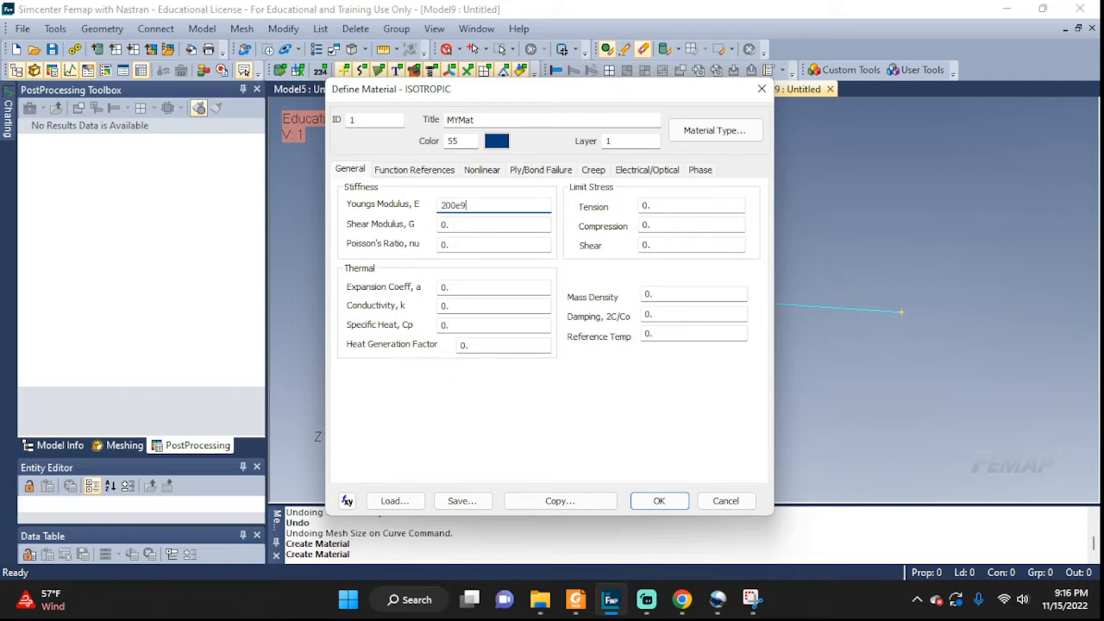
{"action": "triple_click", "coordinate": [493, 243]}
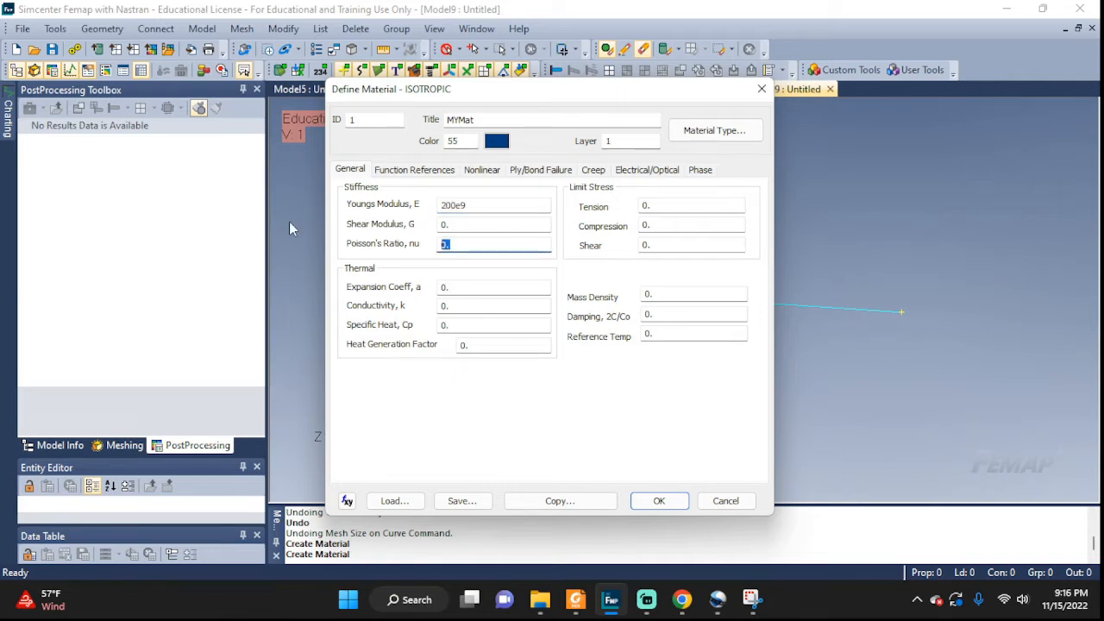
{"action": "type", "text": ".33"}
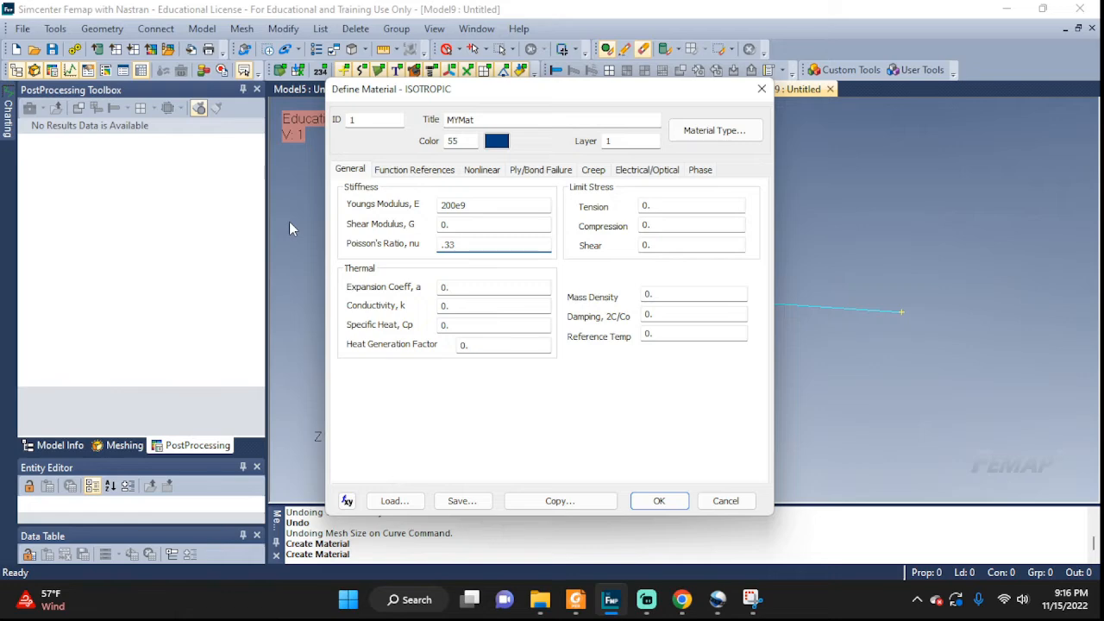
{"action": "left_click", "coordinate": [659, 500]}
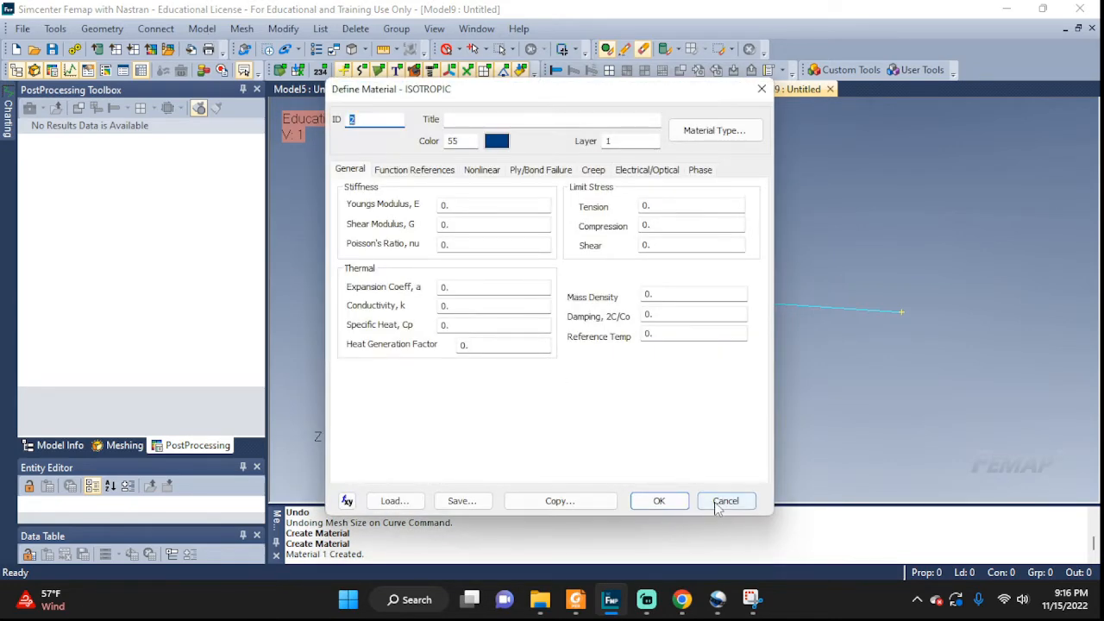
{"action": "left_click", "coordinate": [725, 500]}
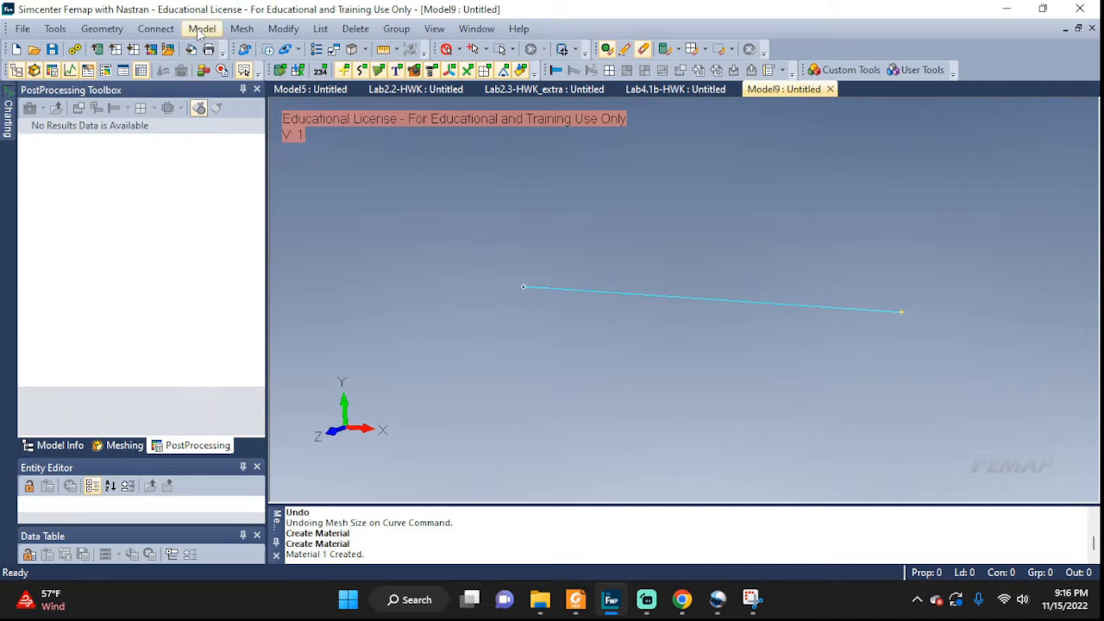
Start a new property titled My rod and assign material 1..MYMat.
{"action": "left_click", "coordinate": [202, 28]}
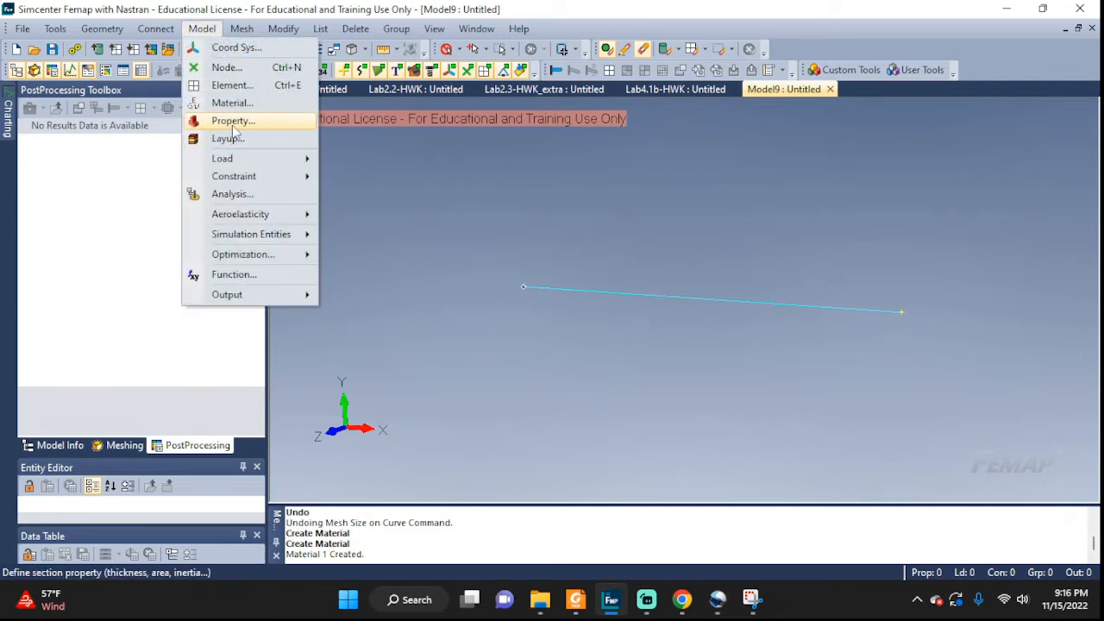
{"action": "mouse_move", "coordinate": [231, 121]}
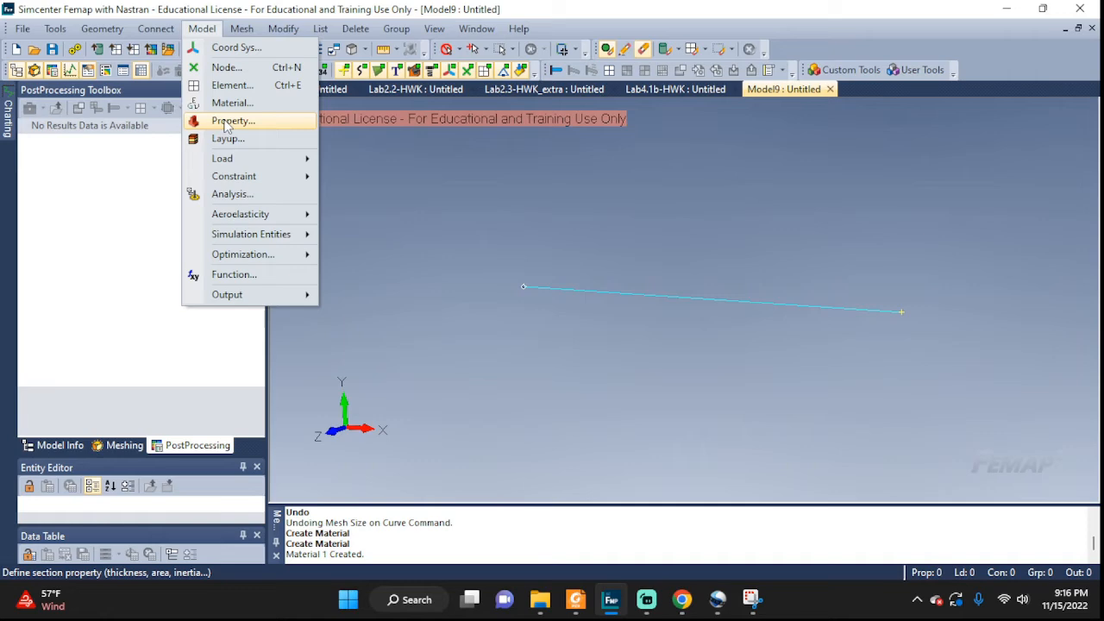
{"action": "left_click", "coordinate": [232, 120]}
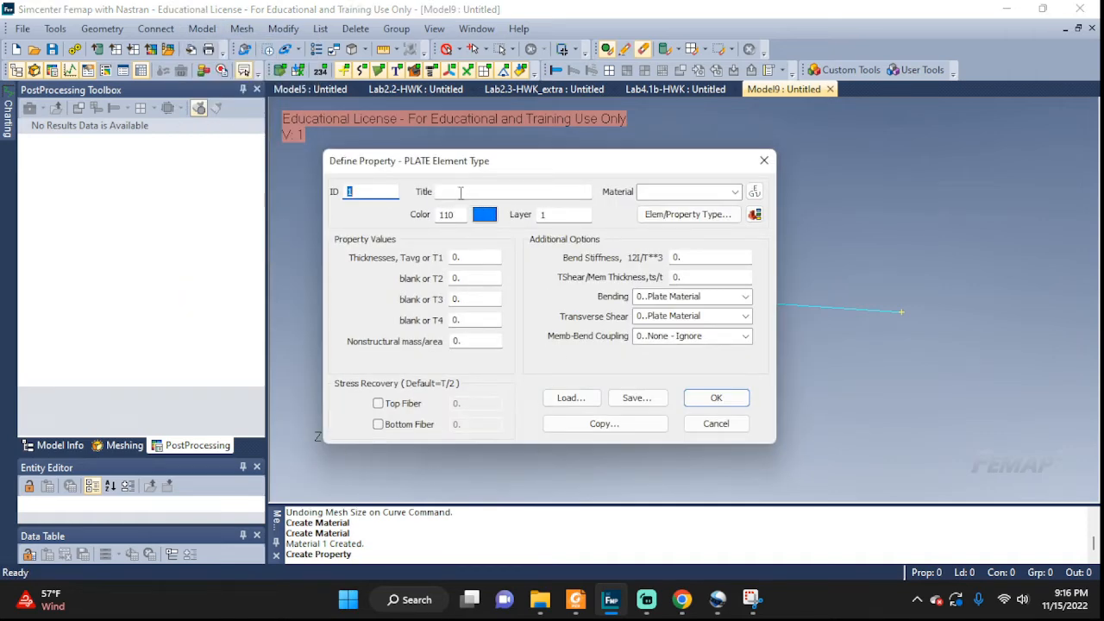
{"action": "type", "text": "My"}
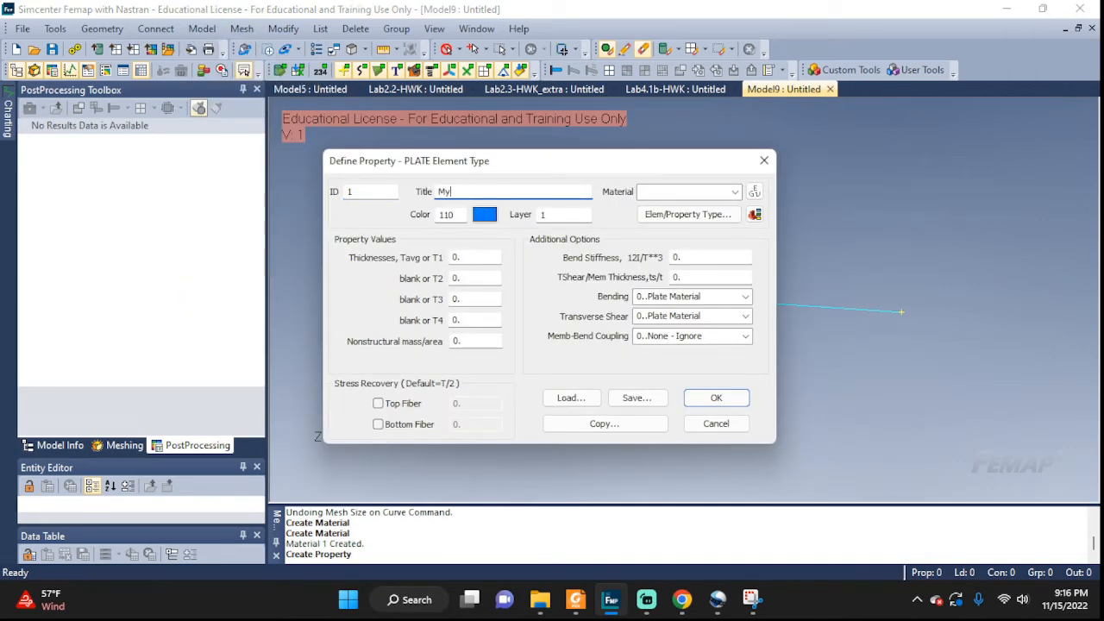
{"action": "type", "text": "rod"}
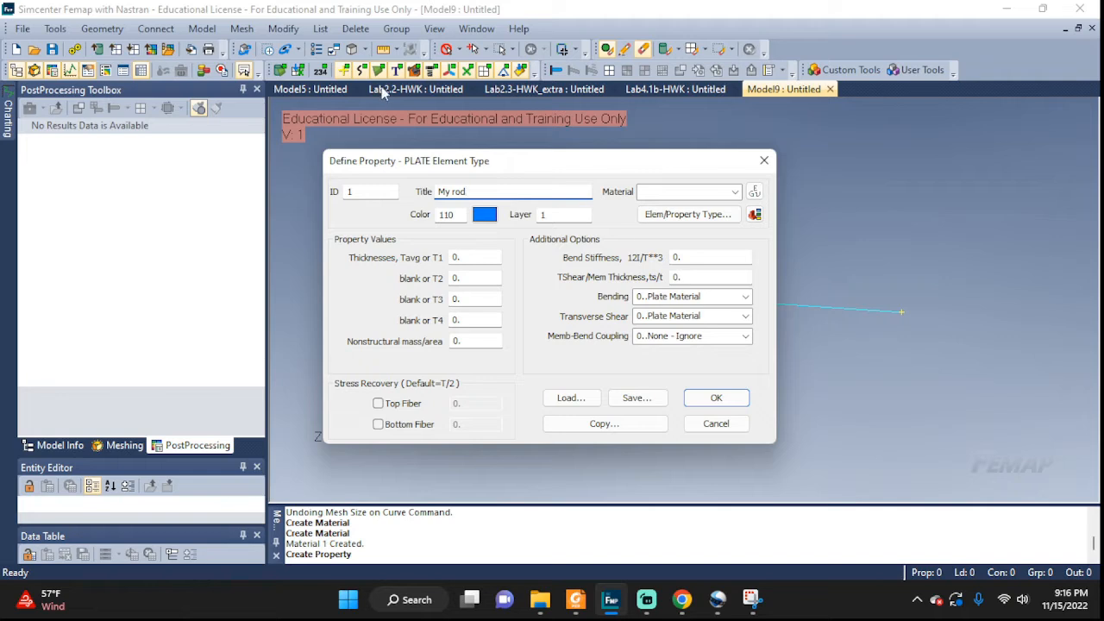
{"action": "left_click", "coordinate": [734, 191]}
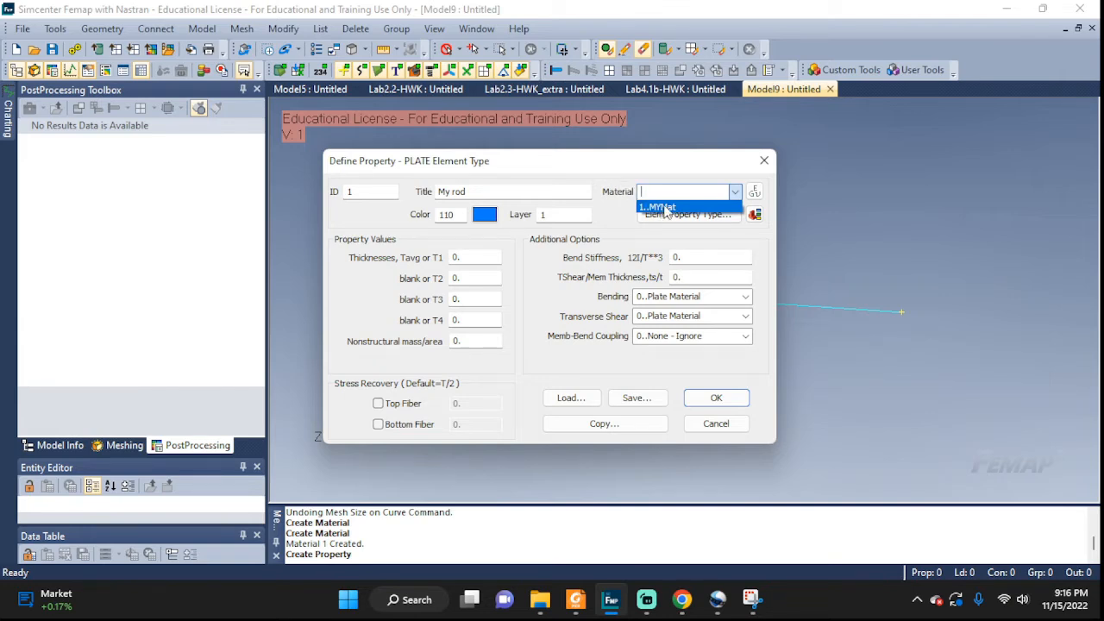
{"action": "left_click", "coordinate": [658, 206]}
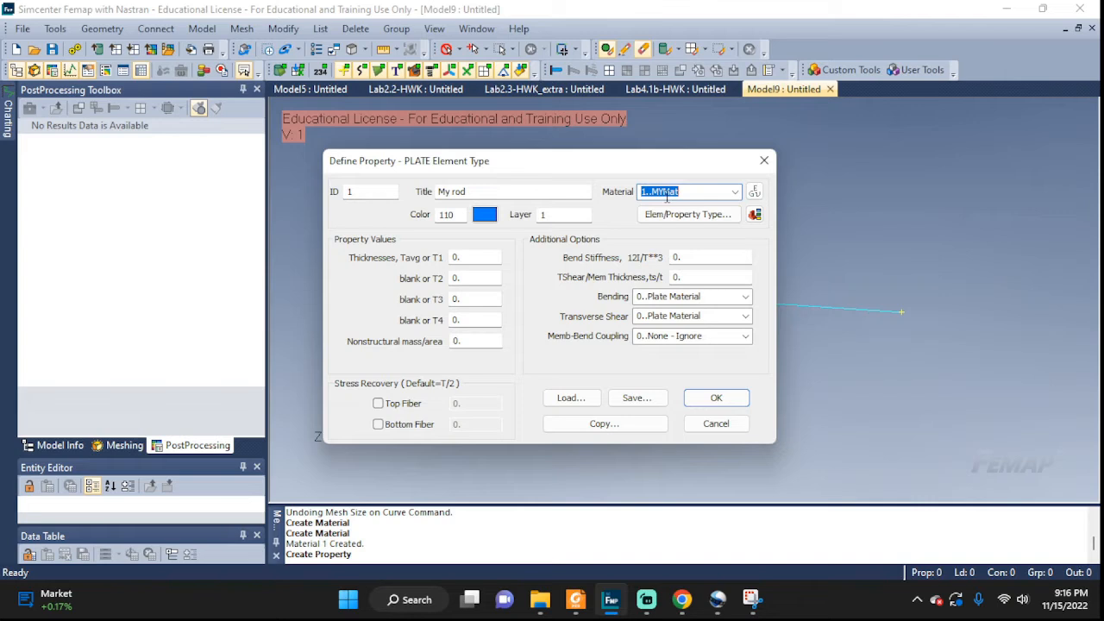
{"action": "mouse_move", "coordinate": [653, 233]}
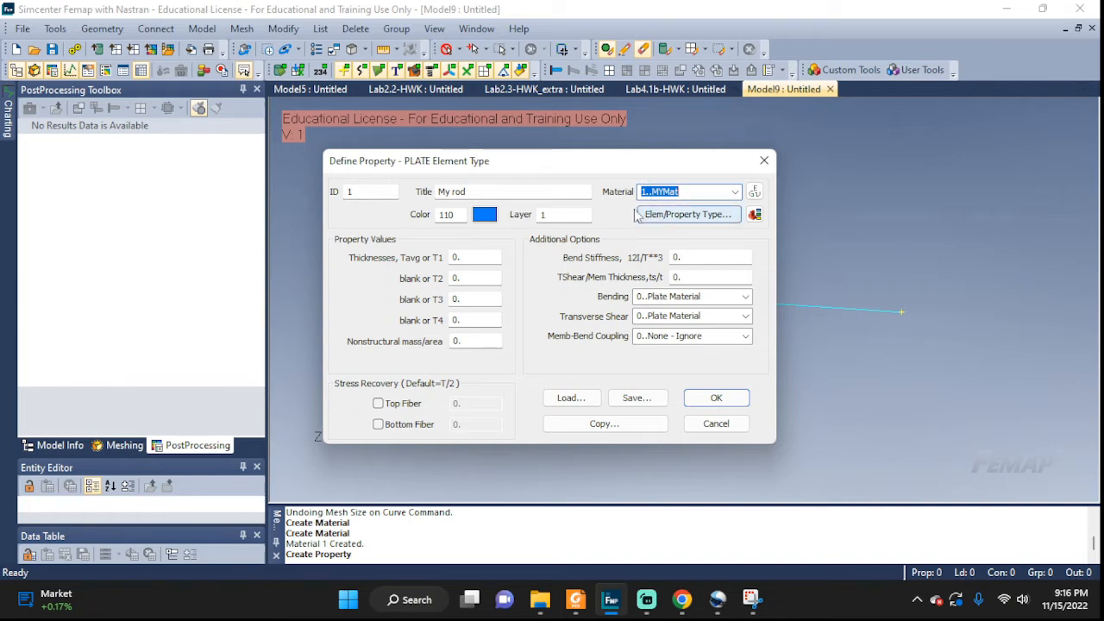
{"action": "mouse_move", "coordinate": [665, 231]}
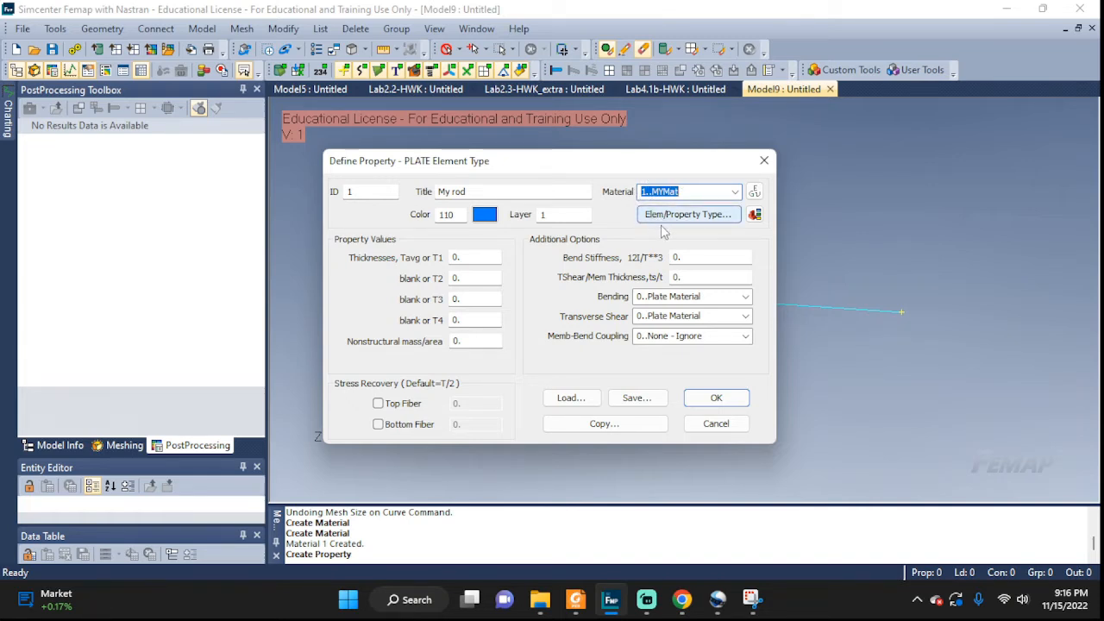
Make My rod a Rod element property with area 2e-3 and save it as property 1.
{"action": "left_click", "coordinate": [688, 214]}
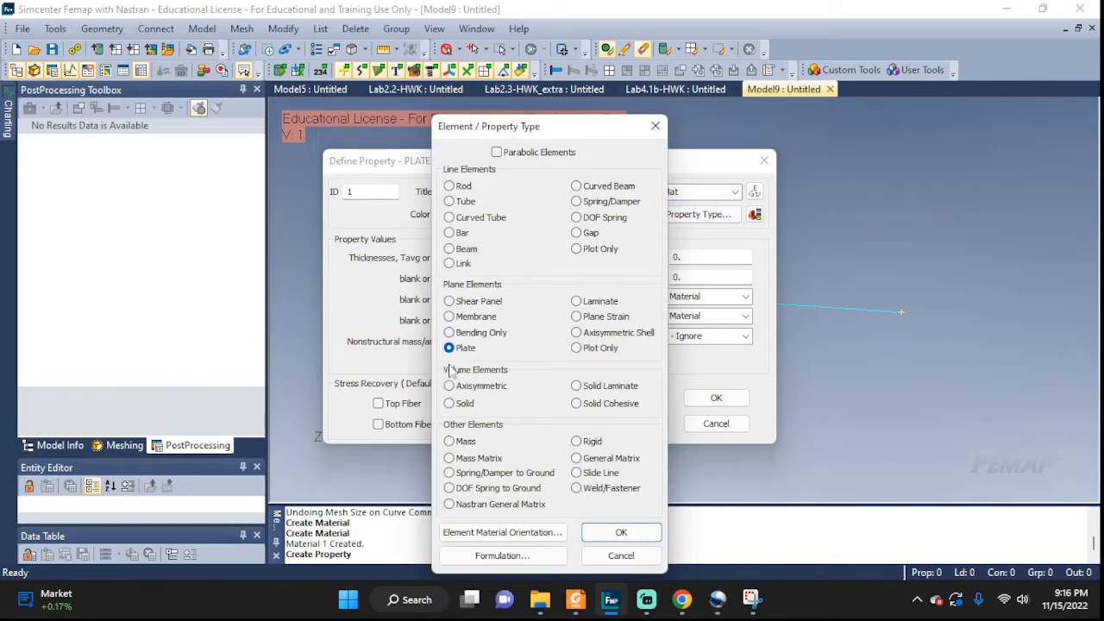
{"action": "left_click", "coordinate": [449, 185]}
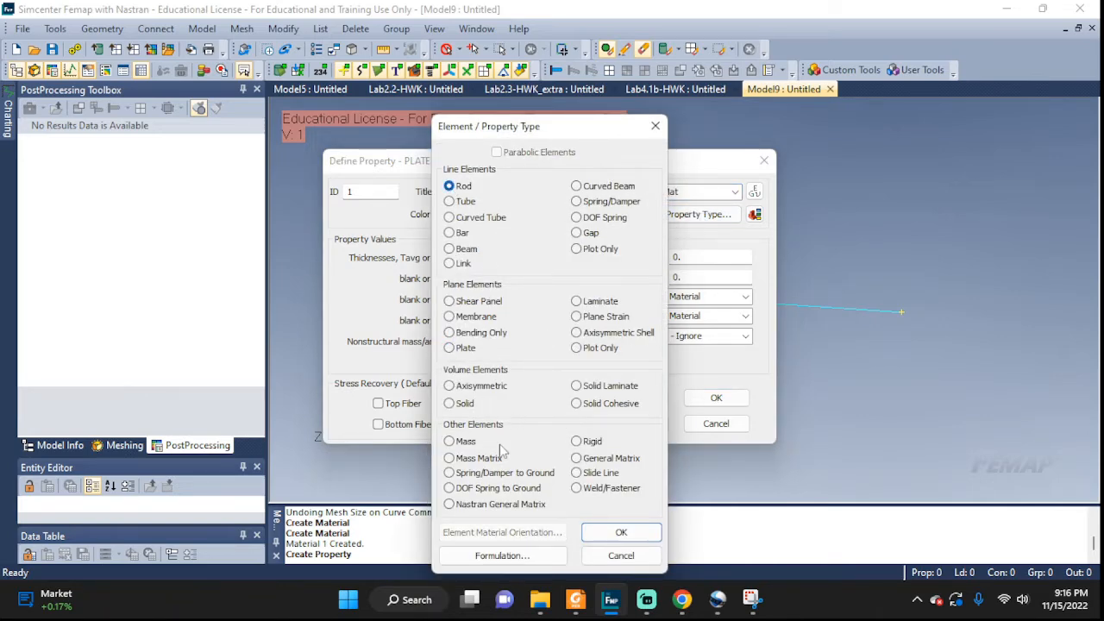
{"action": "left_click", "coordinate": [621, 531]}
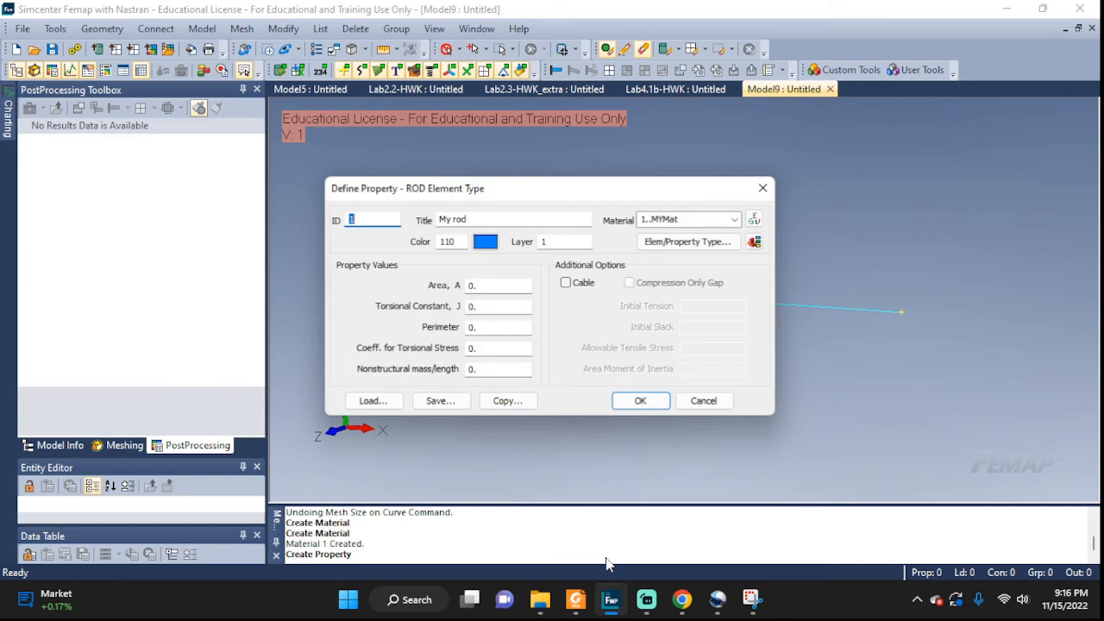
{"action": "left_click", "coordinate": [499, 285]}
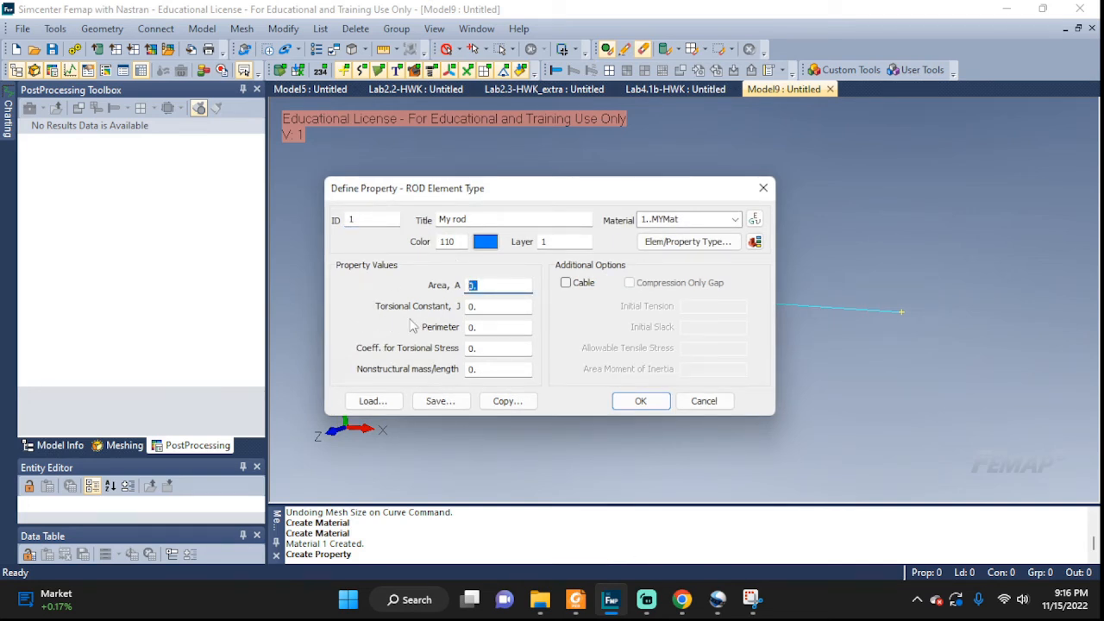
{"action": "type", "text": "2"}
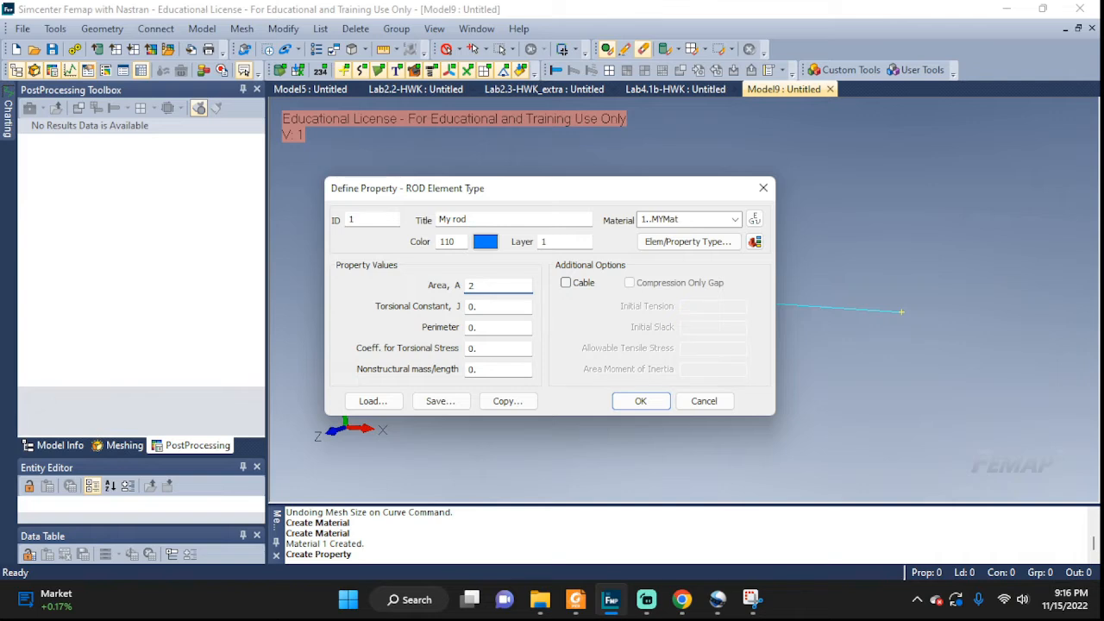
{"action": "type", "text": "e-3"}
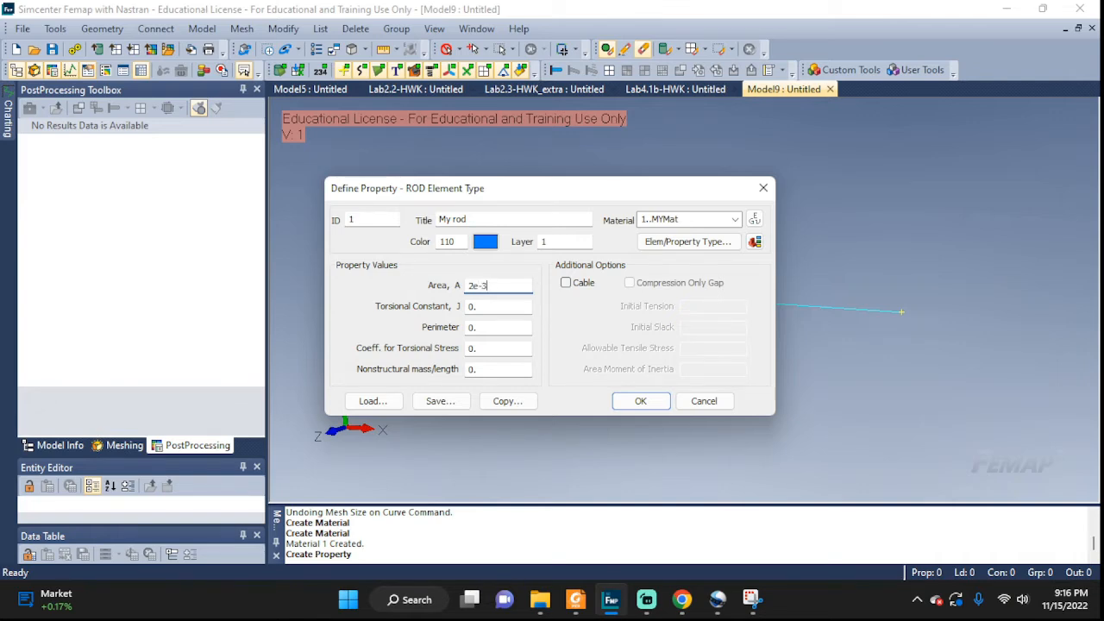
{"action": "mouse_move", "coordinate": [640, 400]}
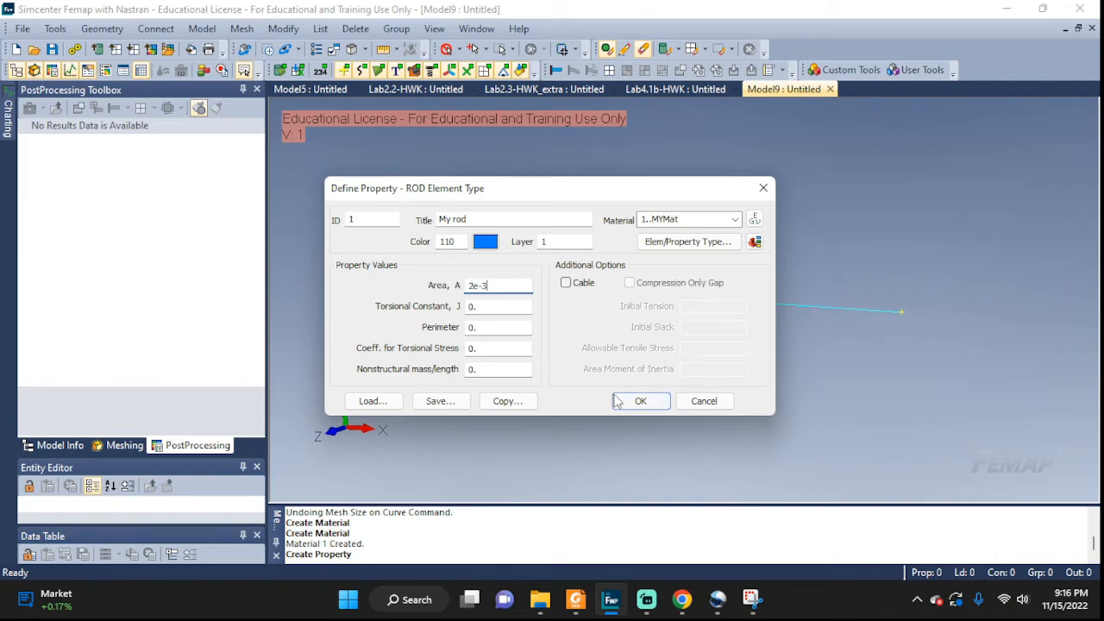
{"action": "left_click", "coordinate": [640, 401]}
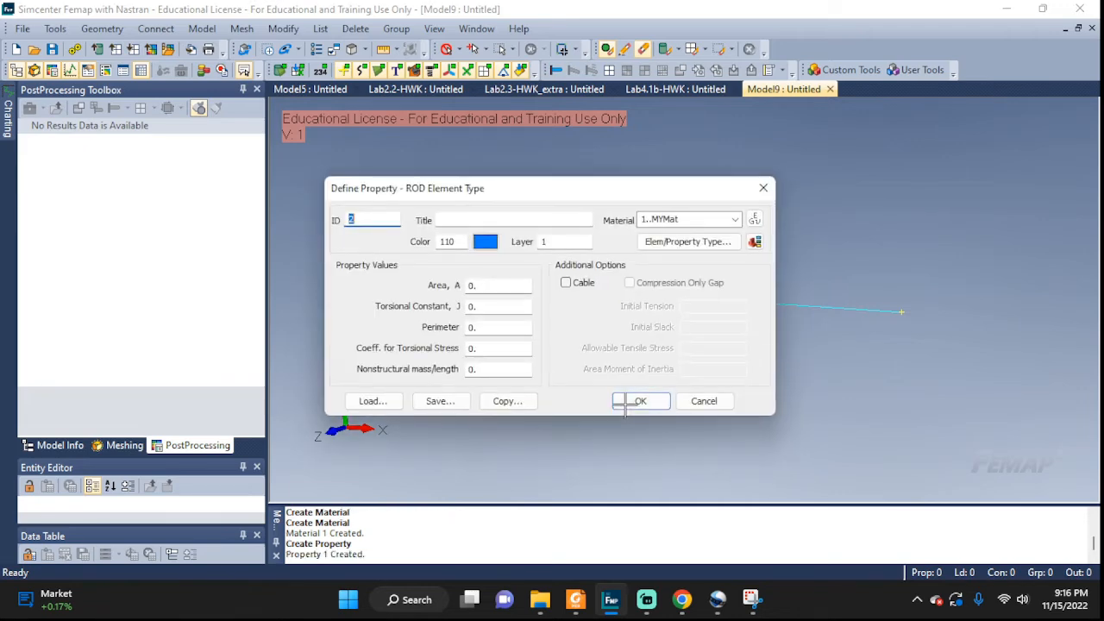
Show Point and Curve ID labels through View > Visibility, Entity/Label settings.
{"action": "left_click", "coordinate": [639, 401]}
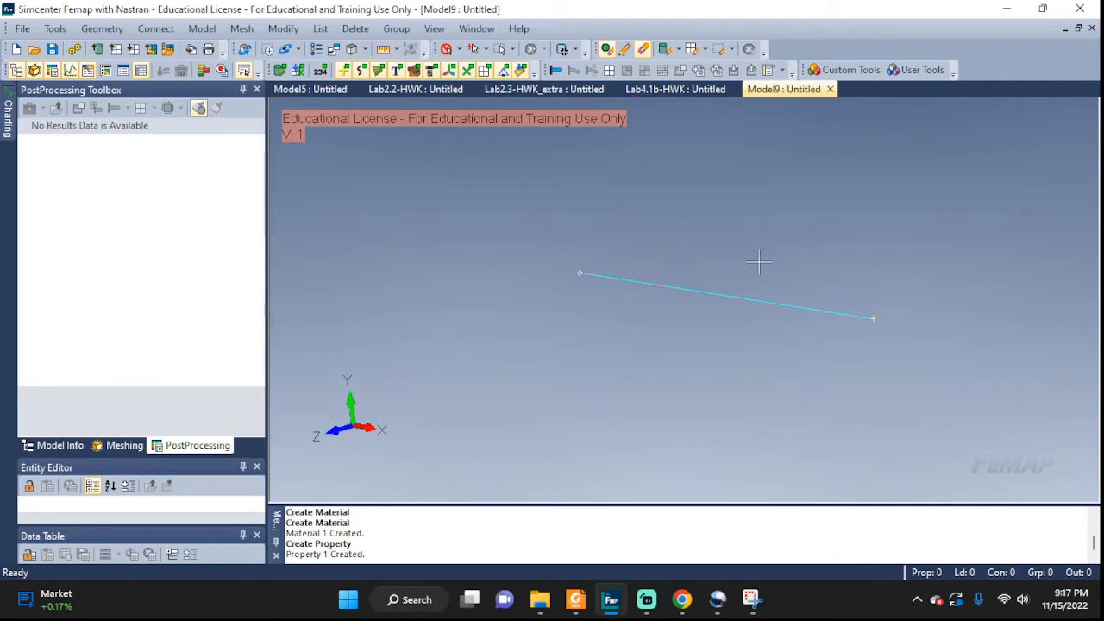
{"action": "mouse_move", "coordinate": [572, 249]}
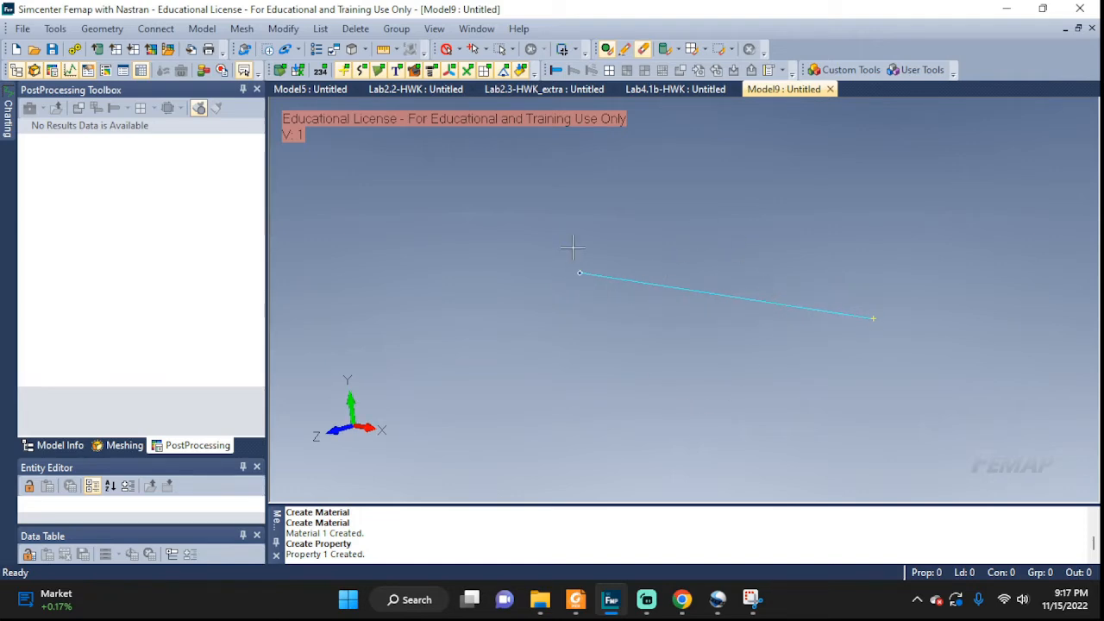
{"action": "left_click", "coordinate": [434, 29]}
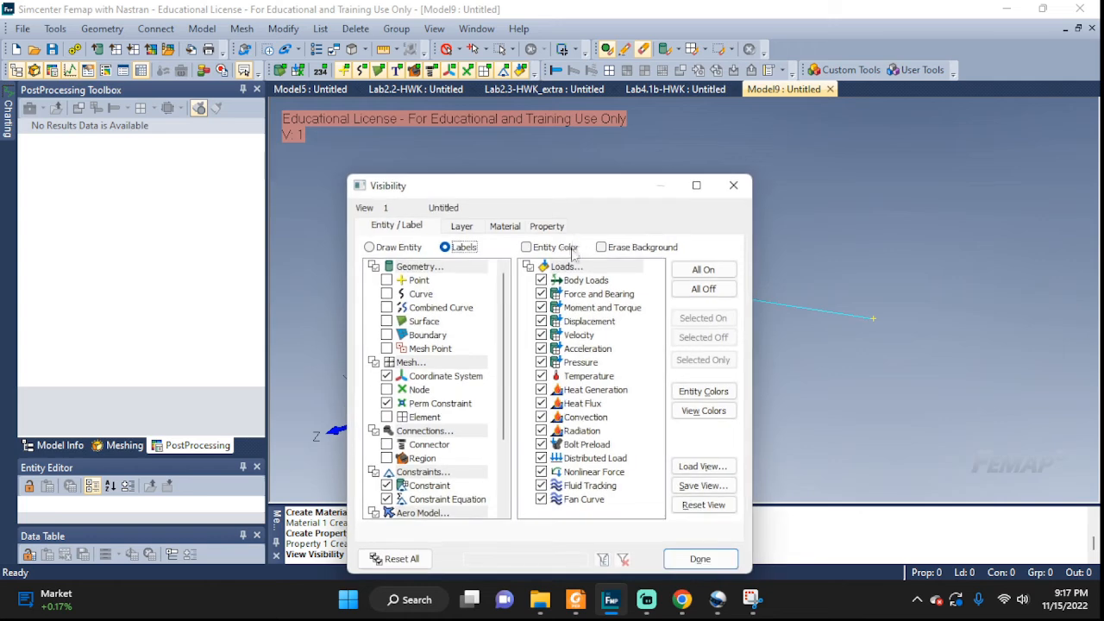
{"action": "mouse_move", "coordinate": [434, 29]}
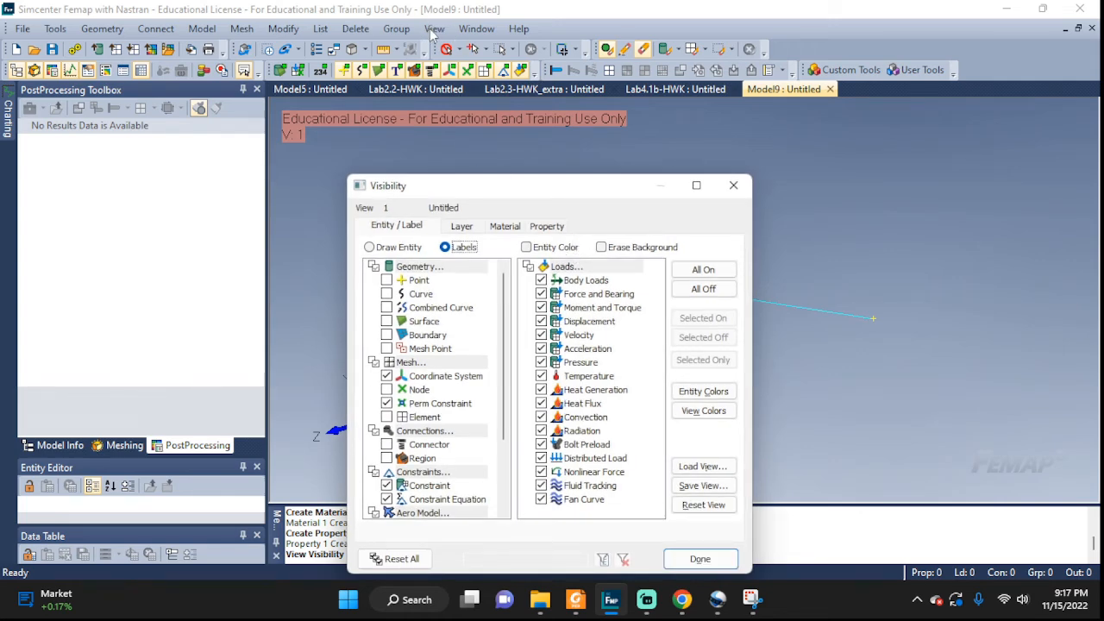
{"action": "left_click", "coordinate": [700, 558]}
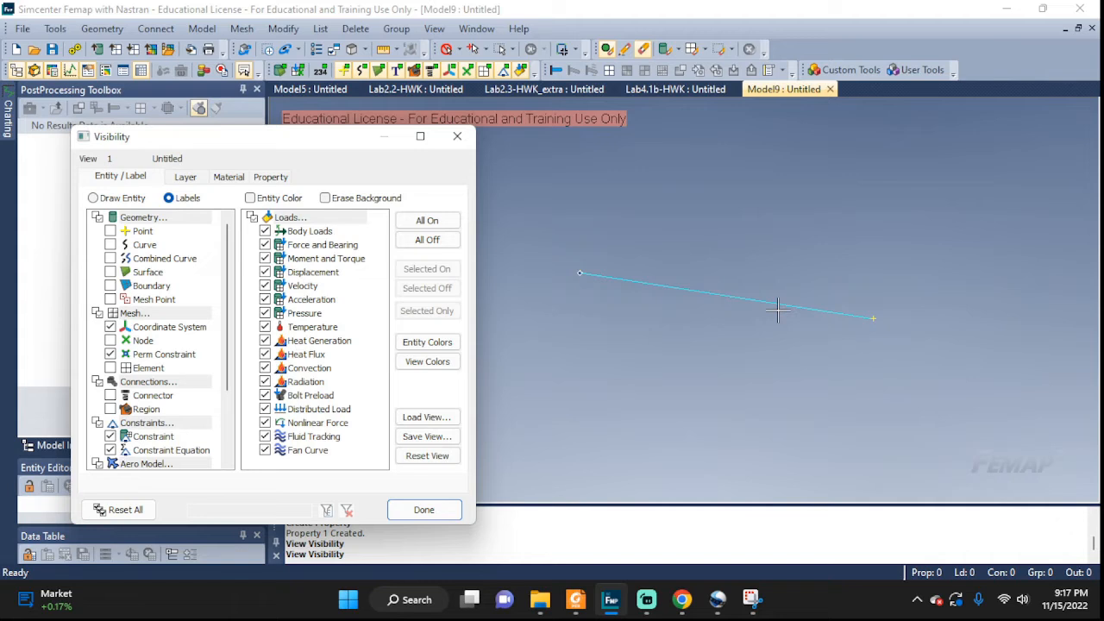
{"action": "left_click", "coordinate": [110, 244]}
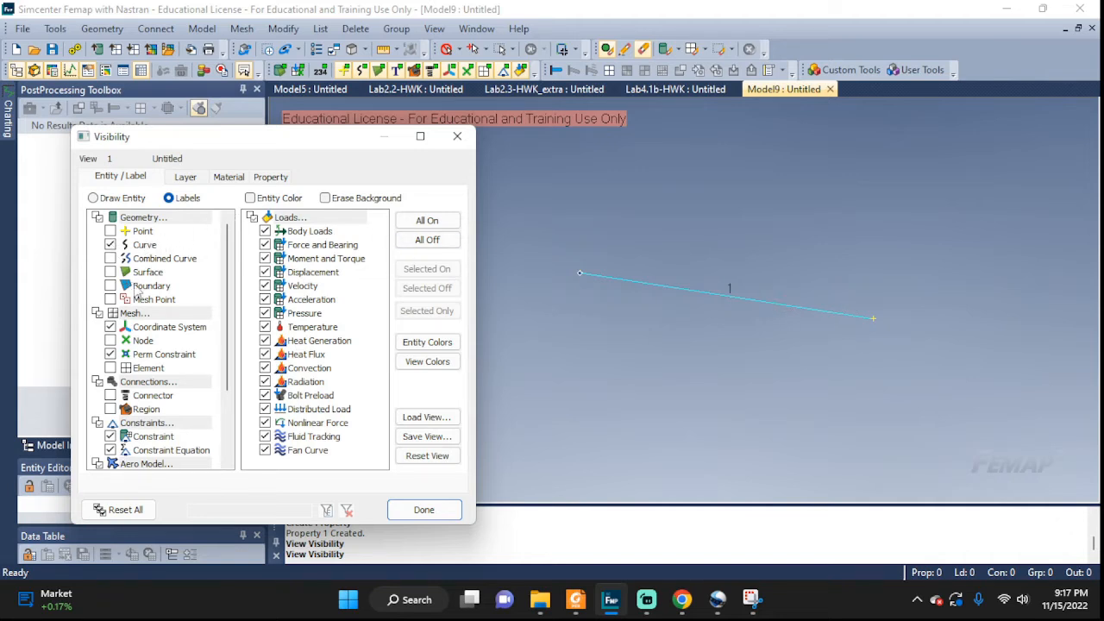
{"action": "mouse_move", "coordinate": [129, 237]}
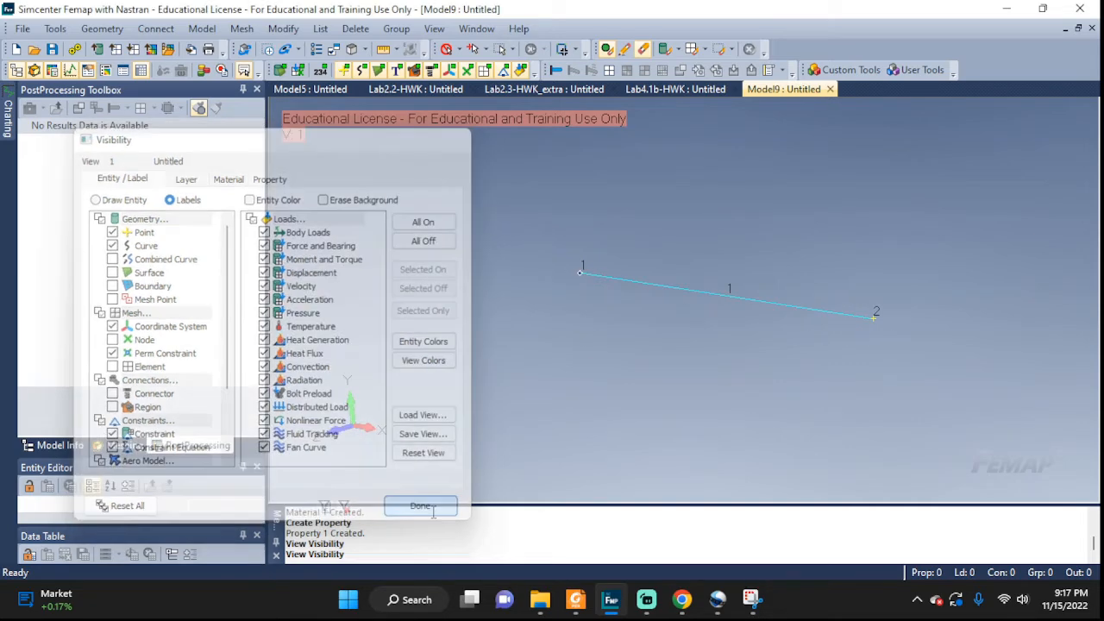
{"action": "left_click", "coordinate": [420, 506]}
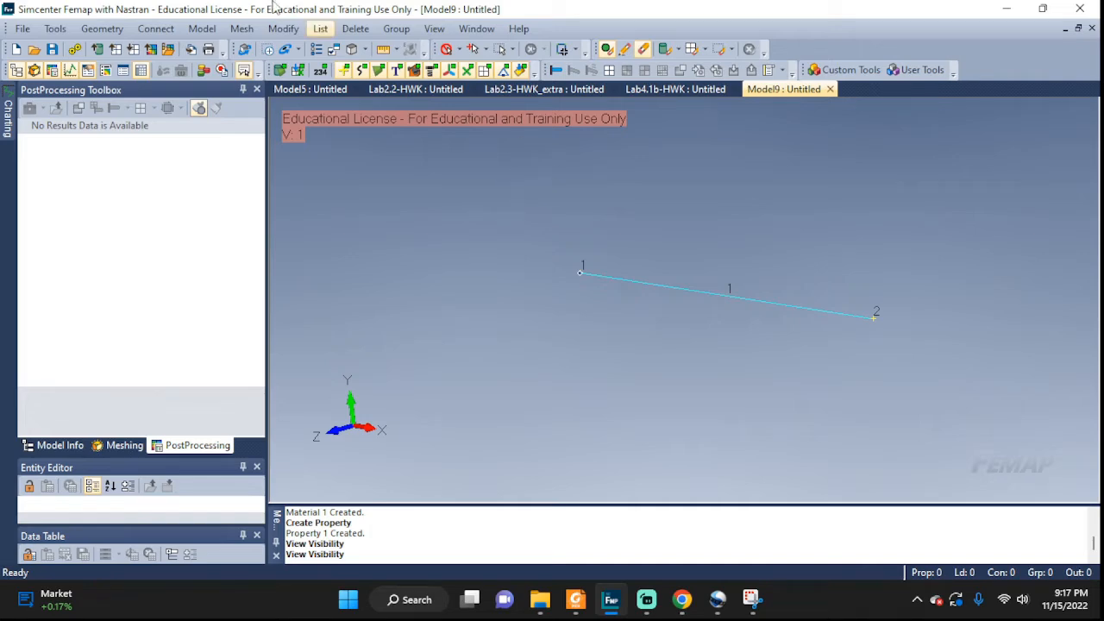
Set Mesh Size Along Curve on curve 1 to 3 equal elements.
{"action": "left_click", "coordinate": [241, 29]}
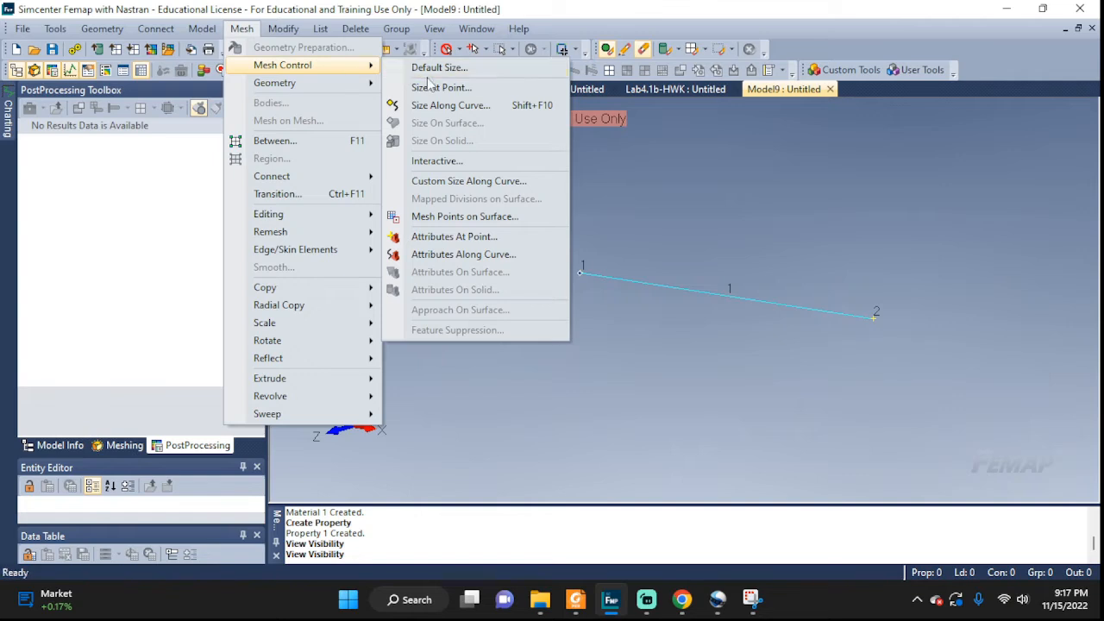
{"action": "mouse_move", "coordinate": [450, 105]}
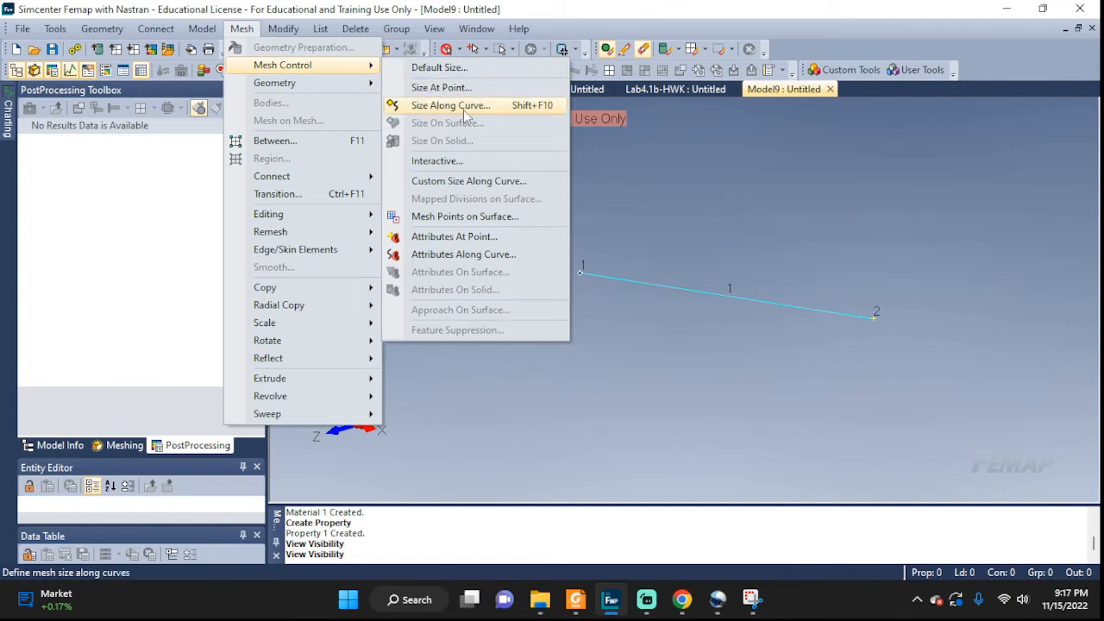
{"action": "left_click", "coordinate": [451, 106]}
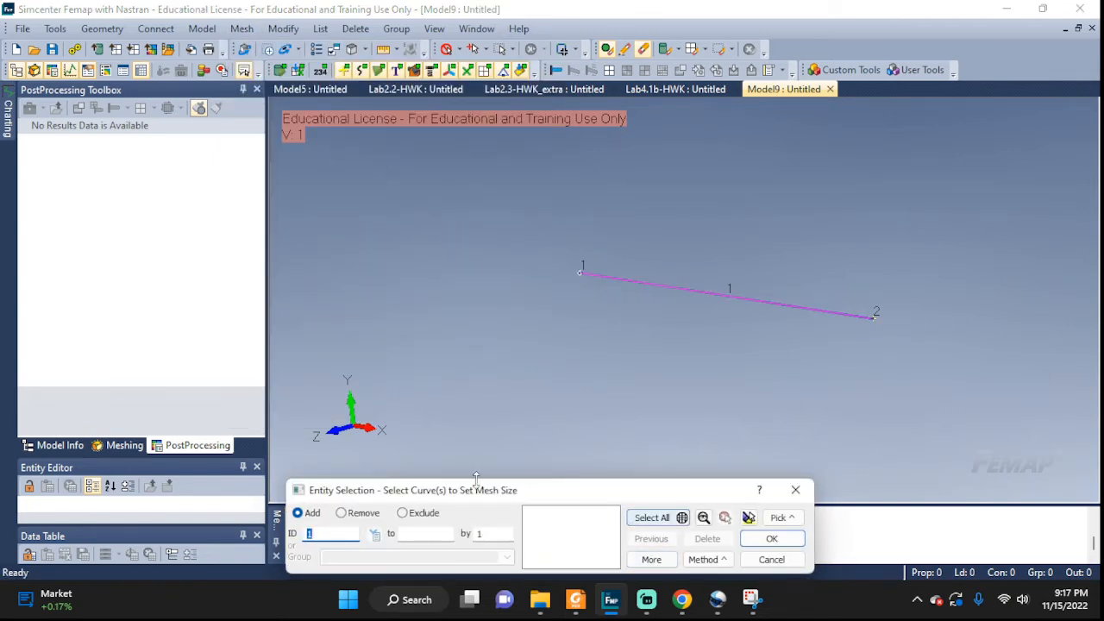
{"action": "mouse_move", "coordinate": [648, 259]}
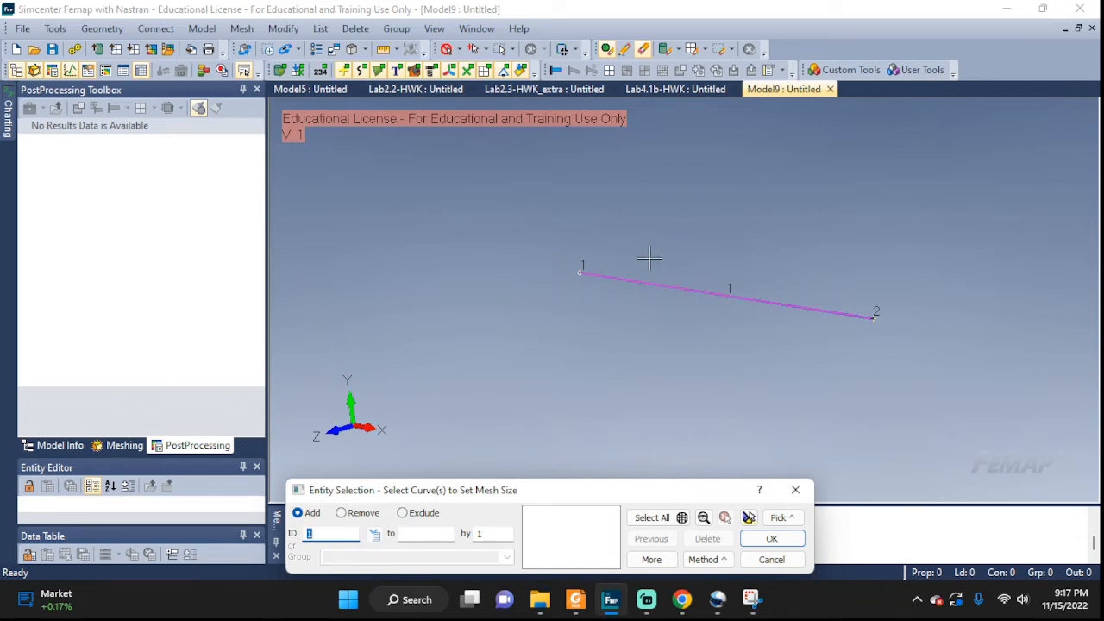
{"action": "mouse_move", "coordinate": [637, 273]}
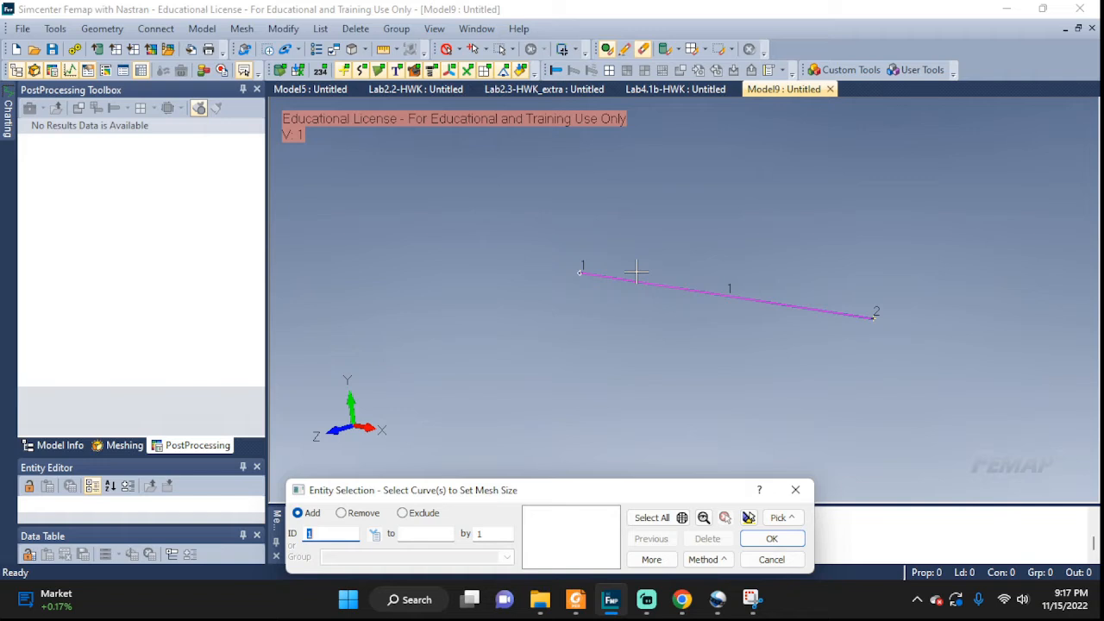
{"action": "mouse_move", "coordinate": [731, 363]}
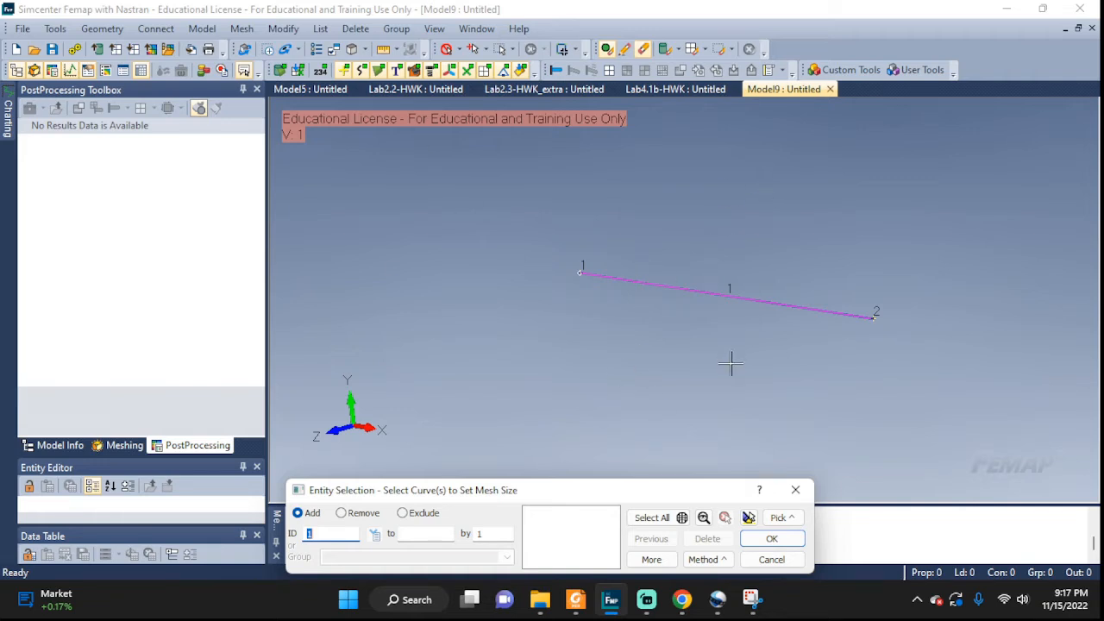
{"action": "left_click", "coordinate": [727, 295]}
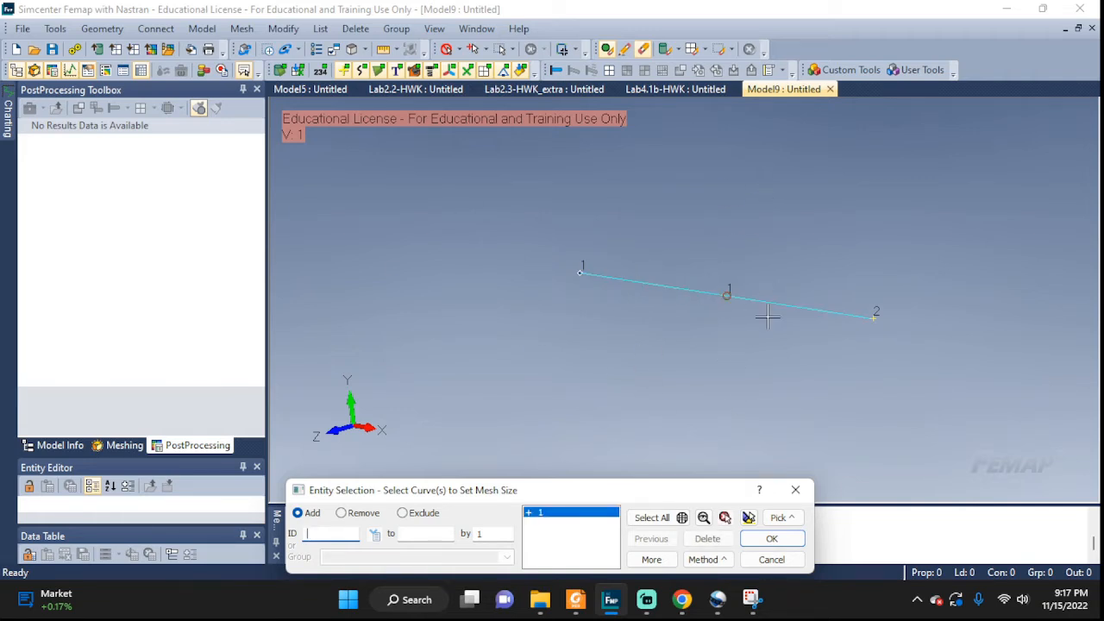
{"action": "left_click", "coordinate": [771, 538]}
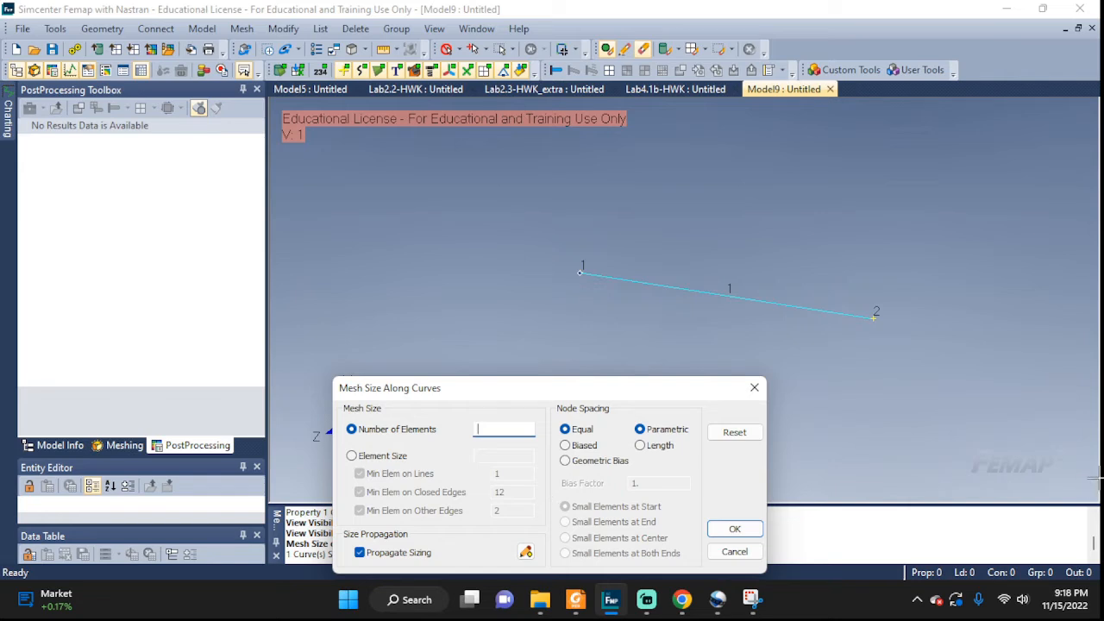
{"action": "type", "text": "3"}
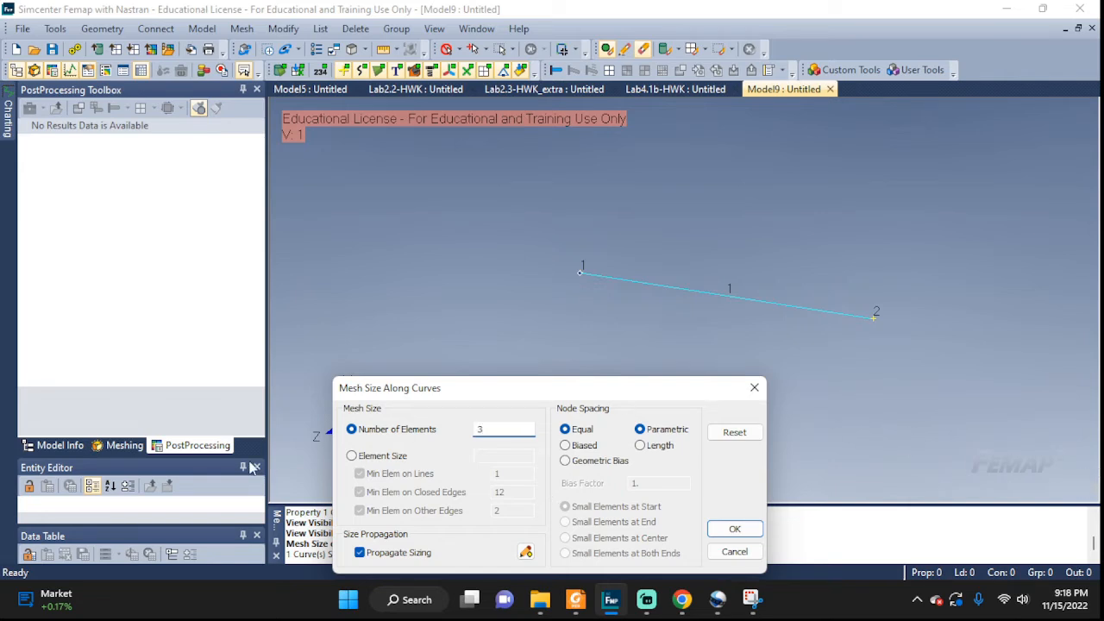
{"action": "left_click", "coordinate": [735, 529]}
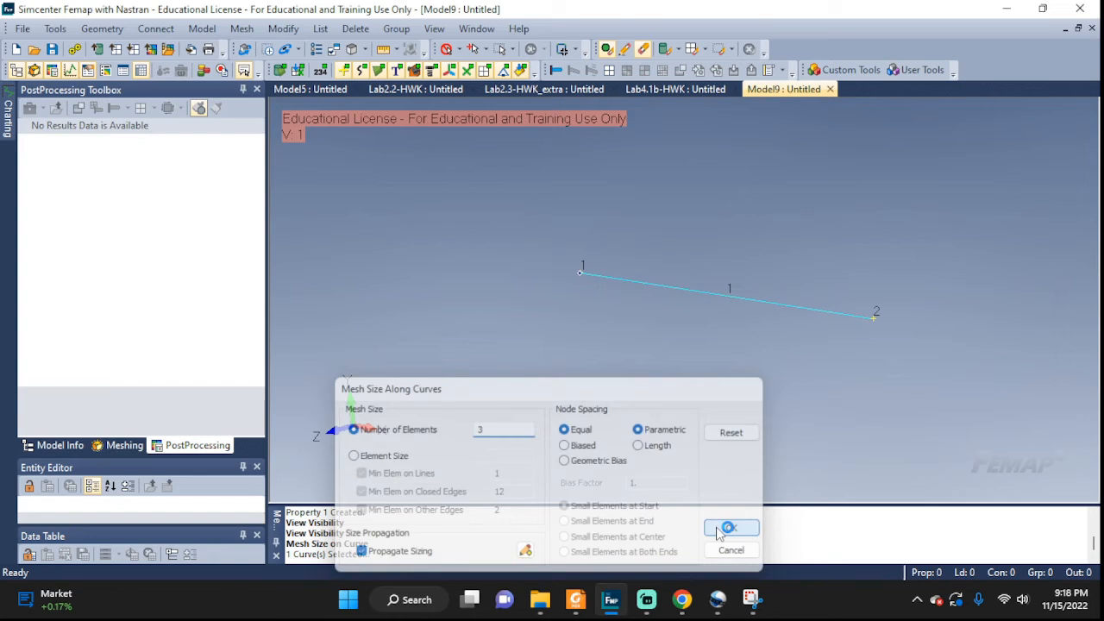
{"action": "left_click", "coordinate": [730, 527]}
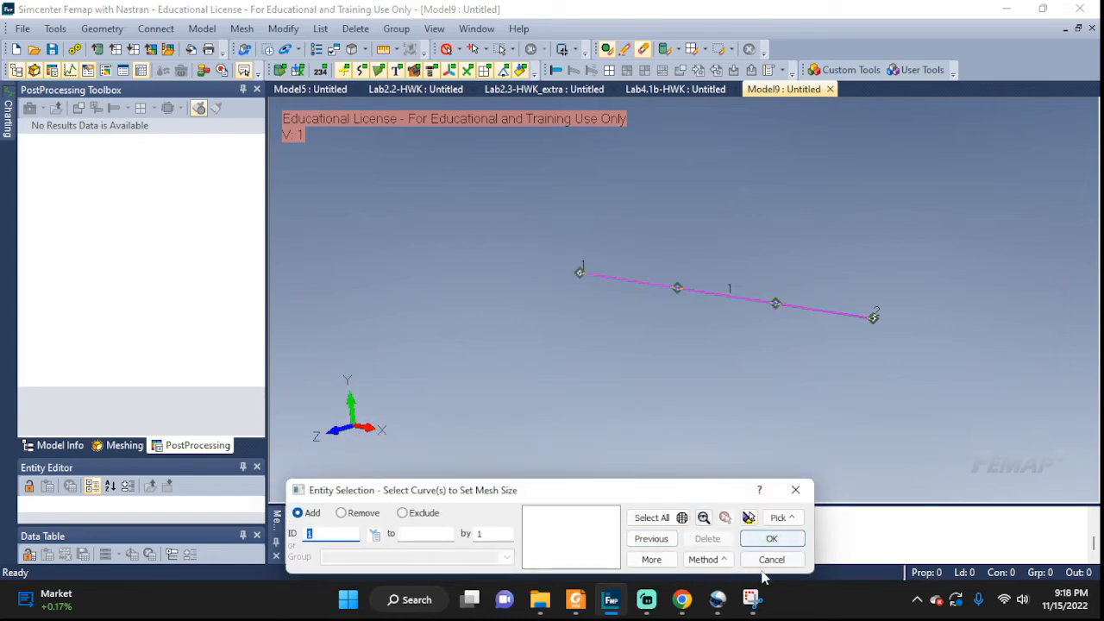
{"action": "left_click", "coordinate": [771, 537]}
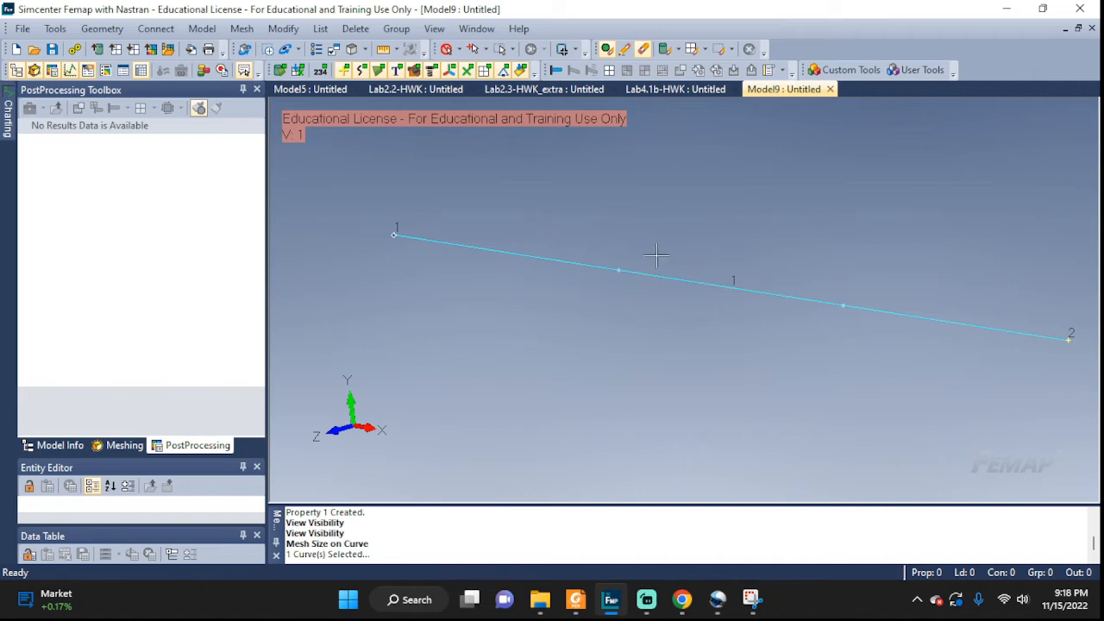
{"action": "mouse_move", "coordinate": [1034, 320]}
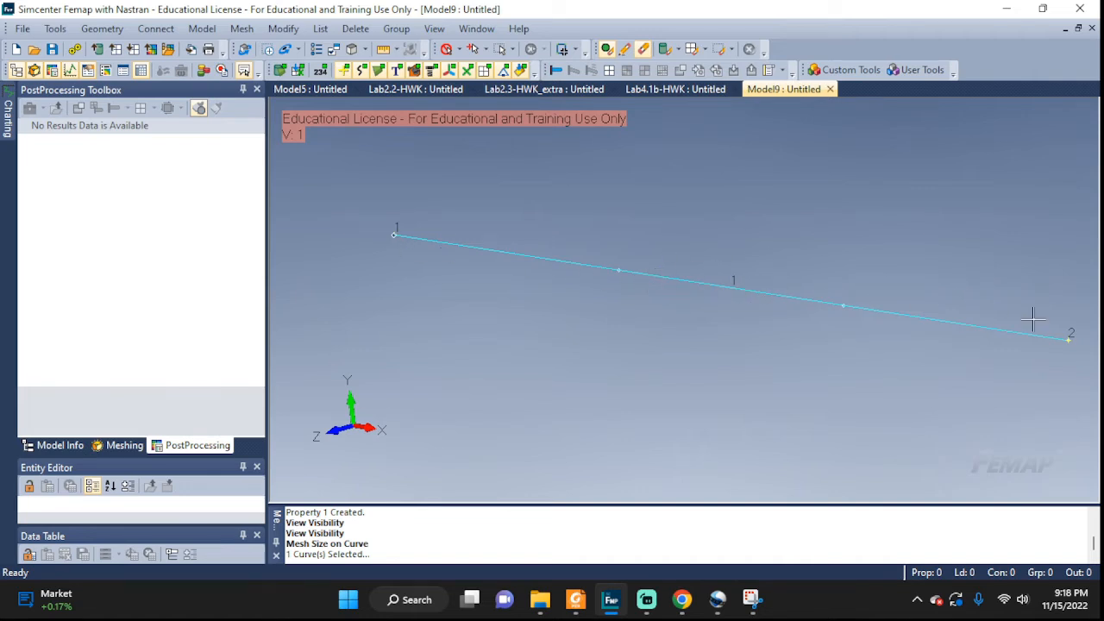
{"action": "mouse_move", "coordinate": [840, 311]}
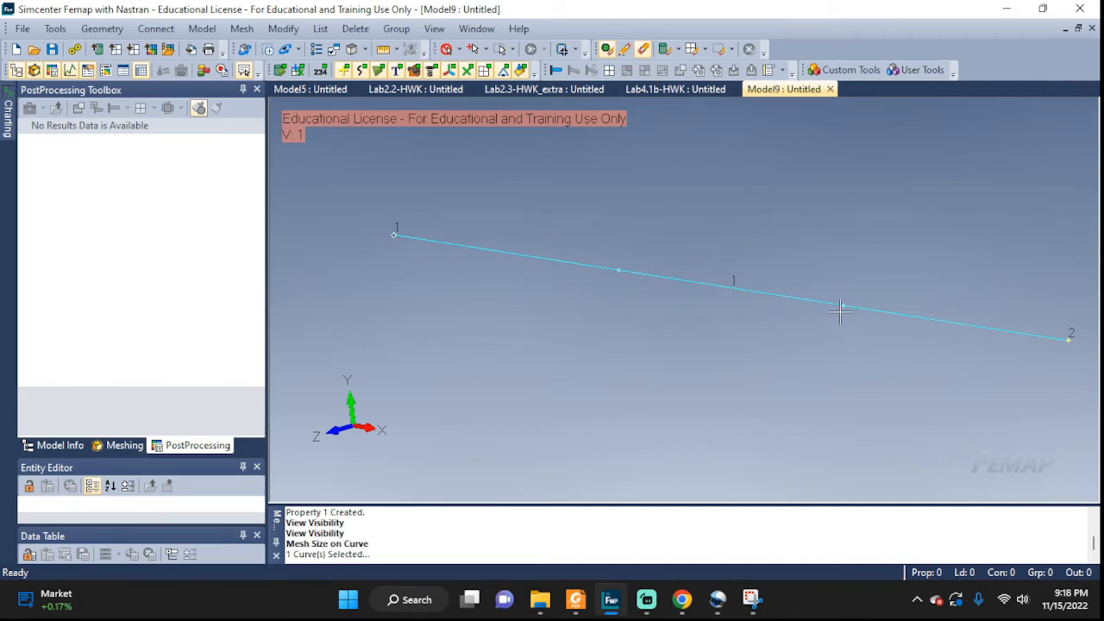
{"action": "mouse_move", "coordinate": [617, 272]}
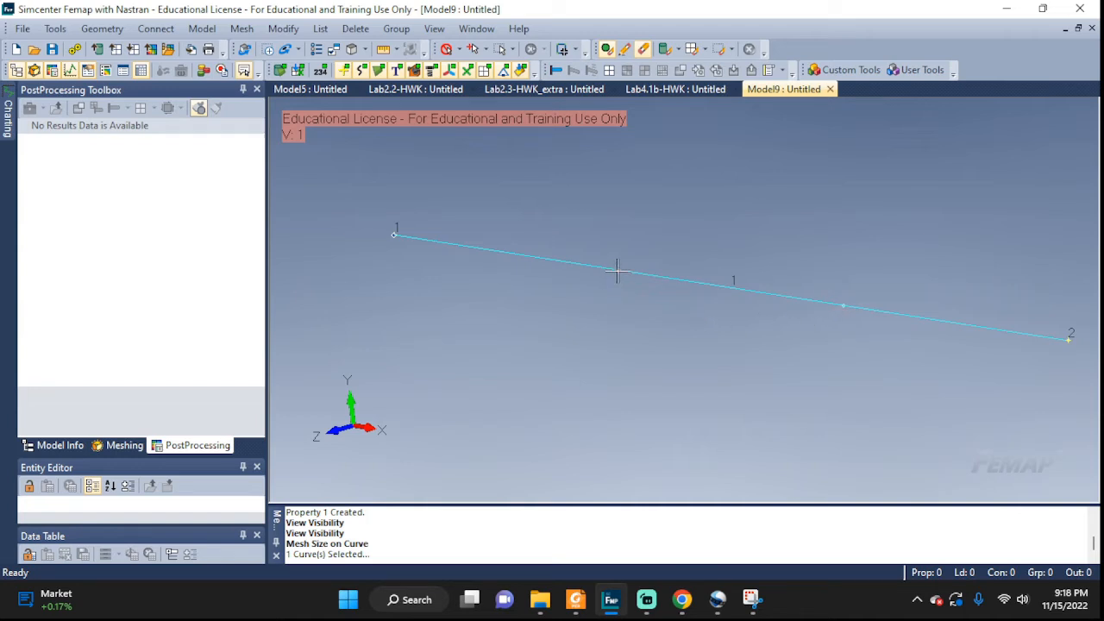
{"action": "mouse_move", "coordinate": [861, 324]}
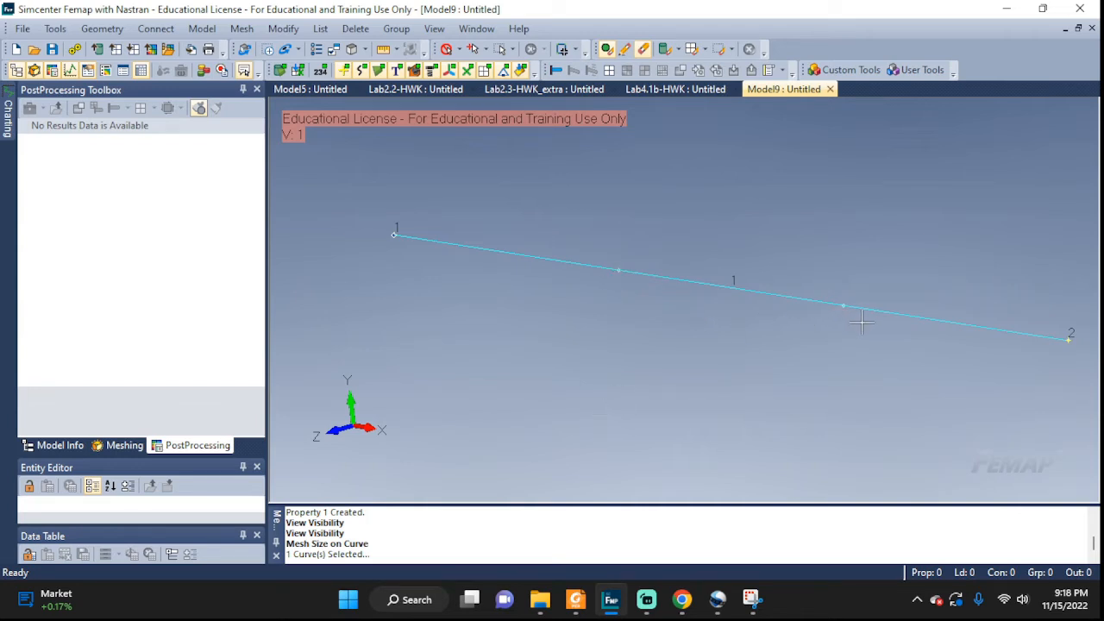
{"action": "mouse_move", "coordinate": [796, 278]}
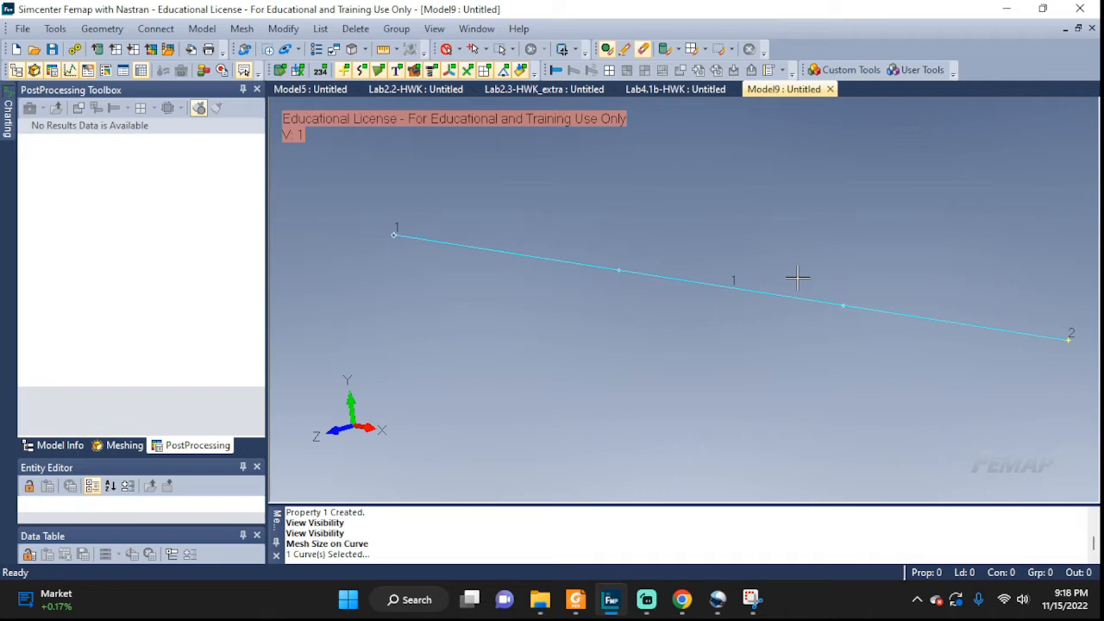
{"action": "mouse_move", "coordinate": [458, 269]}
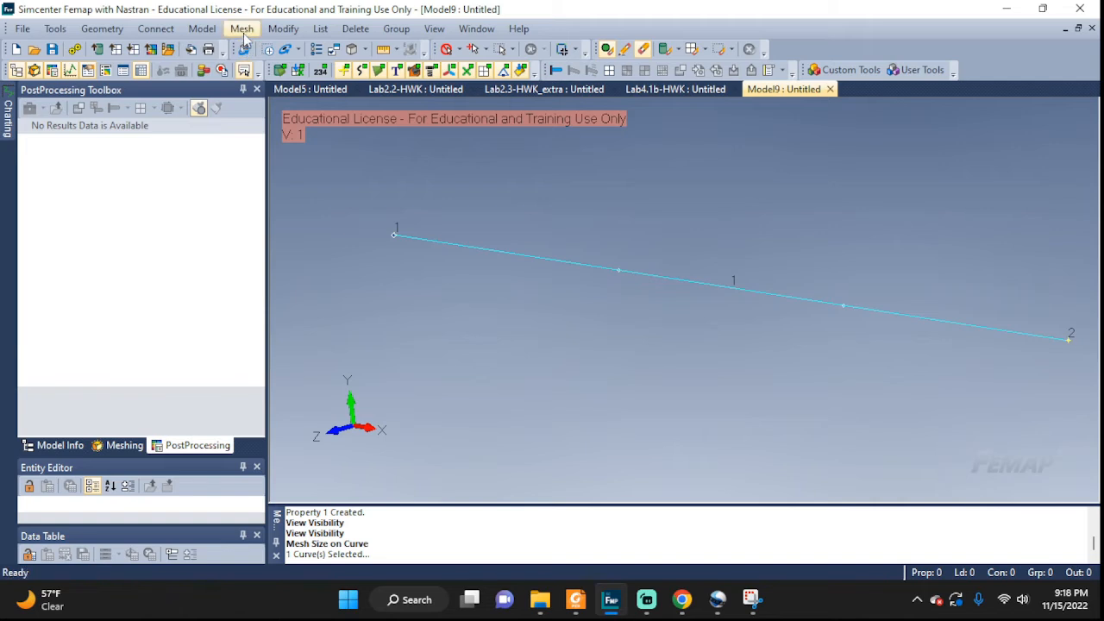
Mesh all curves with property 1..My rod, producing 3 rod elements and 4 nodes.
{"action": "left_click", "coordinate": [243, 29]}
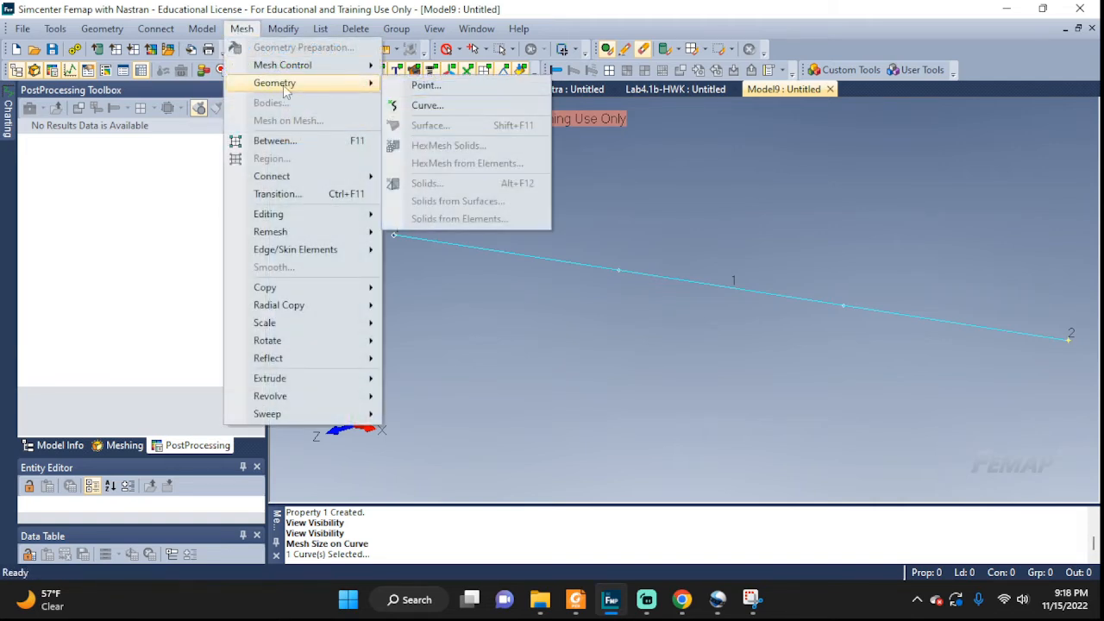
{"action": "left_click", "coordinate": [427, 105]}
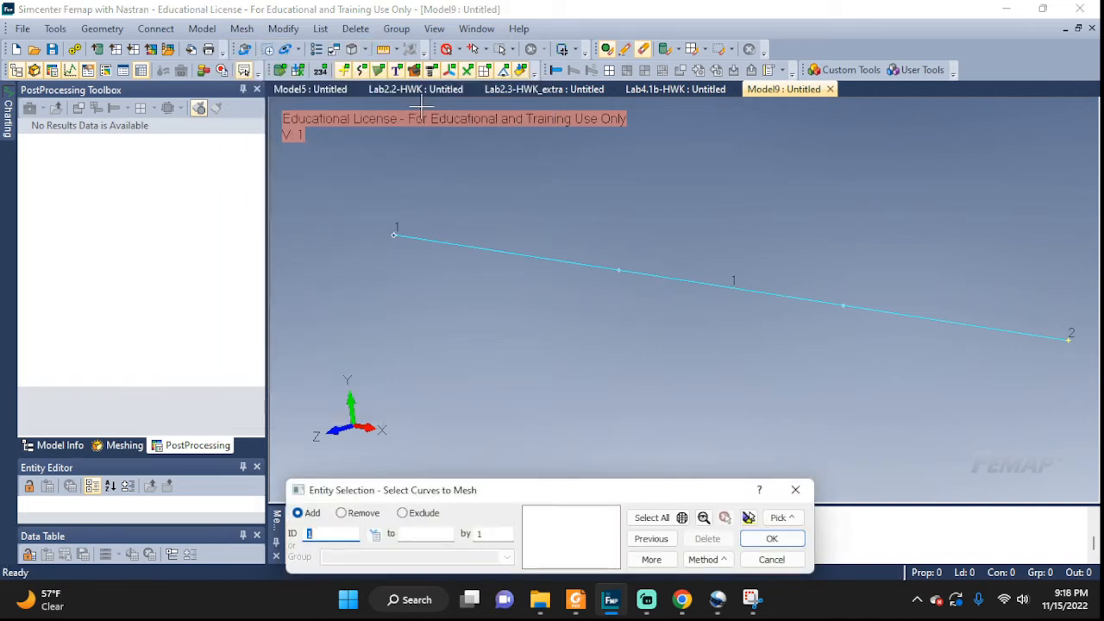
{"action": "left_click", "coordinate": [651, 518]}
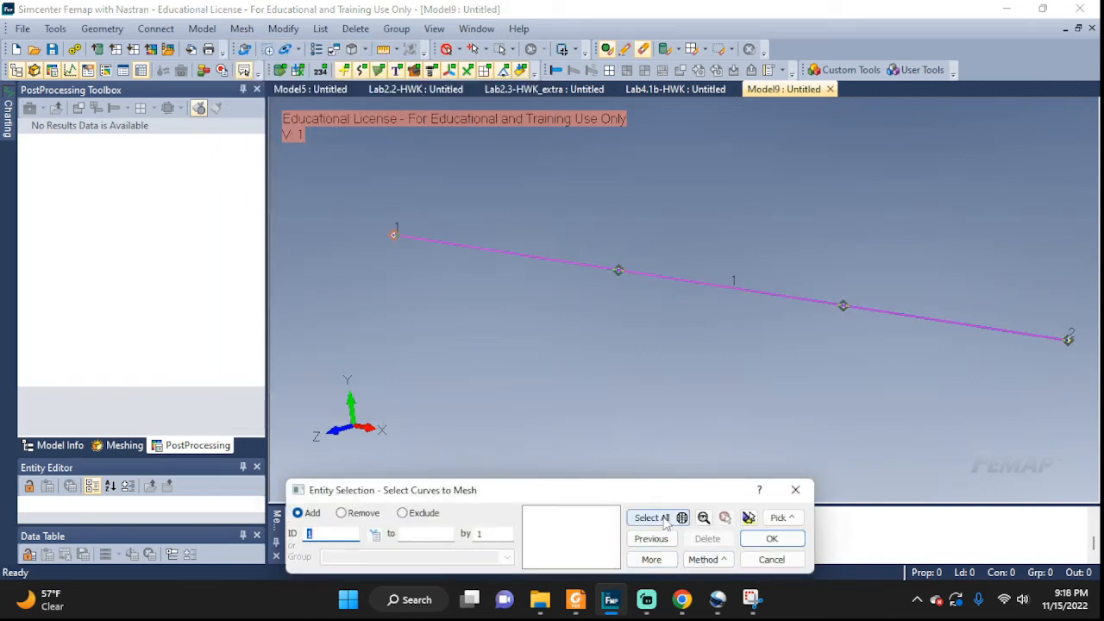
{"action": "left_click", "coordinate": [651, 517]}
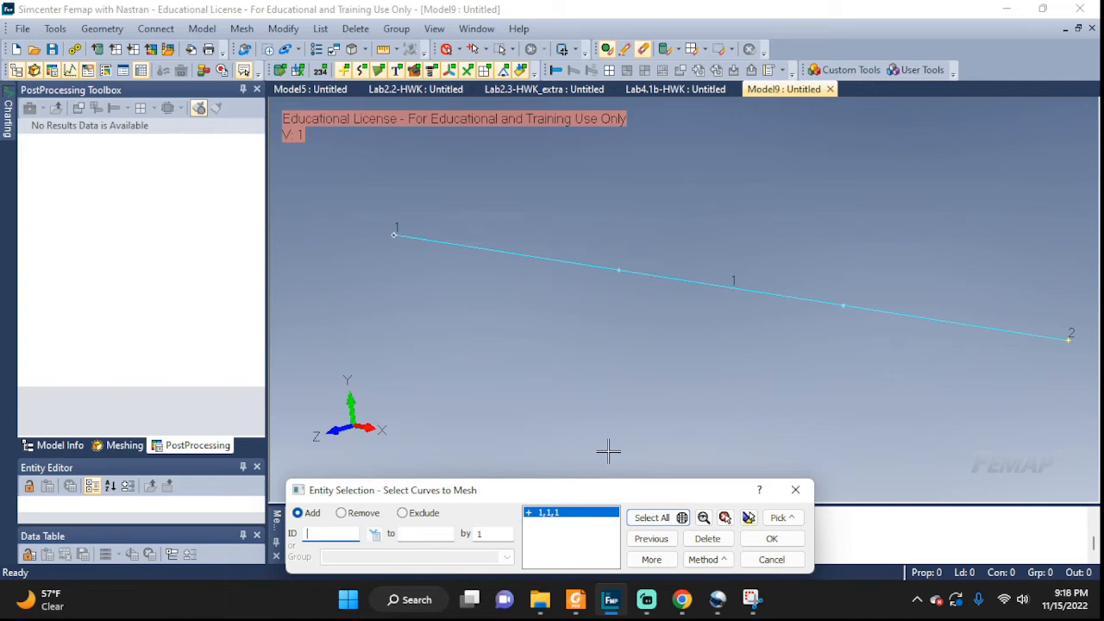
{"action": "left_click", "coordinate": [771, 539]}
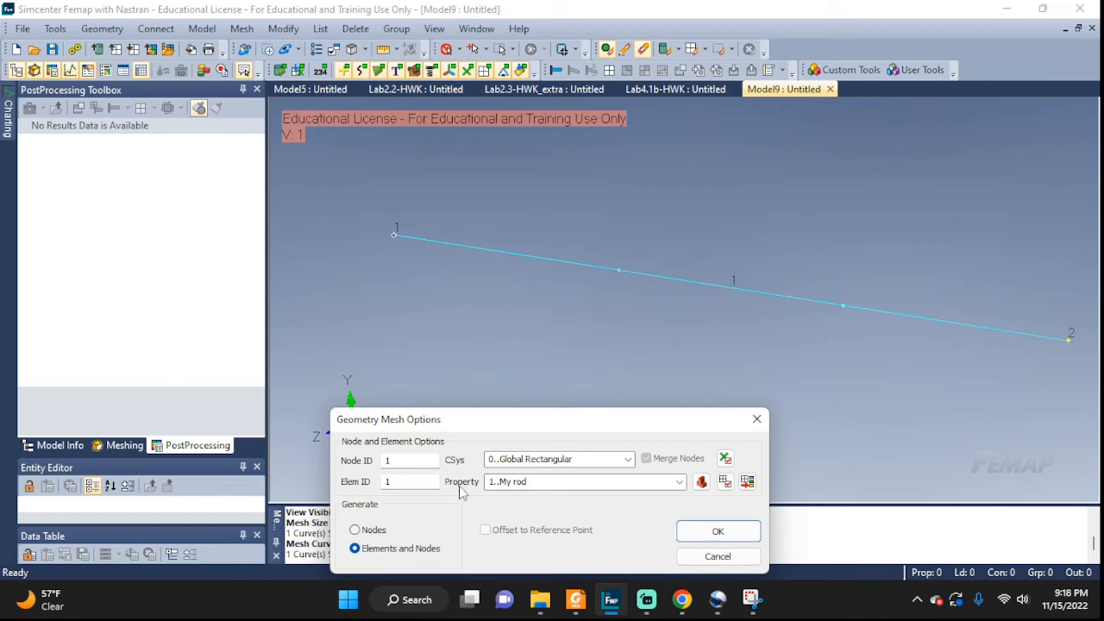
{"action": "left_click", "coordinate": [718, 531]}
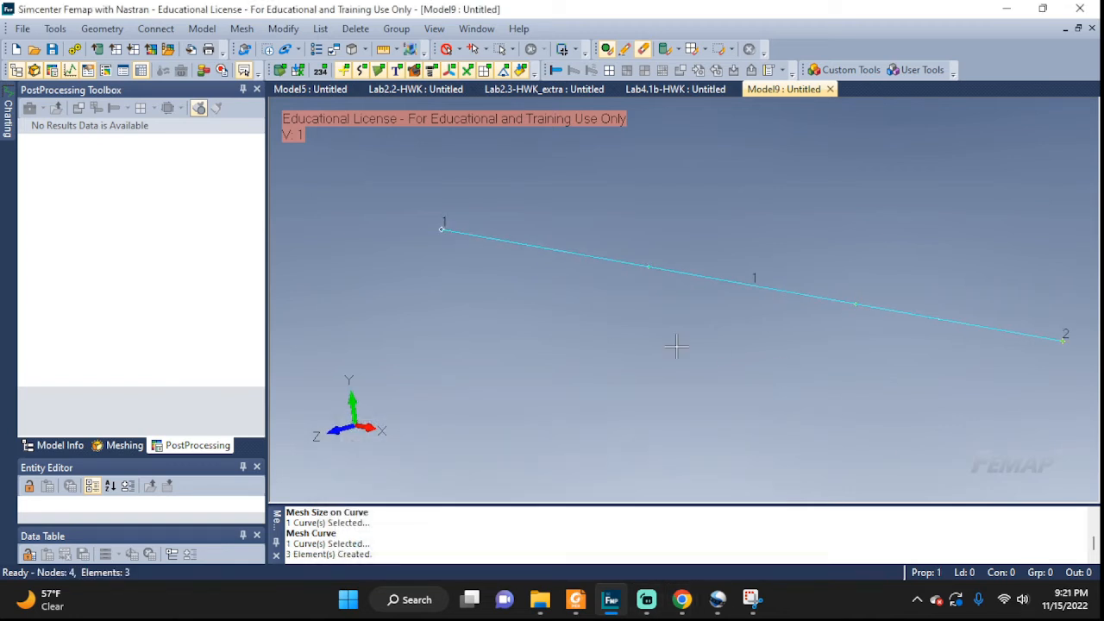
{"action": "mouse_move", "coordinate": [902, 287]}
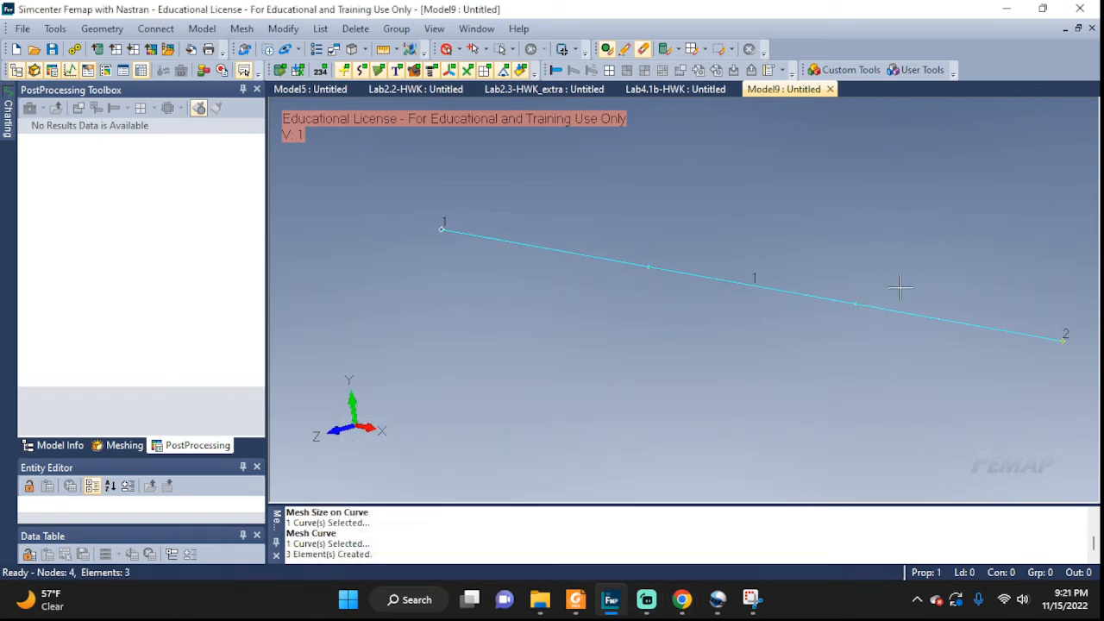
{"action": "mouse_move", "coordinate": [654, 274]}
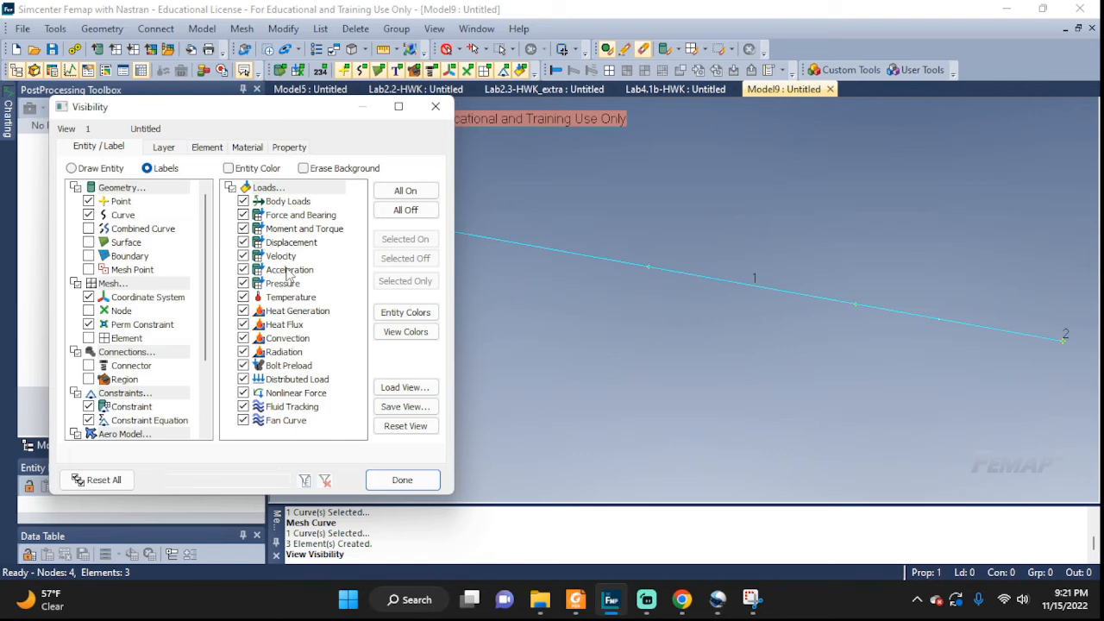
Turn all labels off, preview Node labels, then show Element labels 1–3 instead.
{"action": "left_click", "coordinate": [404, 209]}
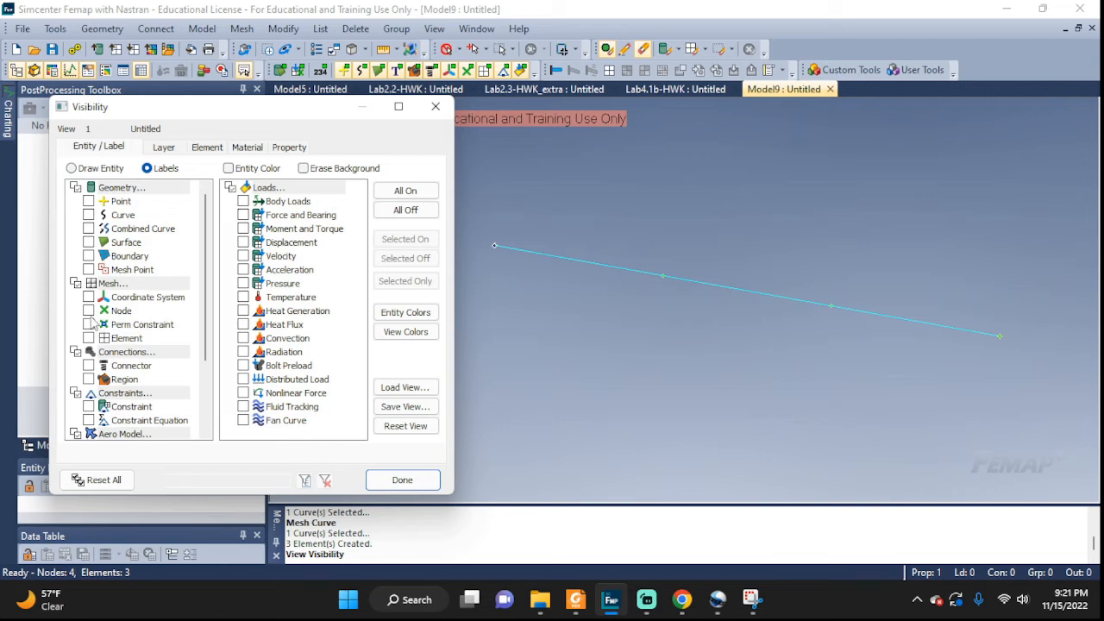
{"action": "left_click", "coordinate": [89, 310]}
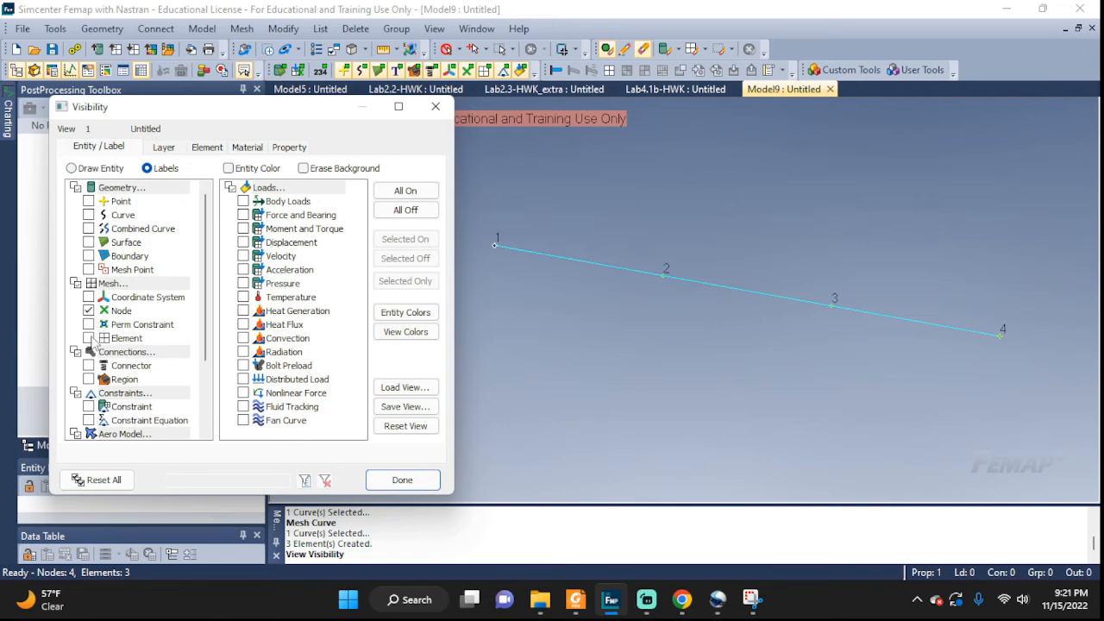
{"action": "left_click", "coordinate": [89, 337]}
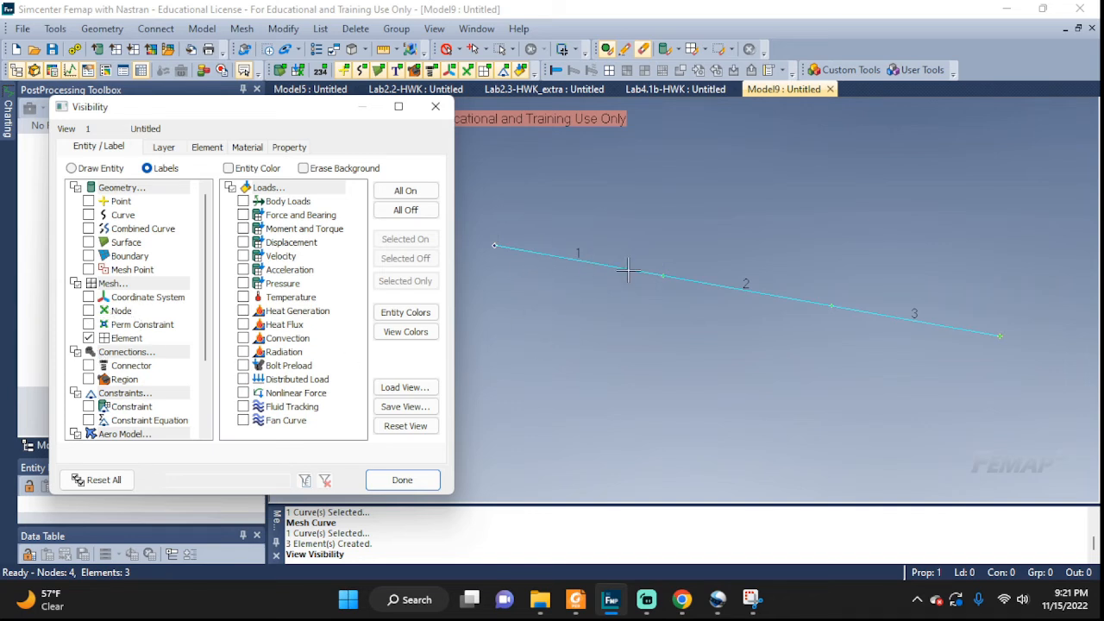
{"action": "mouse_move", "coordinate": [865, 443]}
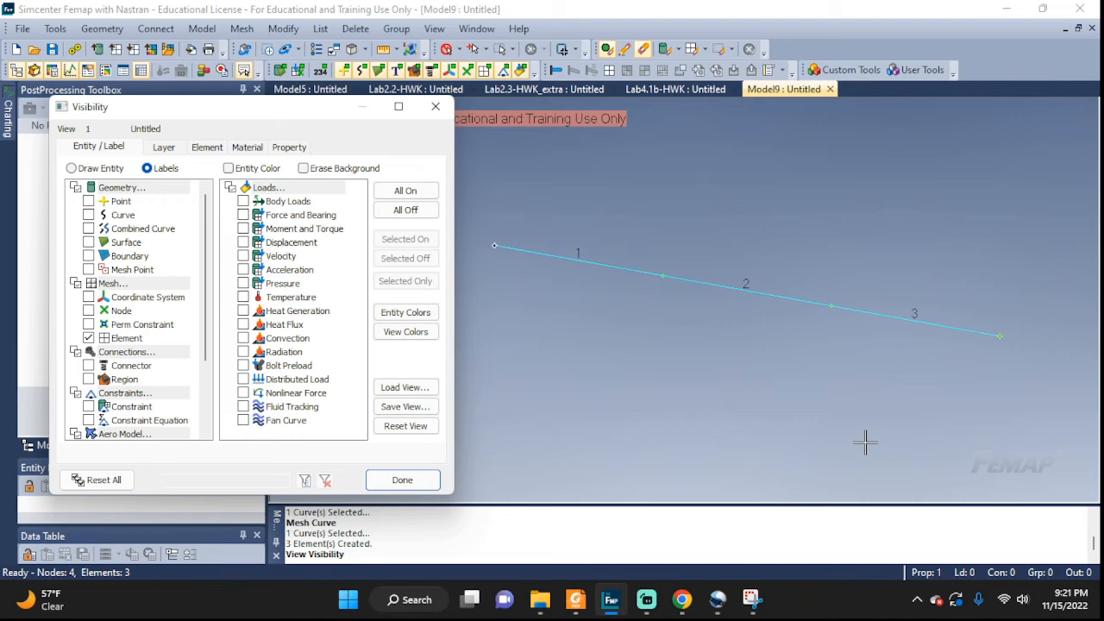
{"action": "mouse_move", "coordinate": [351, 482]}
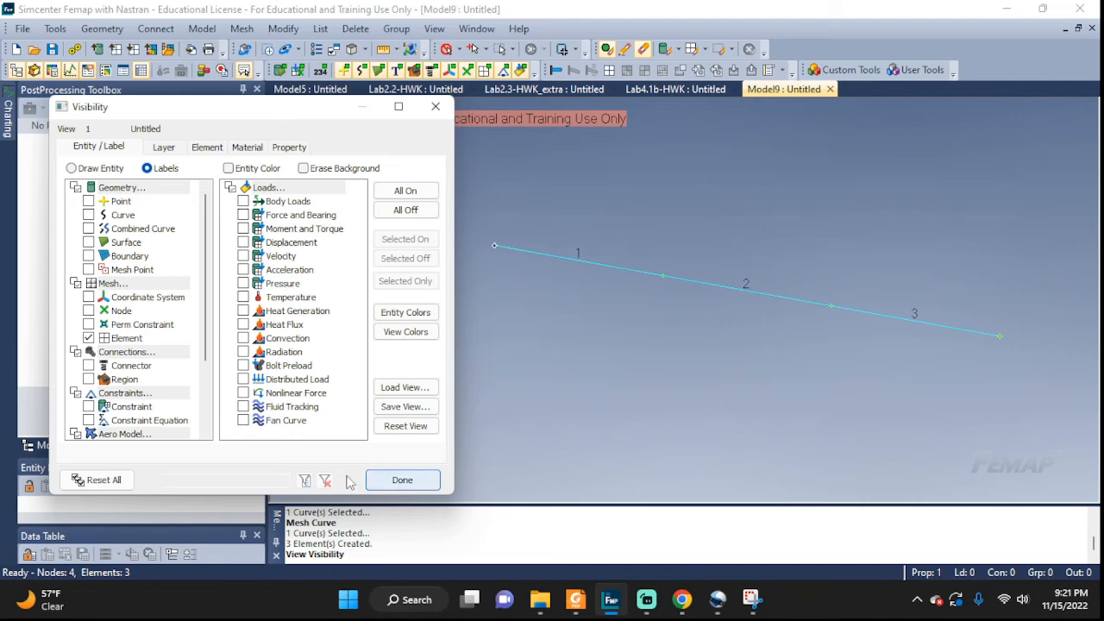
Close Visibility, hide geometry to see bare elements, then show geometry again.
{"action": "left_click", "coordinate": [402, 480]}
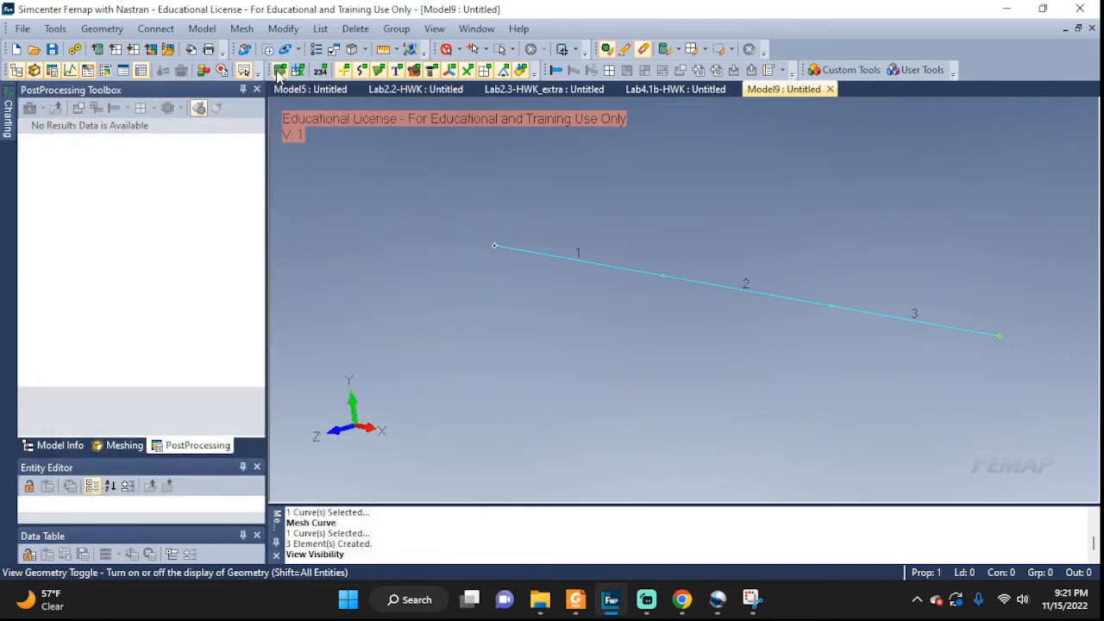
{"action": "mouse_move", "coordinate": [279, 70]}
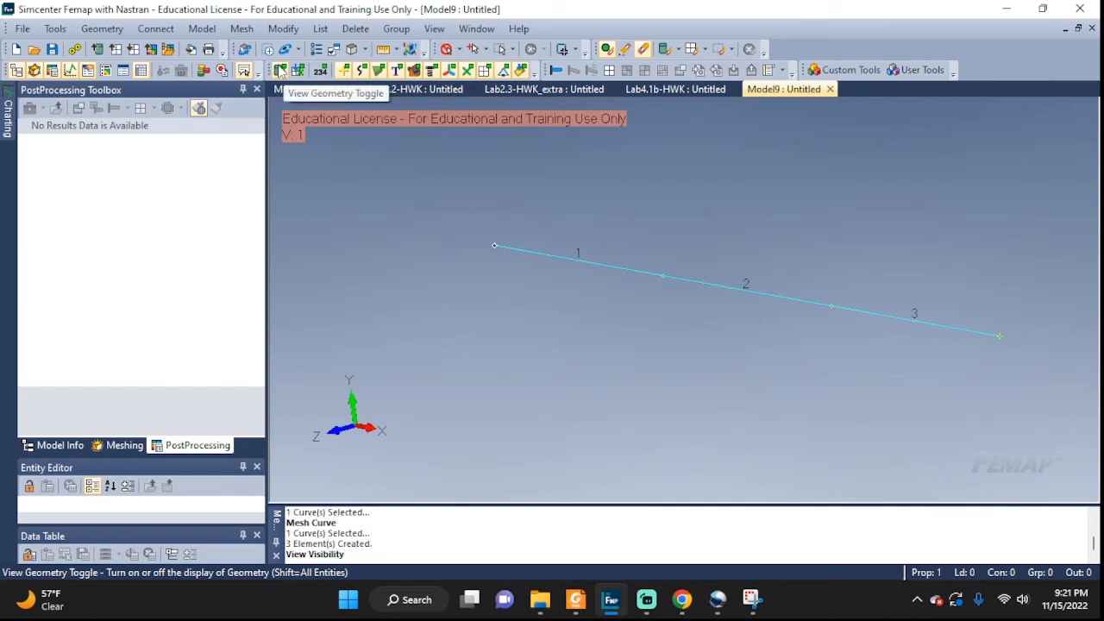
{"action": "left_click", "coordinate": [279, 70]}
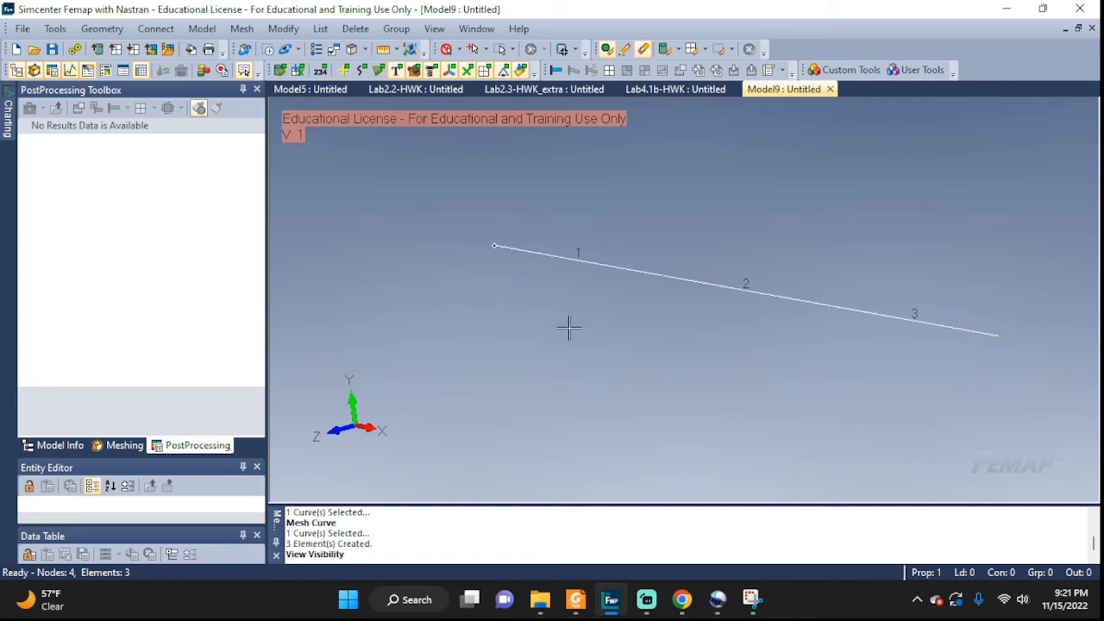
{"action": "mouse_move", "coordinate": [953, 321]}
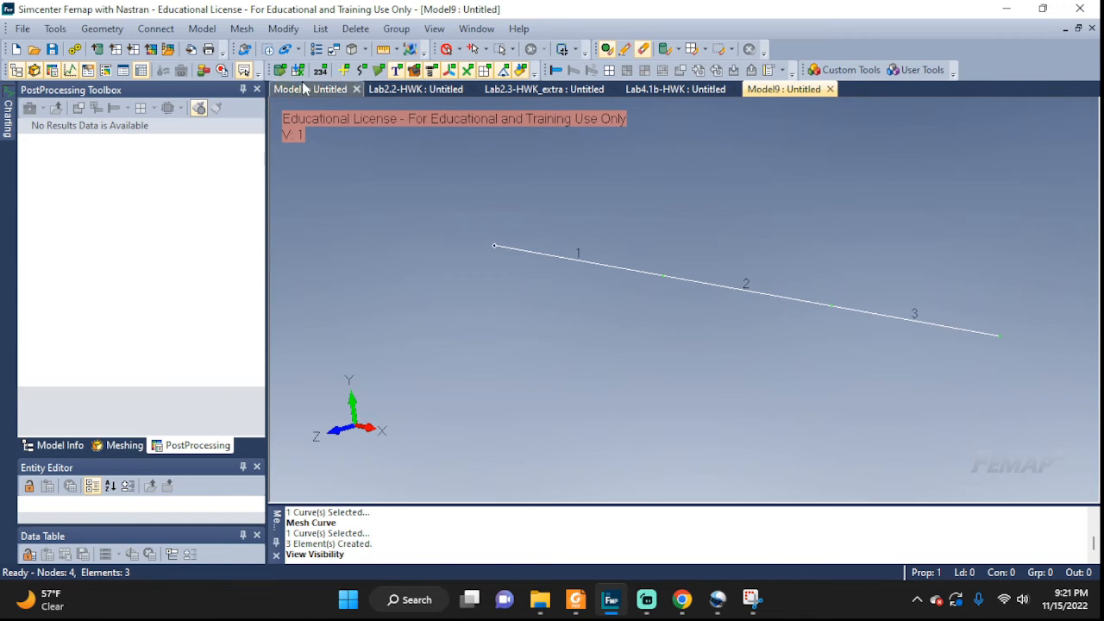
{"action": "left_click", "coordinate": [298, 71]}
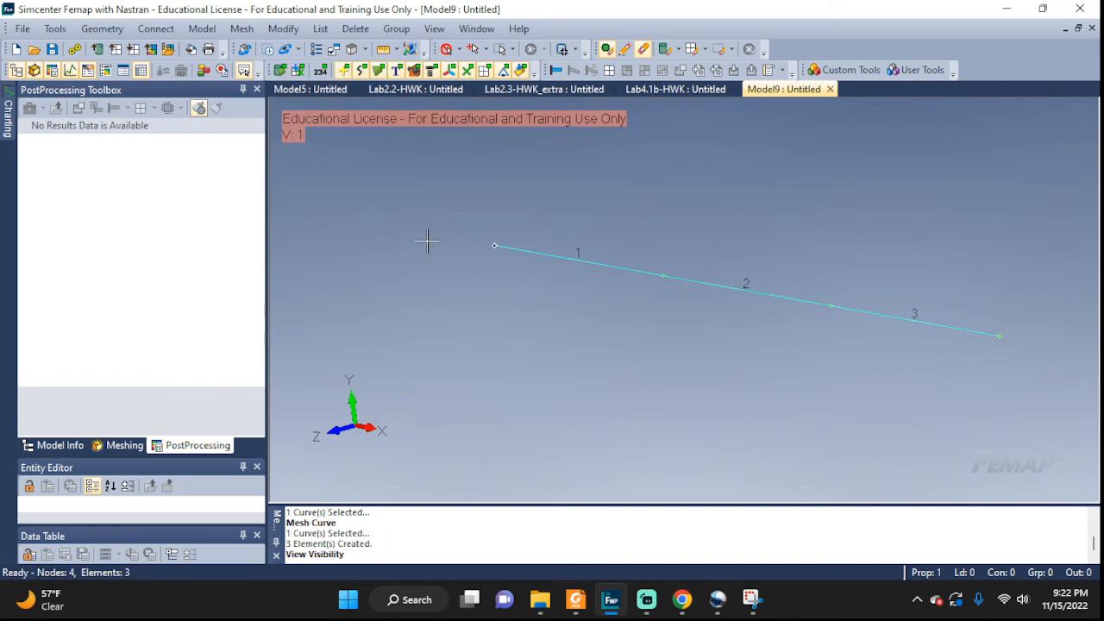
{"action": "mouse_move", "coordinate": [608, 322]}
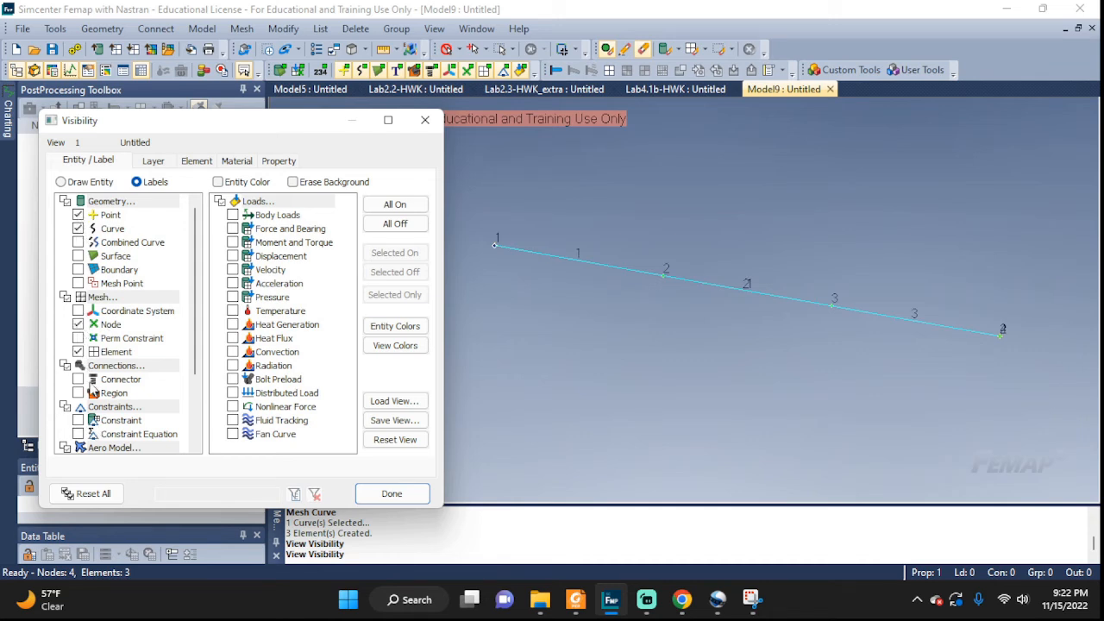
{"action": "mouse_move", "coordinate": [966, 448]}
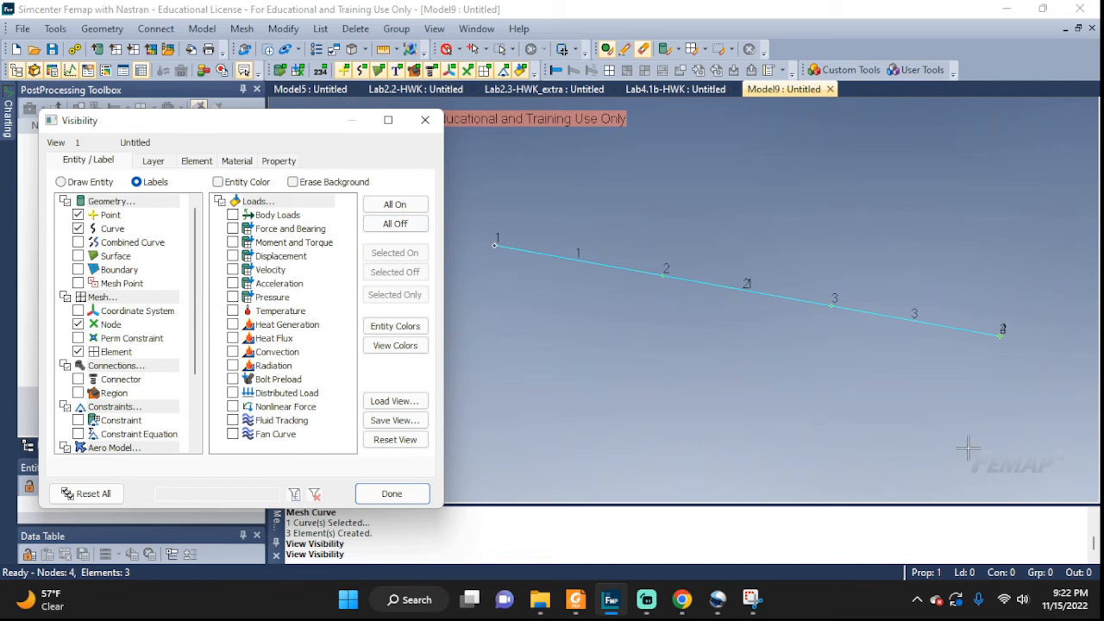
{"action": "mouse_move", "coordinate": [1035, 335]}
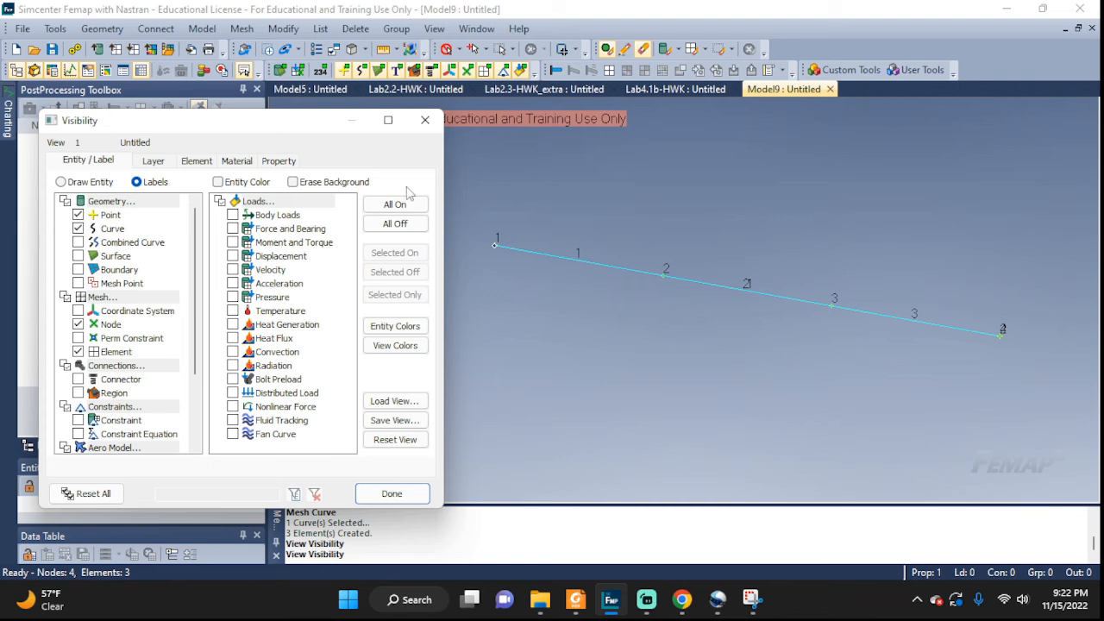
{"action": "mouse_move", "coordinate": [603, 268]}
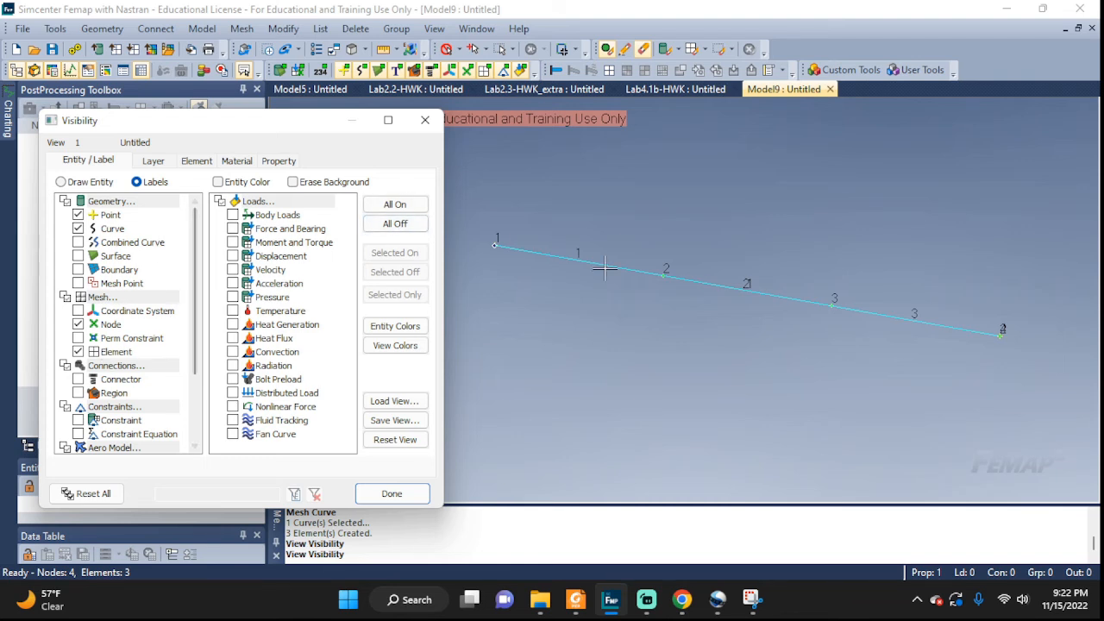
Switch all entity labels on with All On in the Visibility dialog.
{"action": "left_click", "coordinate": [394, 205]}
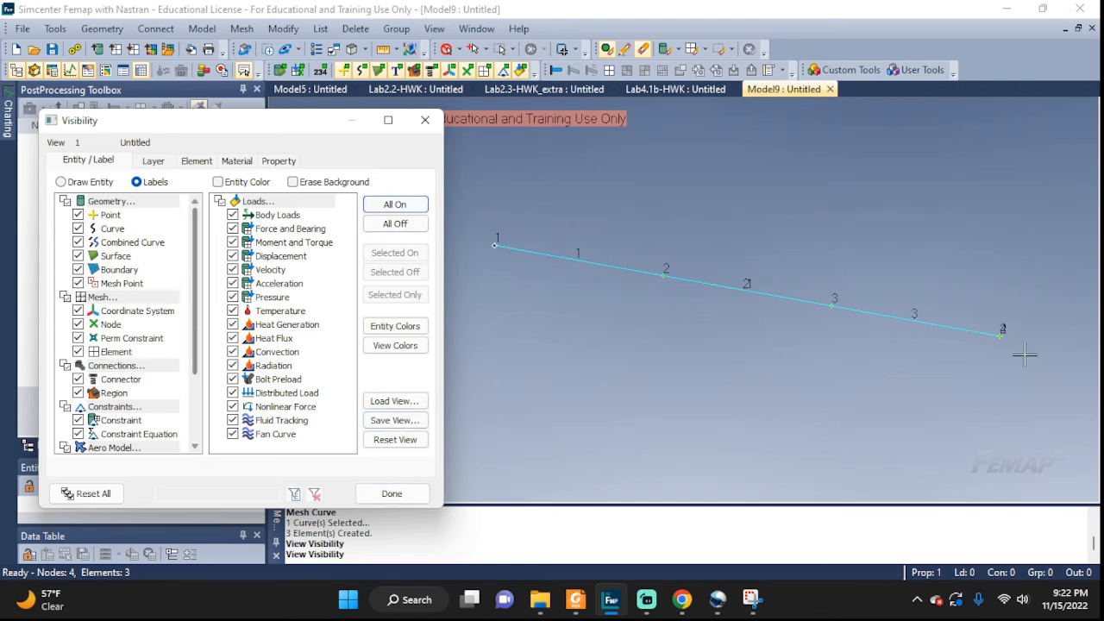
{"action": "mouse_move", "coordinate": [1003, 329]}
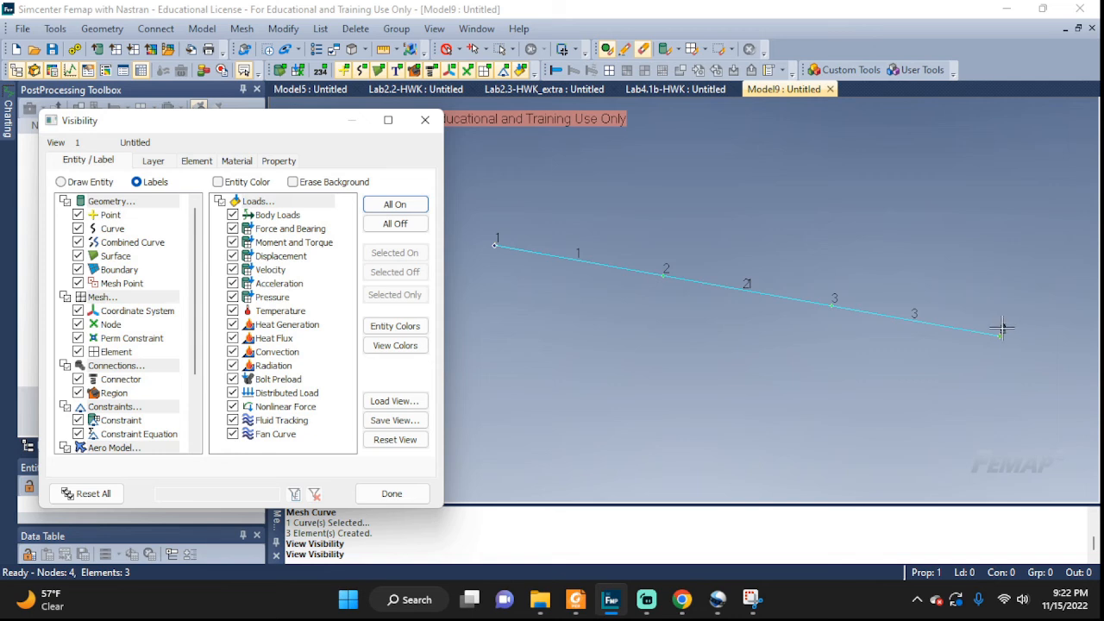
{"action": "mouse_move", "coordinate": [748, 285]}
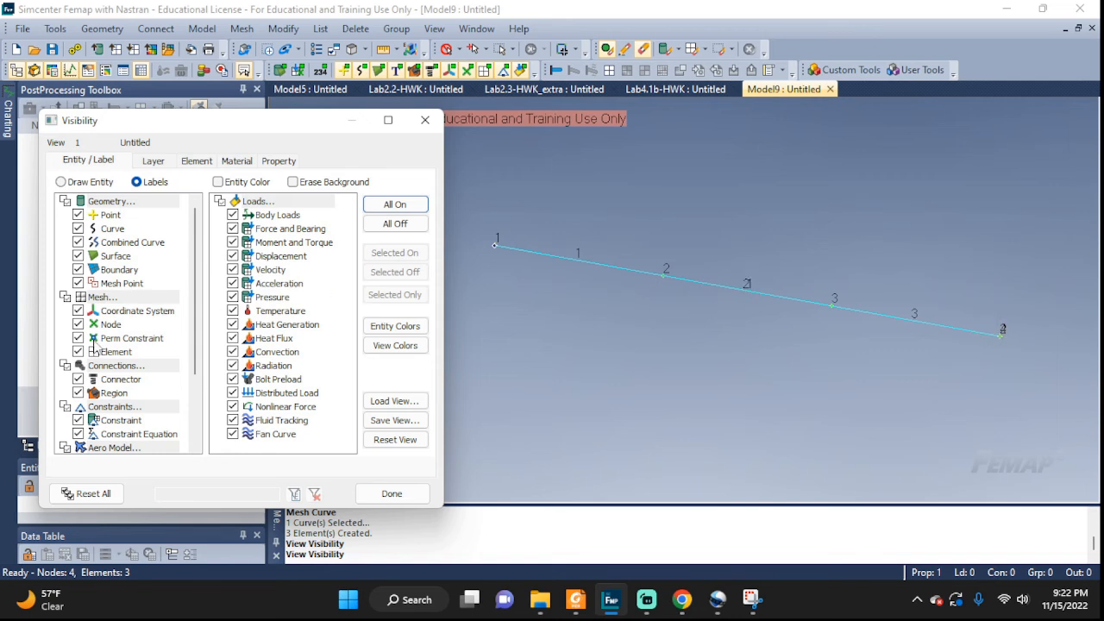
{"action": "mouse_move", "coordinate": [1057, 338]}
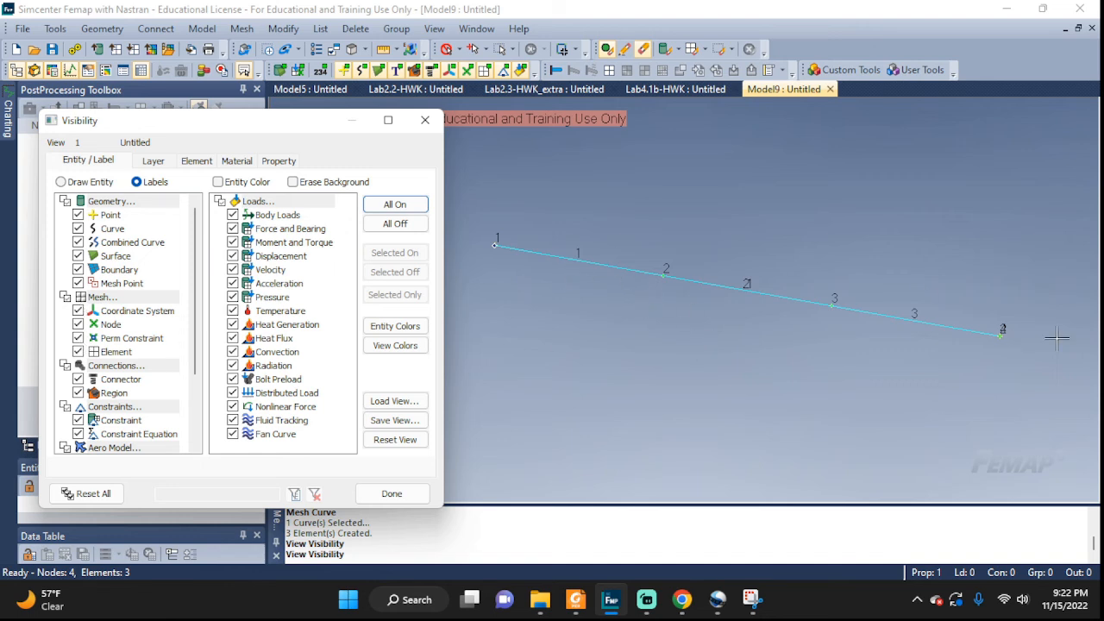
{"action": "mouse_move", "coordinate": [761, 300]}
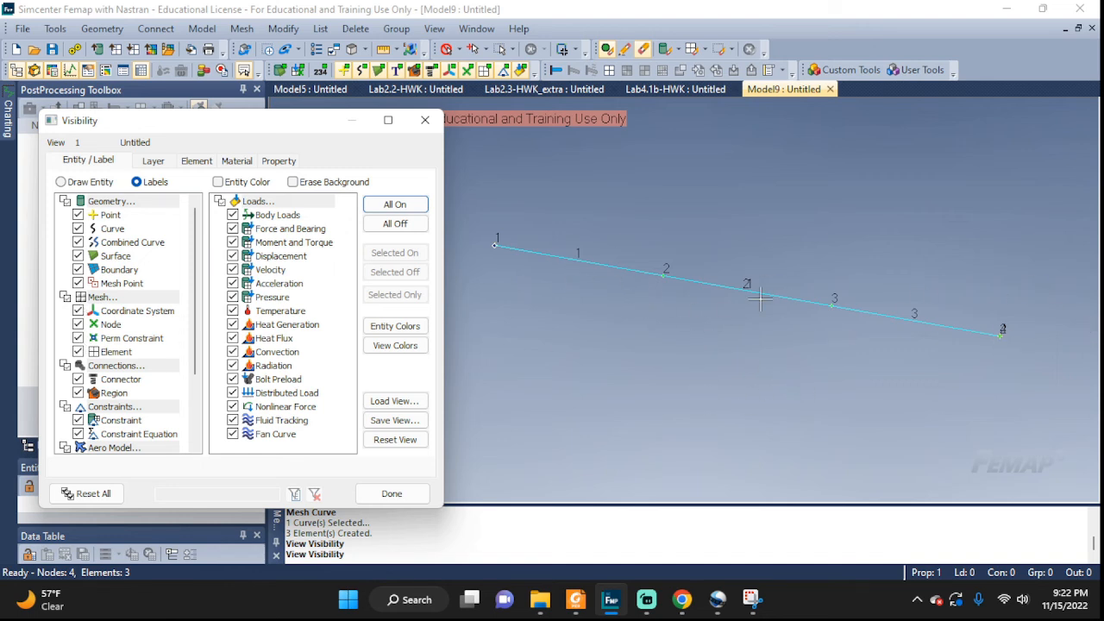
{"action": "mouse_move", "coordinate": [741, 300]}
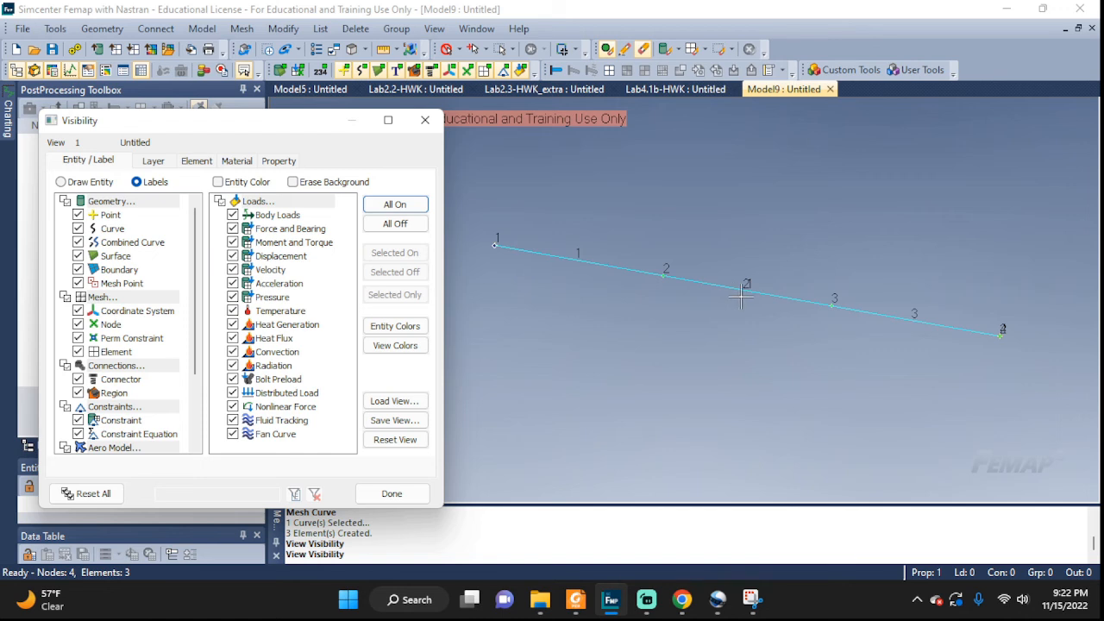
{"action": "mouse_move", "coordinate": [809, 241]}
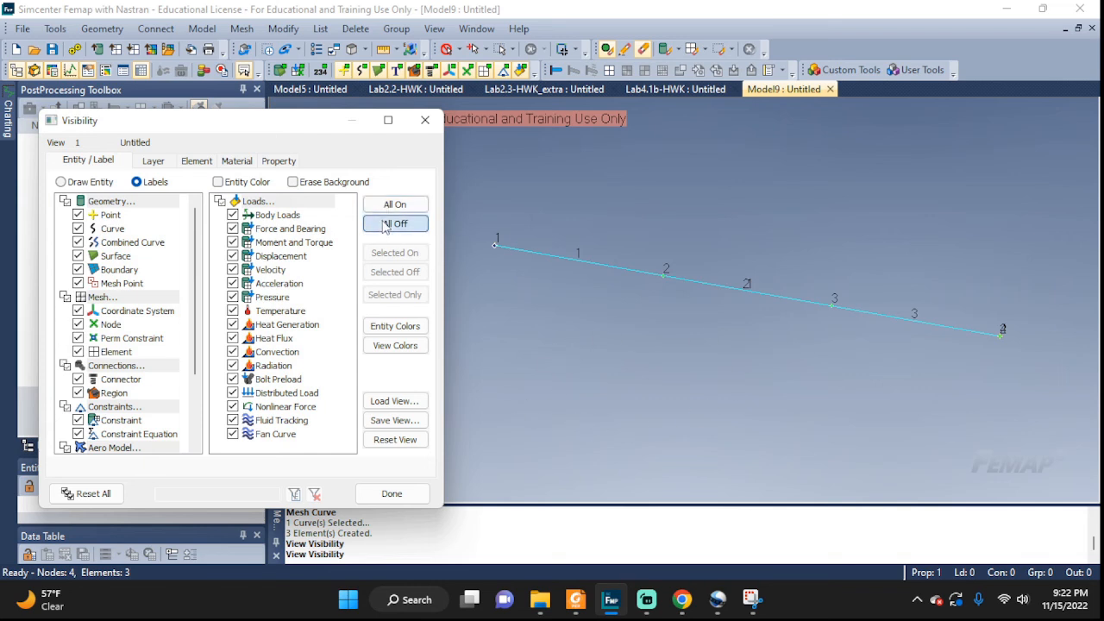
Show only node labels 1–4 and element labels 1–3 on the rod, hiding all other labels.
{"action": "left_click", "coordinate": [396, 223]}
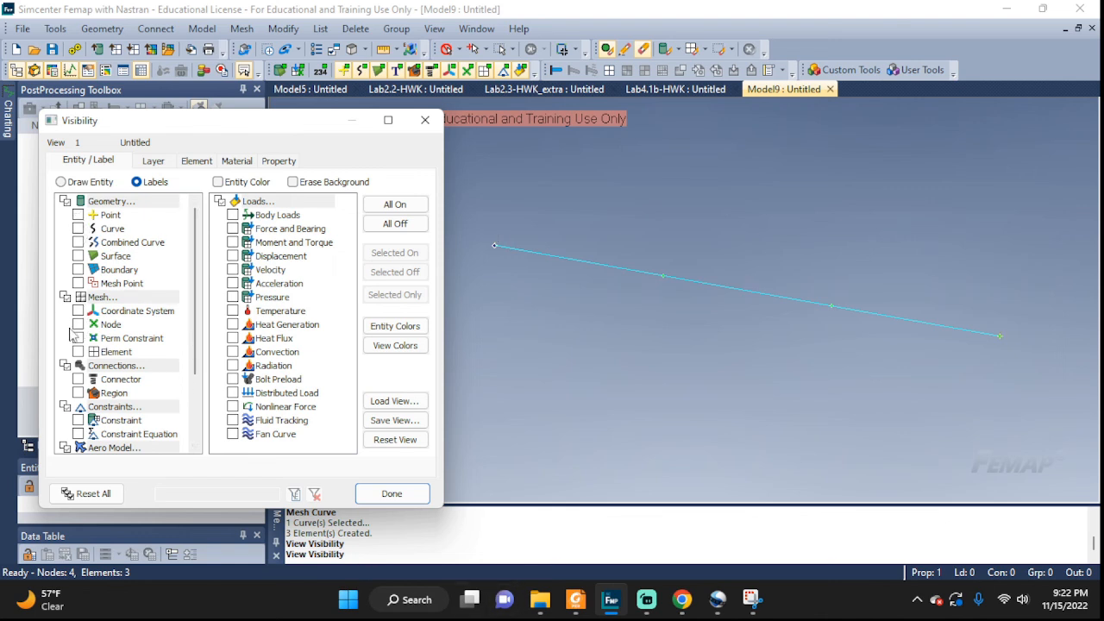
{"action": "left_click", "coordinate": [391, 494]}
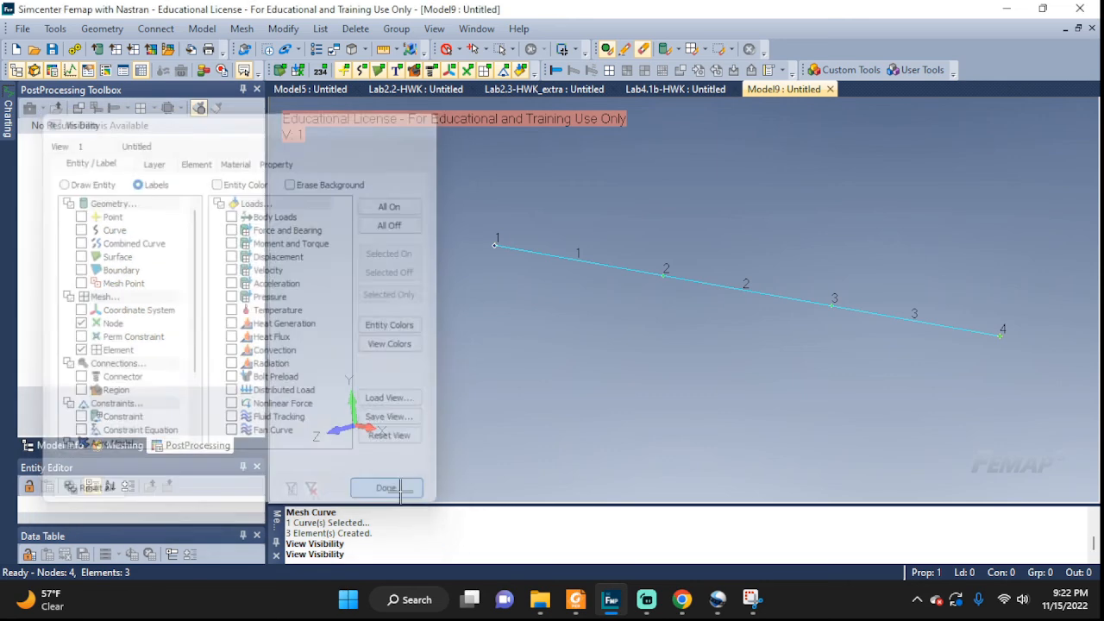
{"action": "left_click", "coordinate": [386, 487]}
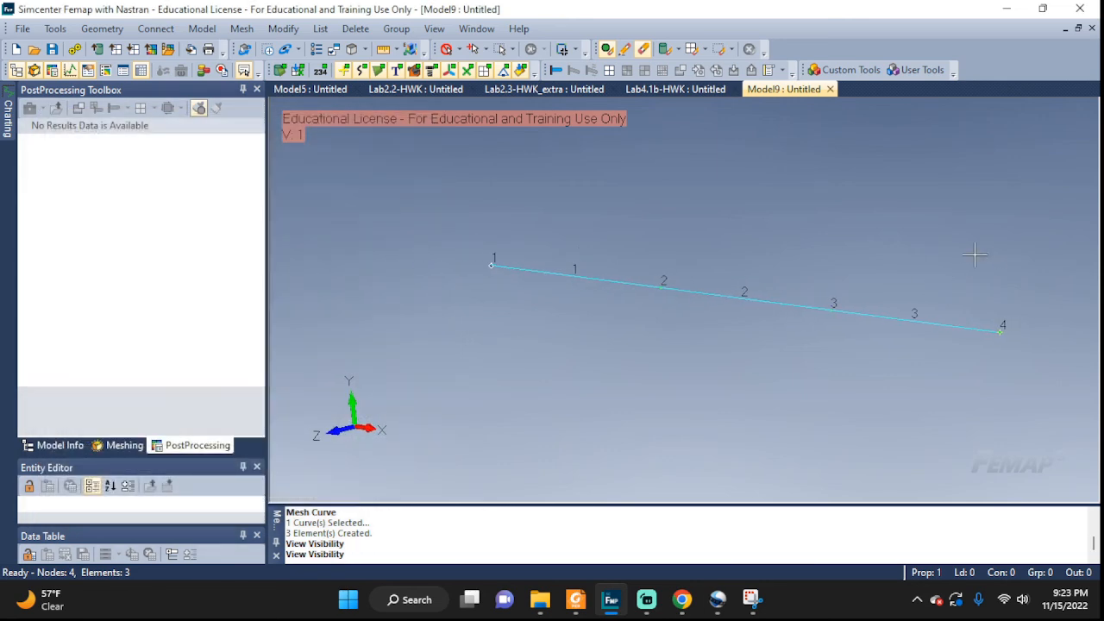
{"action": "mouse_move", "coordinate": [1031, 306]}
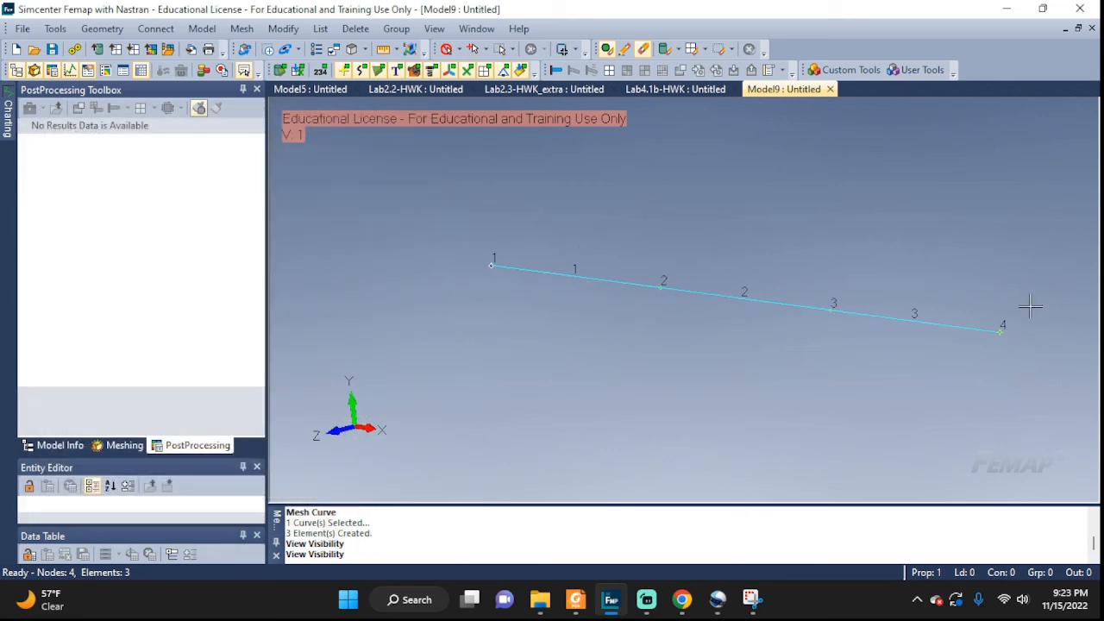